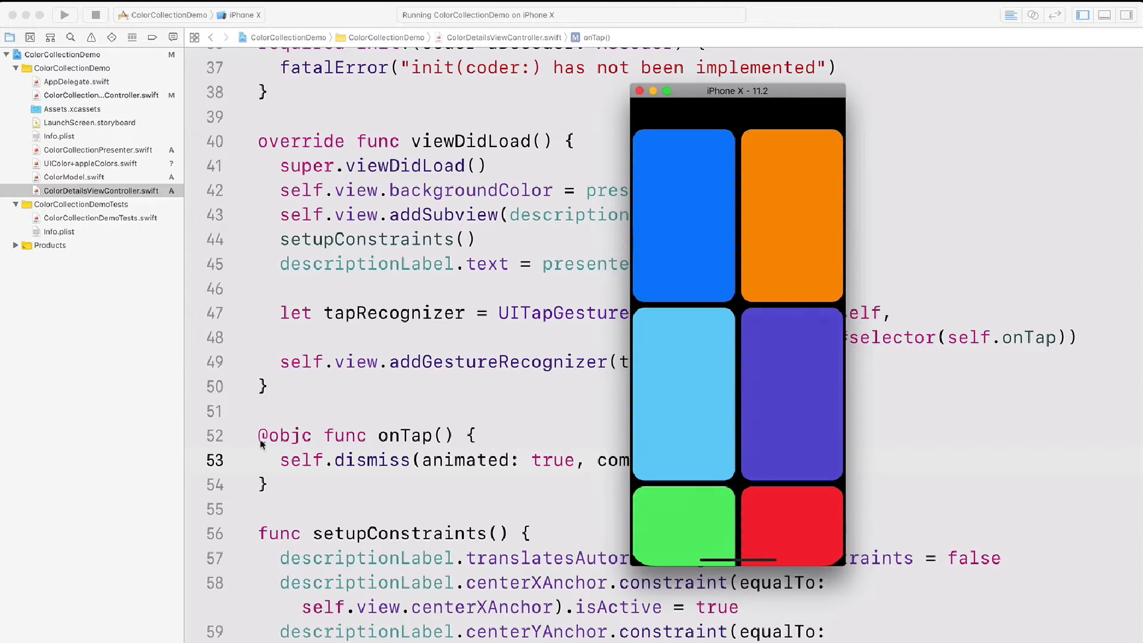
Stop the running ColorCollectionDemo app in the simulator.
left_click(684, 216)
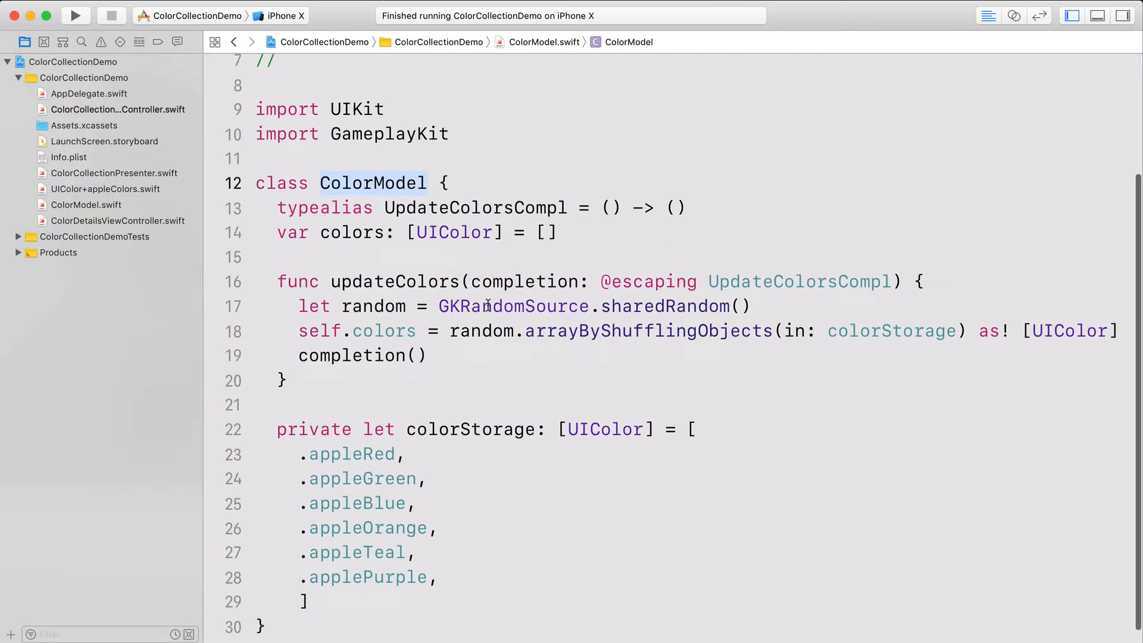
Declare protocol ColorModel with typealias UpdateColorsCompl = () -> (), then move to ColorCollectionPresenter.
type("protocol")
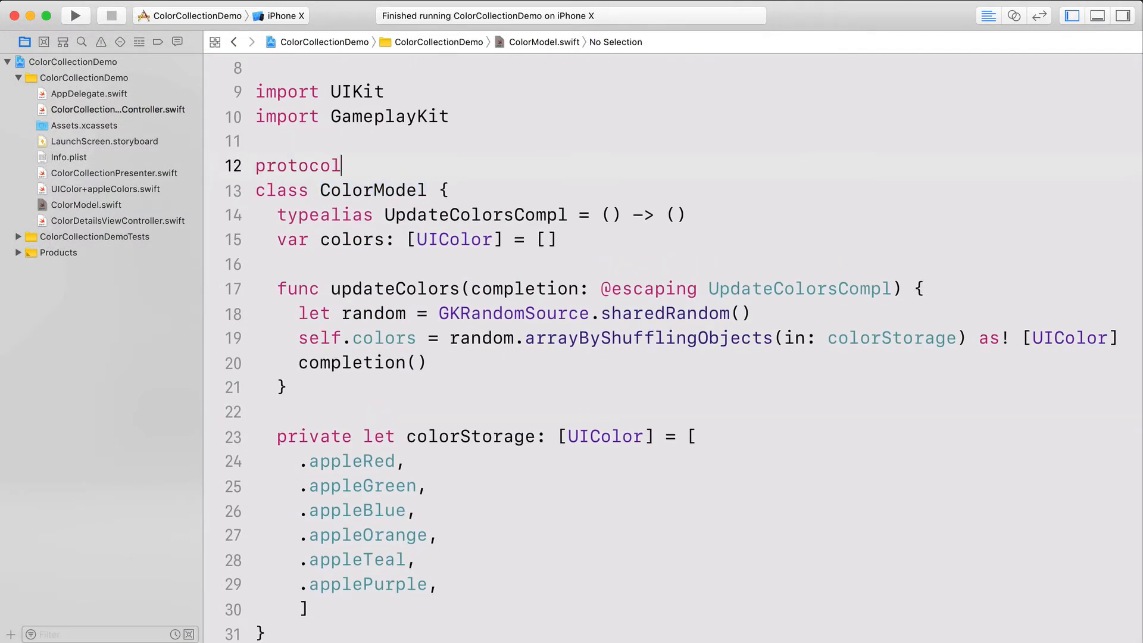
type("ColorModel {")
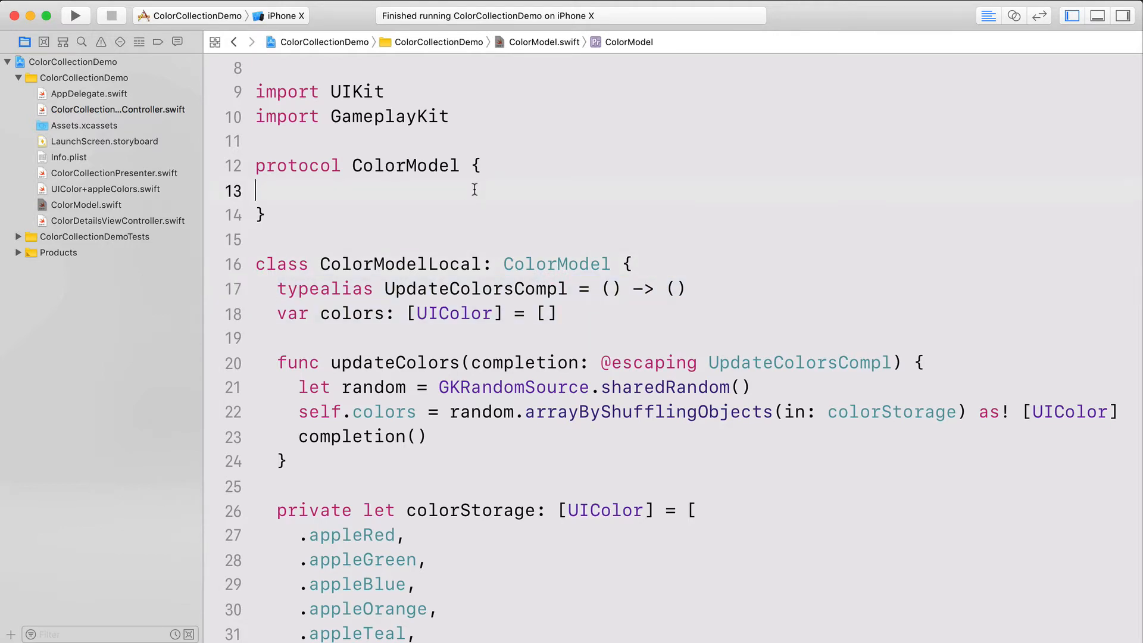
type("typealias UpdateColorsCompl = () -> ()")
type("var colors: [UIColor] { get }")
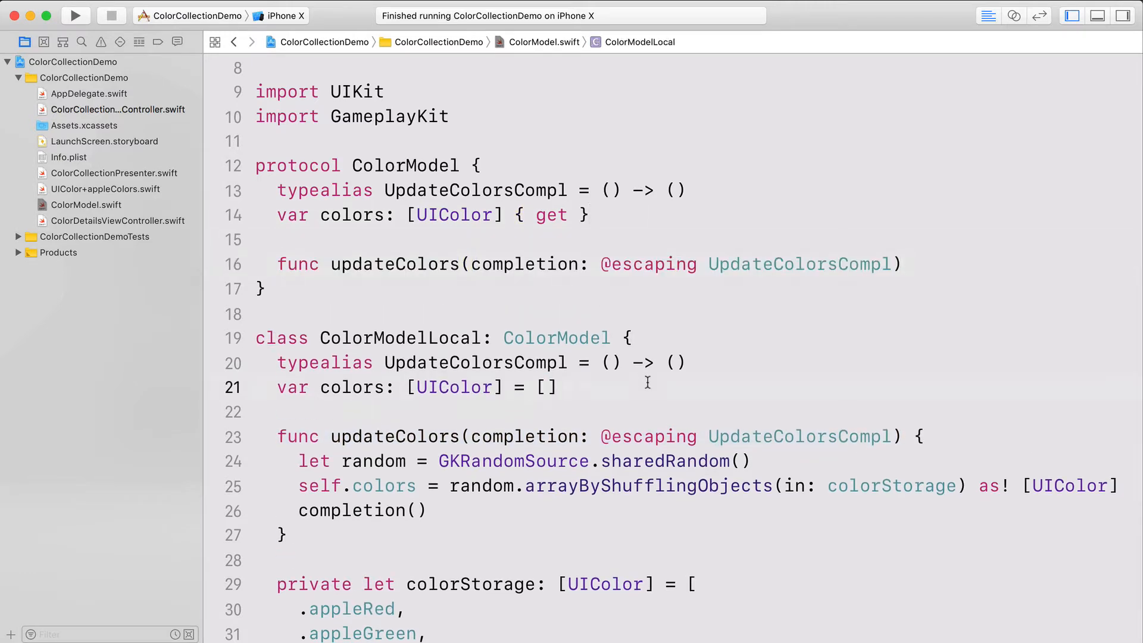
left_click(115, 173)
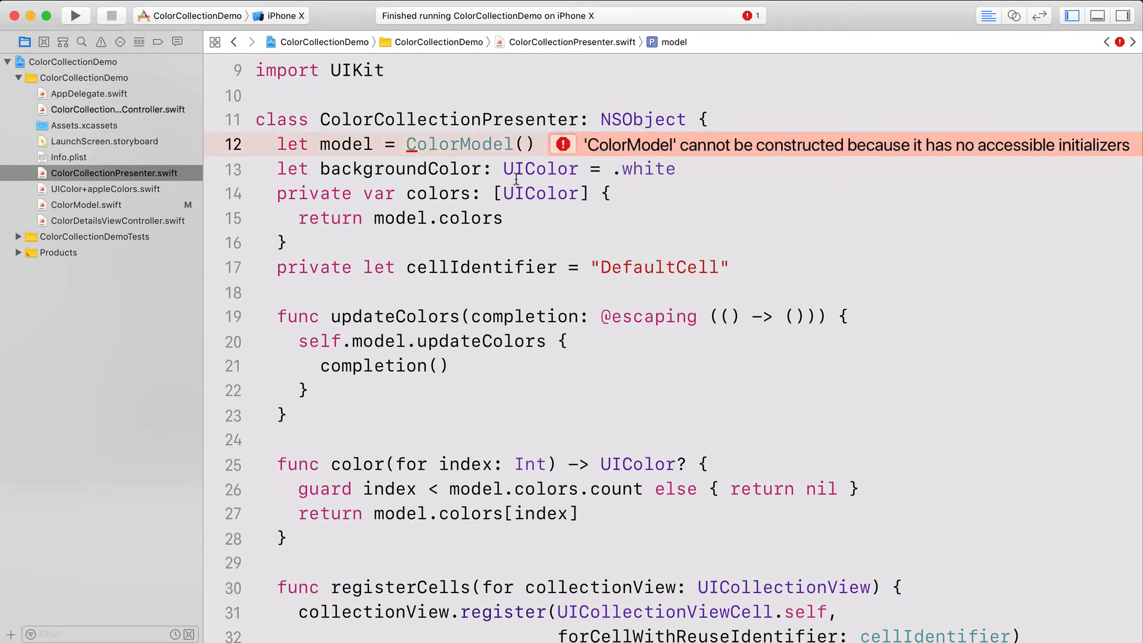
Add init(with model: ColorModel) { self.model = model } to ColorCollectionPresenter, then move to AppDelegate.
type("init(with model: ColorModel")
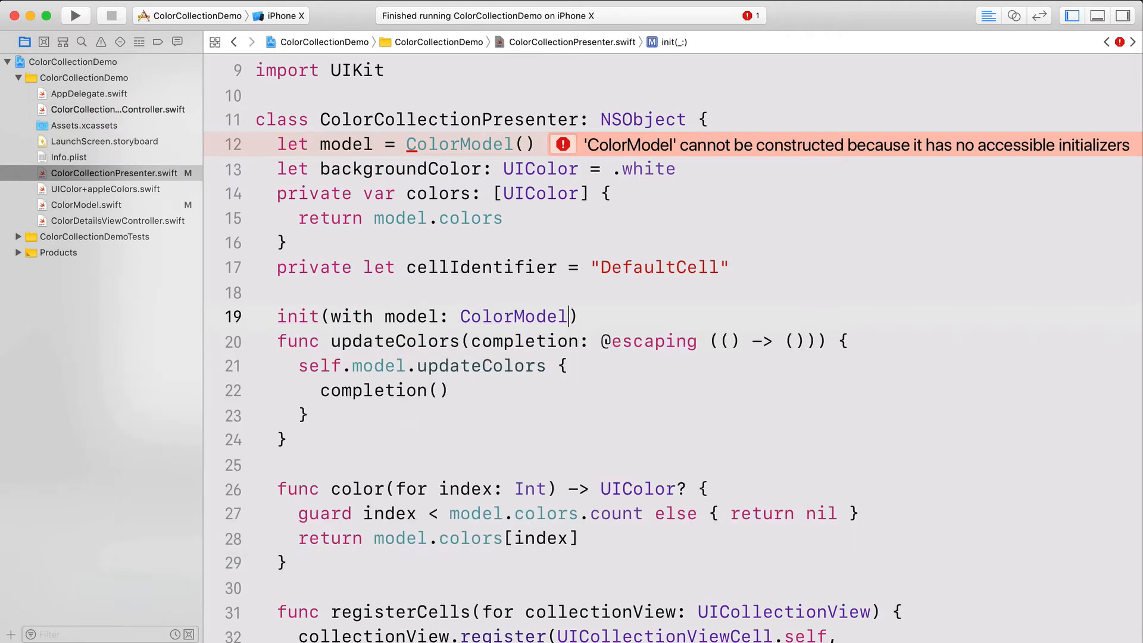
type("{")
type("self.model = model")
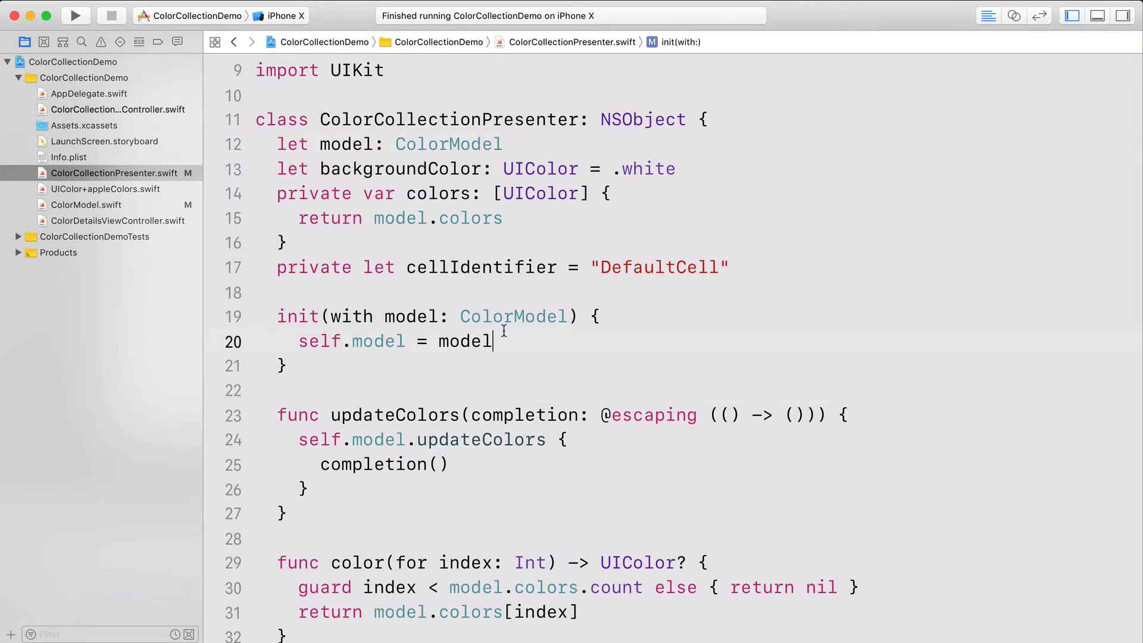
left_click(90, 93)
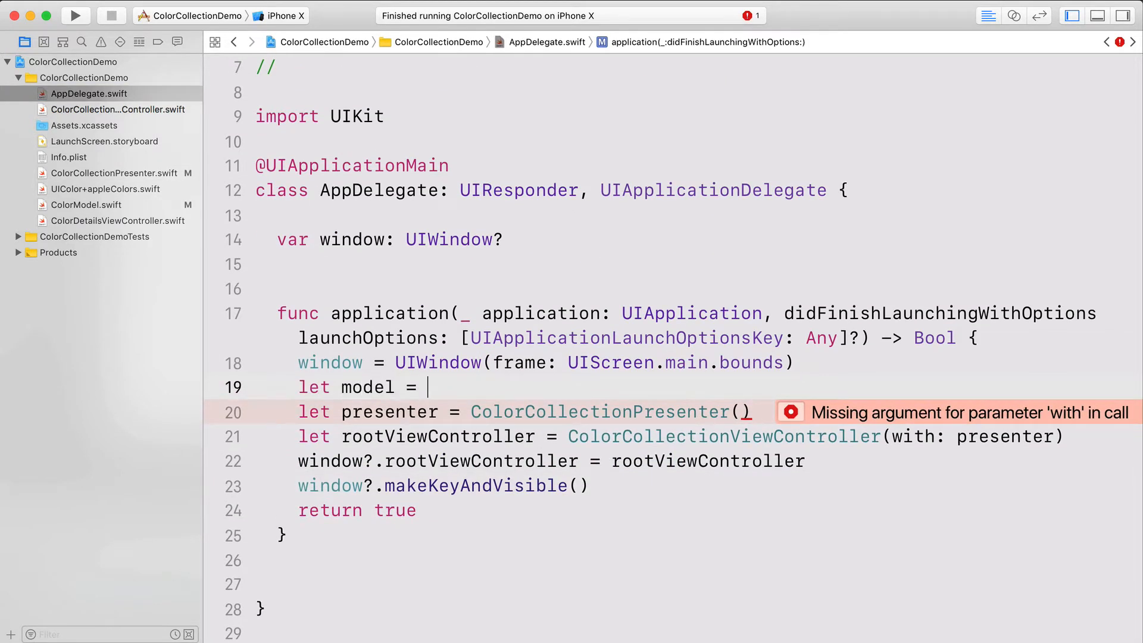
Create a ColorModelLocal() and pass it to the presenter via with: model in AppDelegate.
type("ColorModelLocal()")
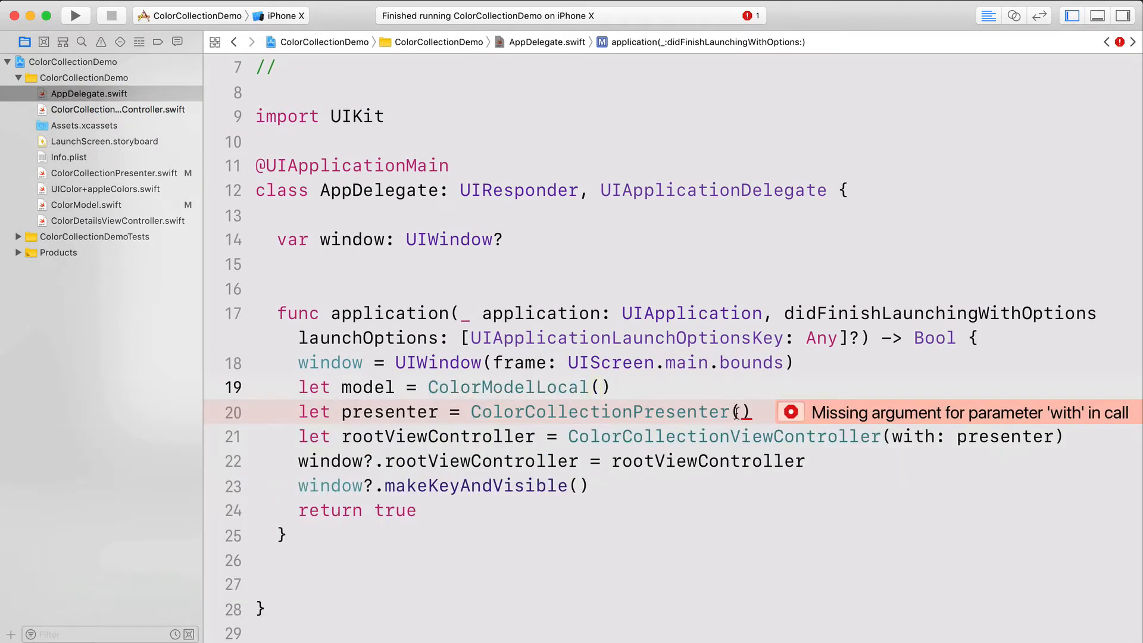
type("with: model")
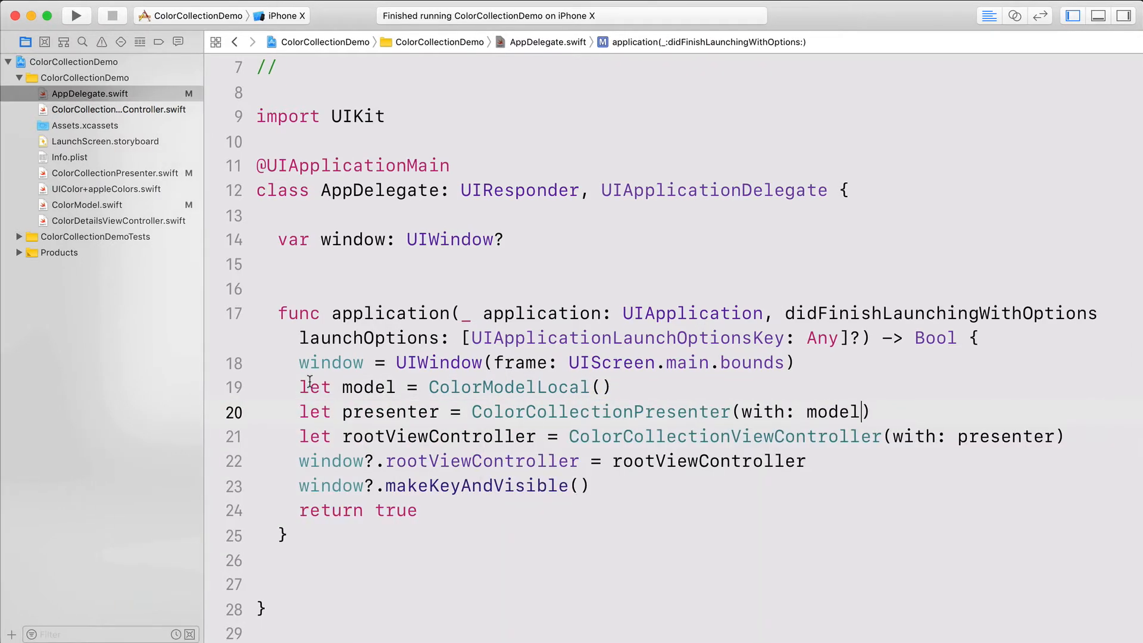
Move the setup lines into func makeRootViewController() -> UIViewController returning the controller.
left_click_drag(298, 386, 1065, 436)
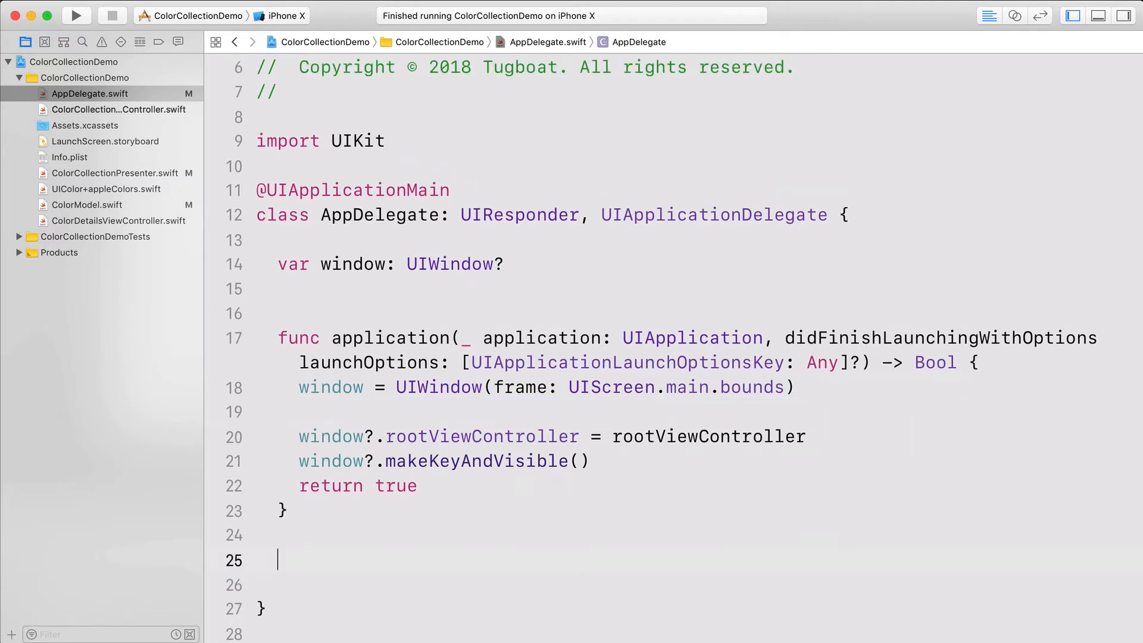
type("makeRootViewController() -> UIViewController {")
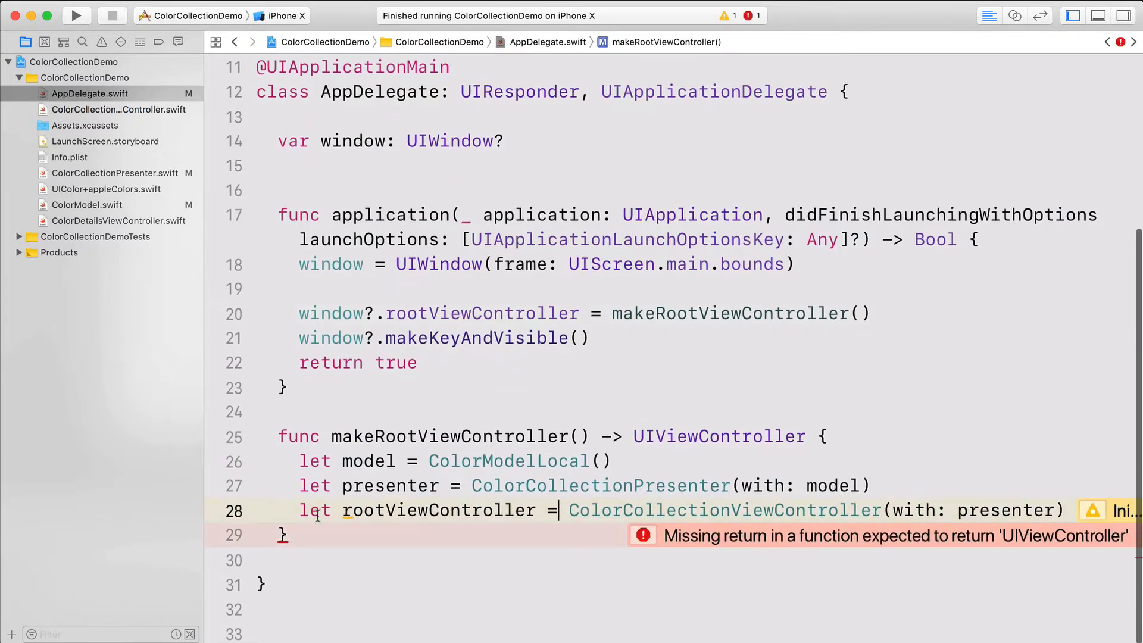
type("return")
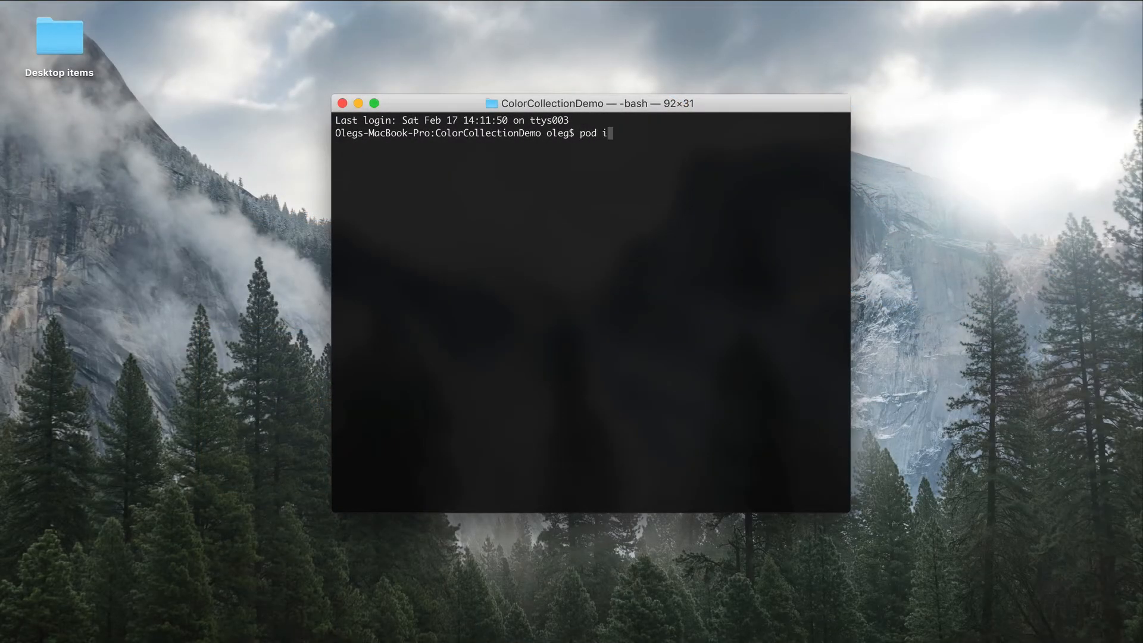
Run pod init in the project folder and open the generated Podfile.
type("nit")
type("ls")
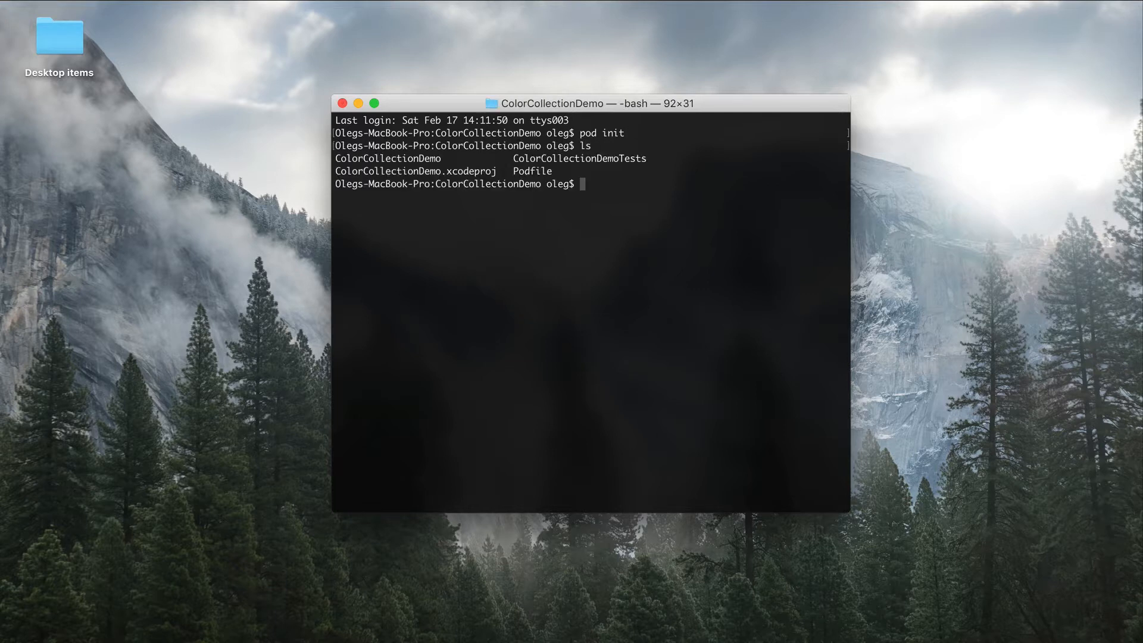
type("open Pod")
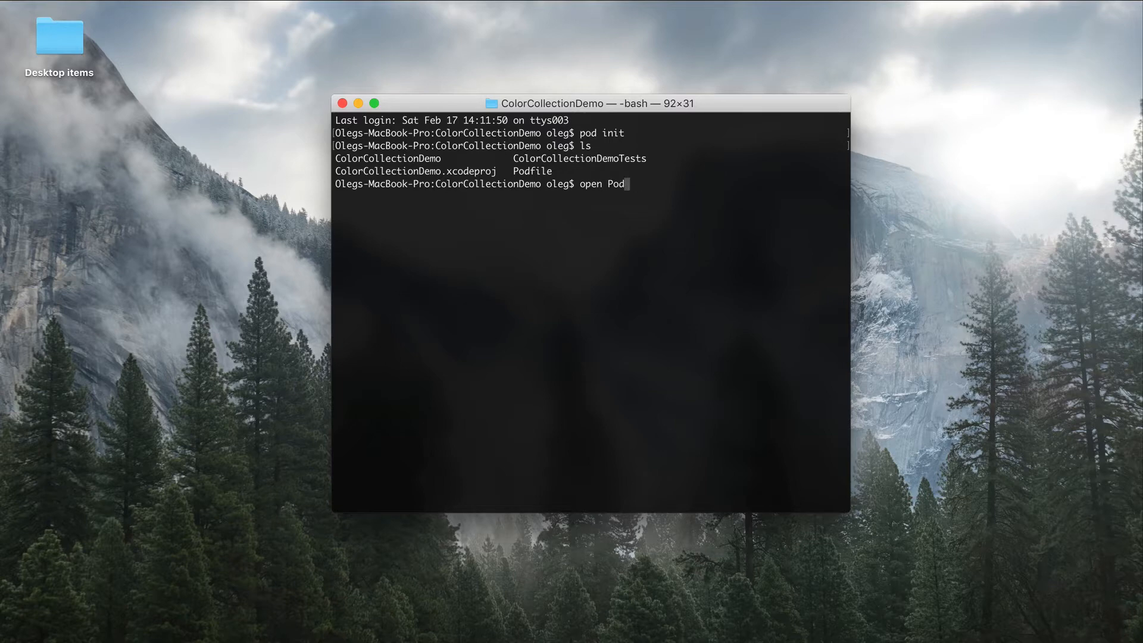
type("file")
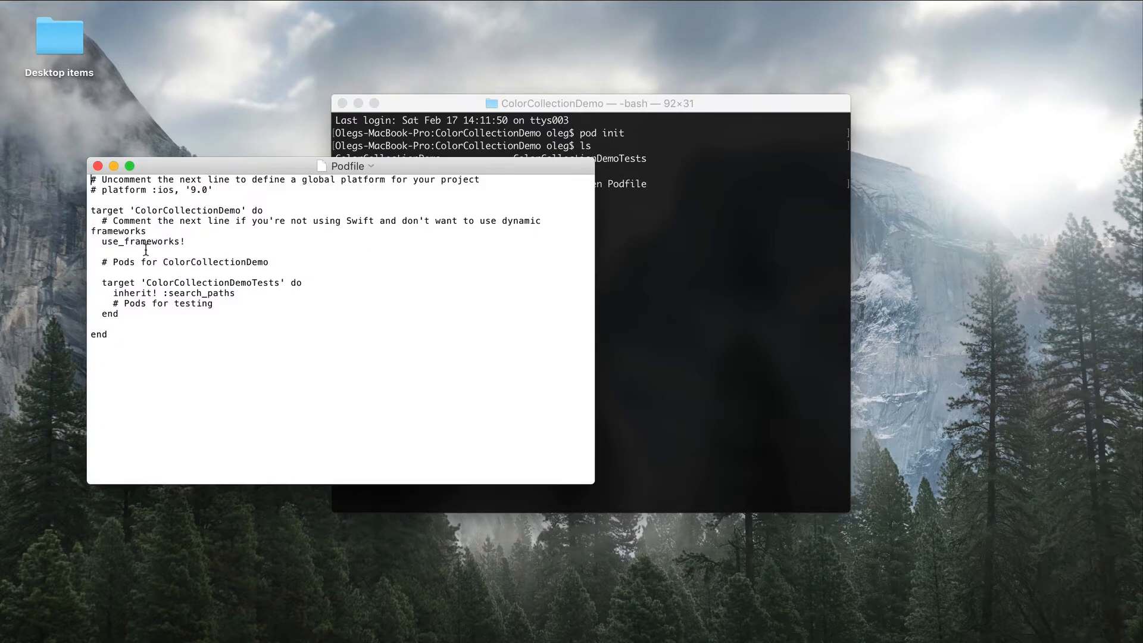
Add pod 'Firebase/Core' and pod 'Firebase/Firestore' to the app target and close the Podfile.
type("po")
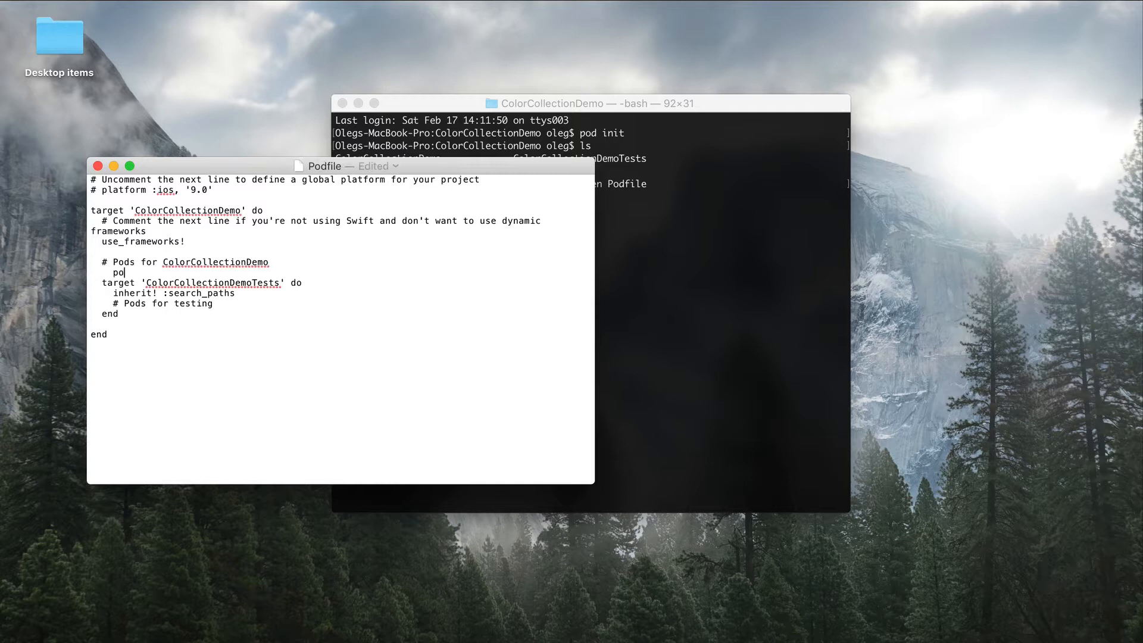
type("d 'Firebase/Core")
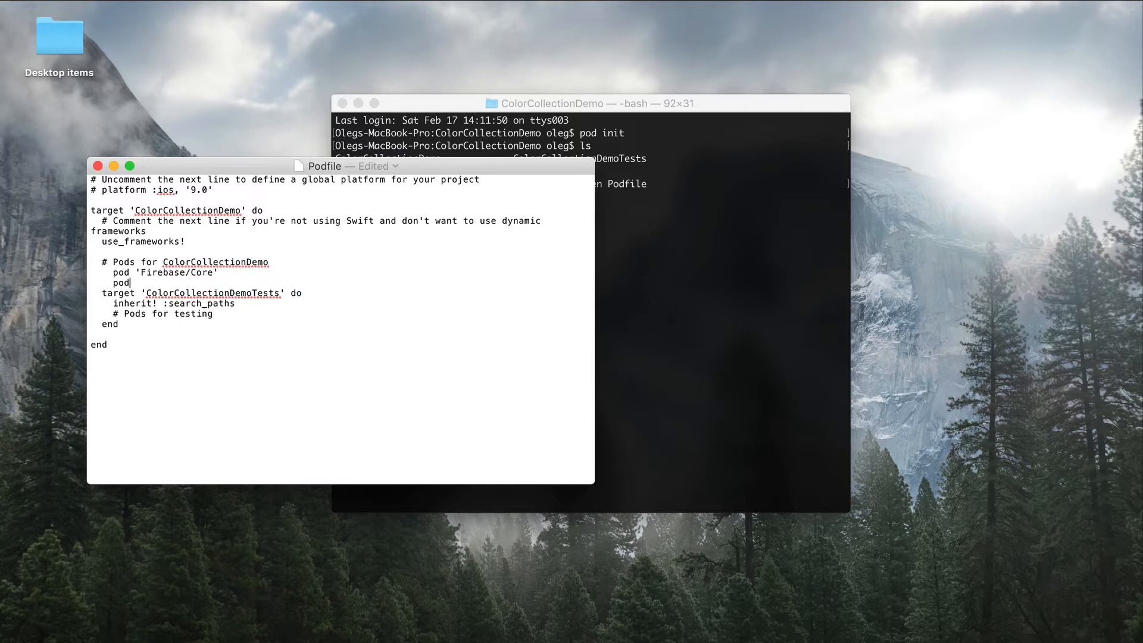
type("'Firebase/Firestore'")
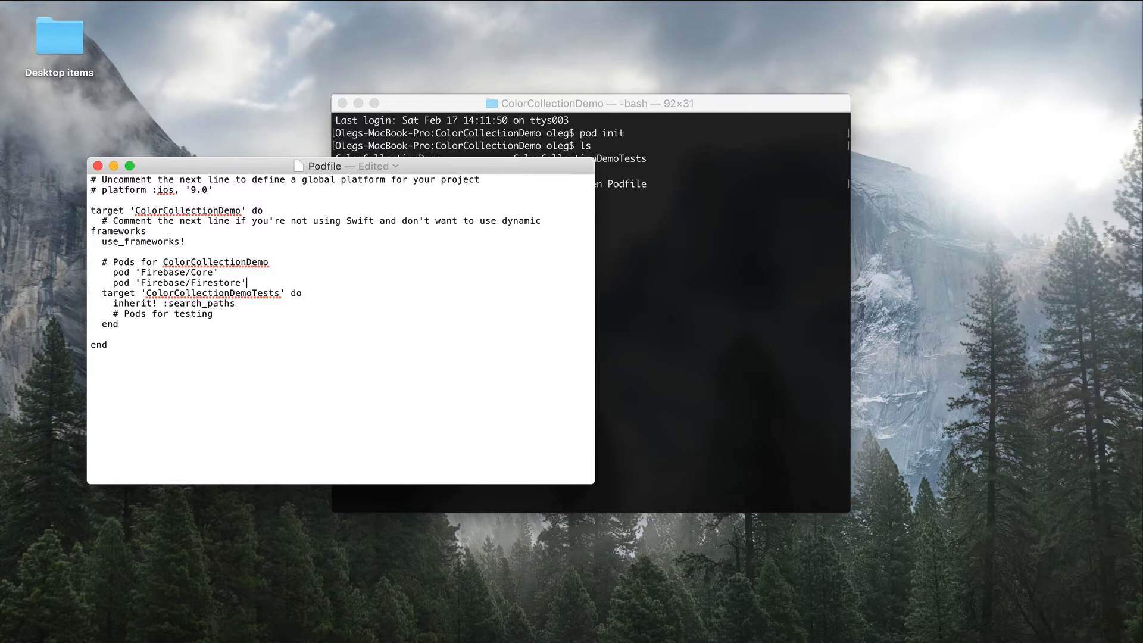
left_click(96, 167)
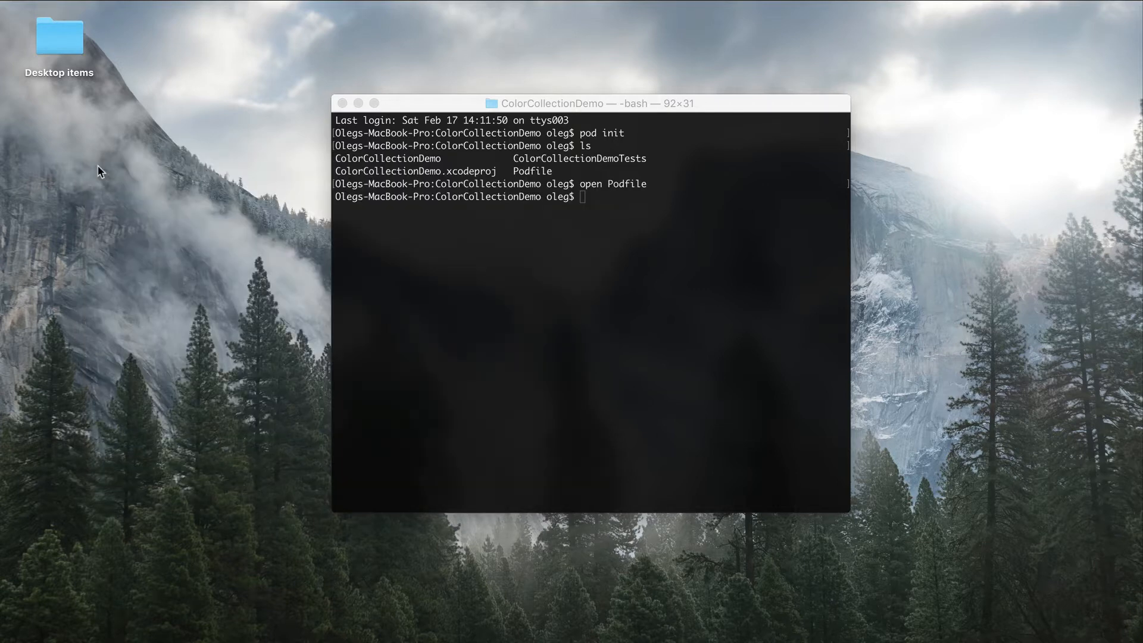
Run pod install and open ColorCollectionDemo.xcworkspace.
type("pod install")
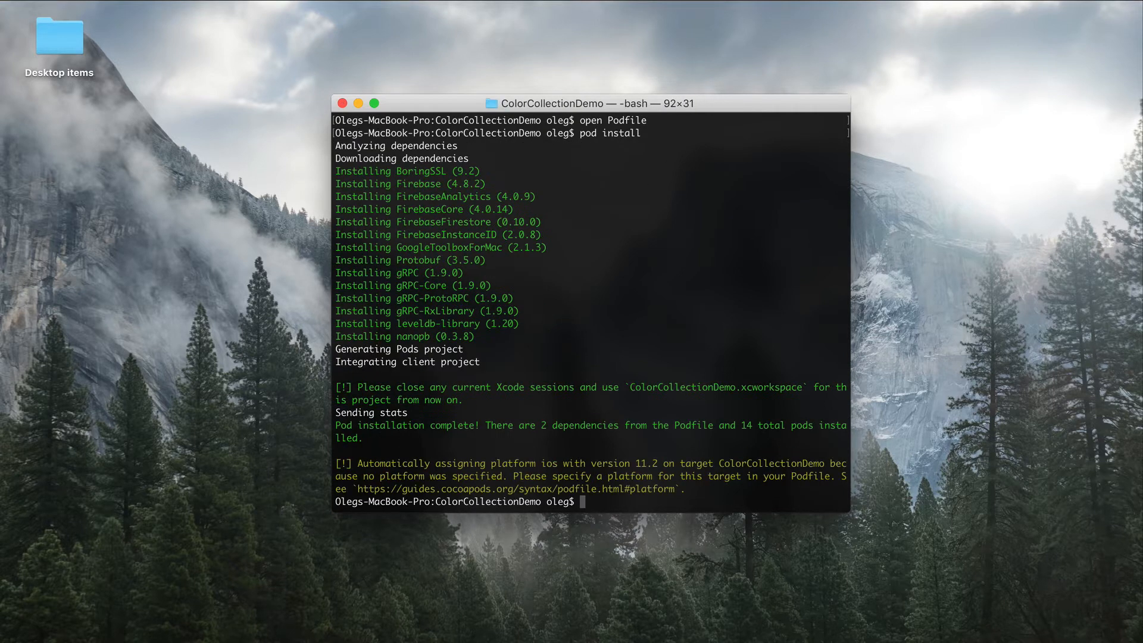
type("open ColorCollectionDemo.xcw")
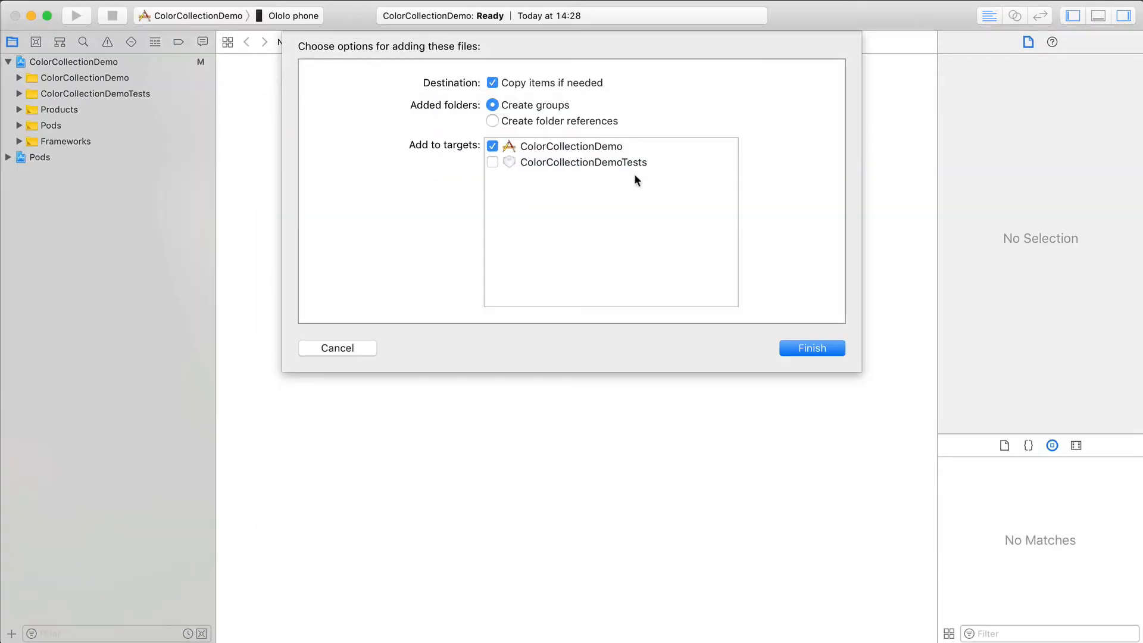
Add GoogleService-Info.plist to the target, import Firebase and call FirebaseApp.configure() in AppDelegate.
left_click(811, 348)
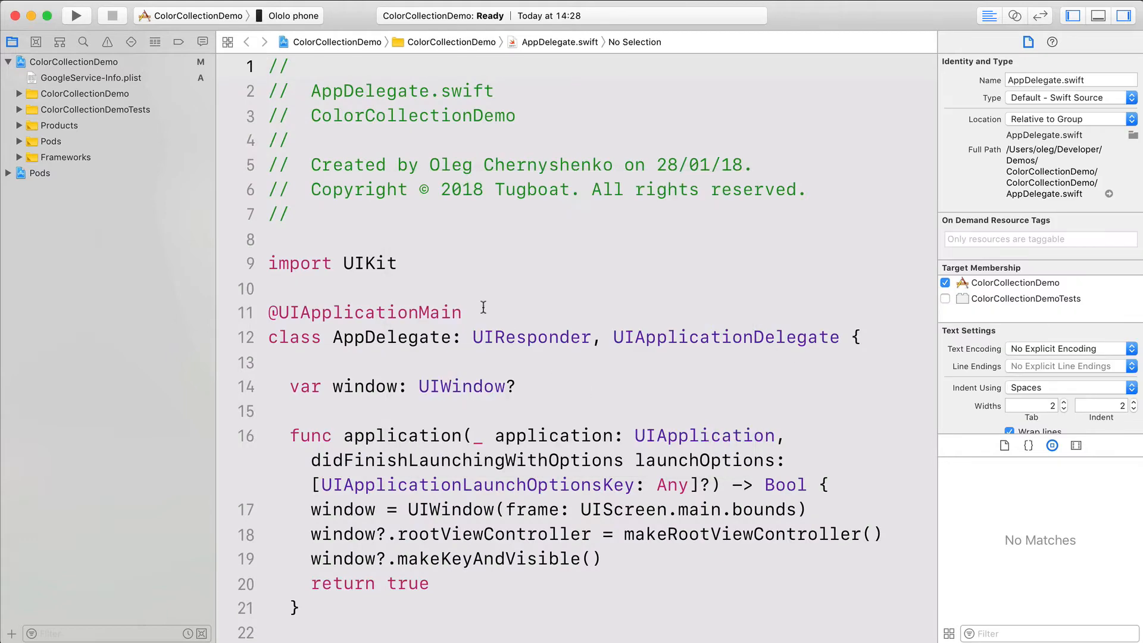
type("import")
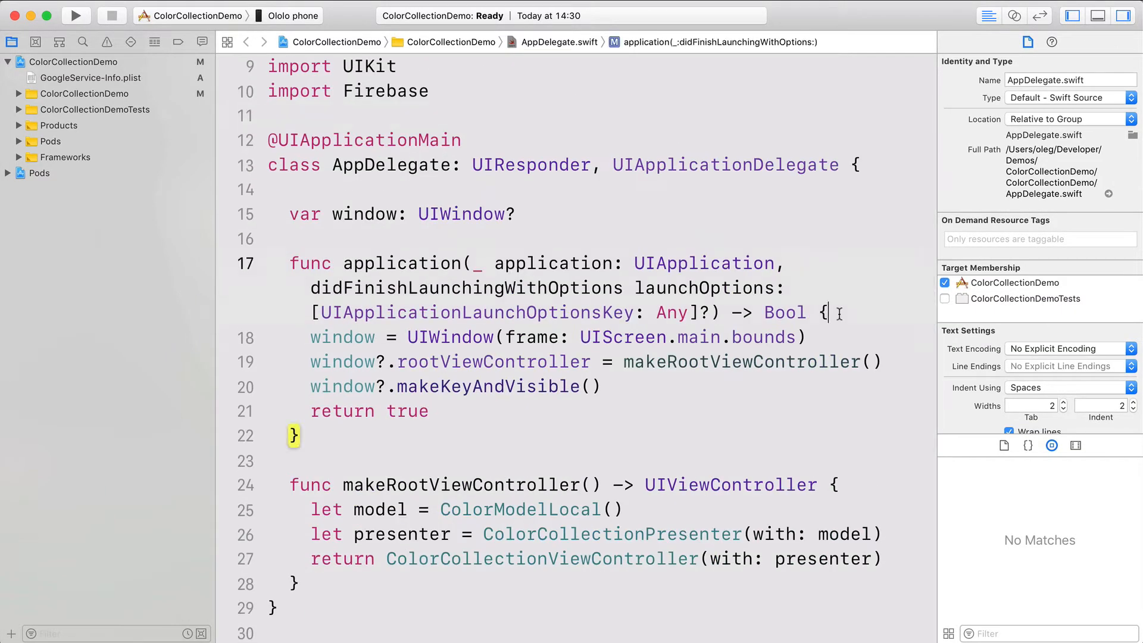
type("FirebaseApp.configure()")
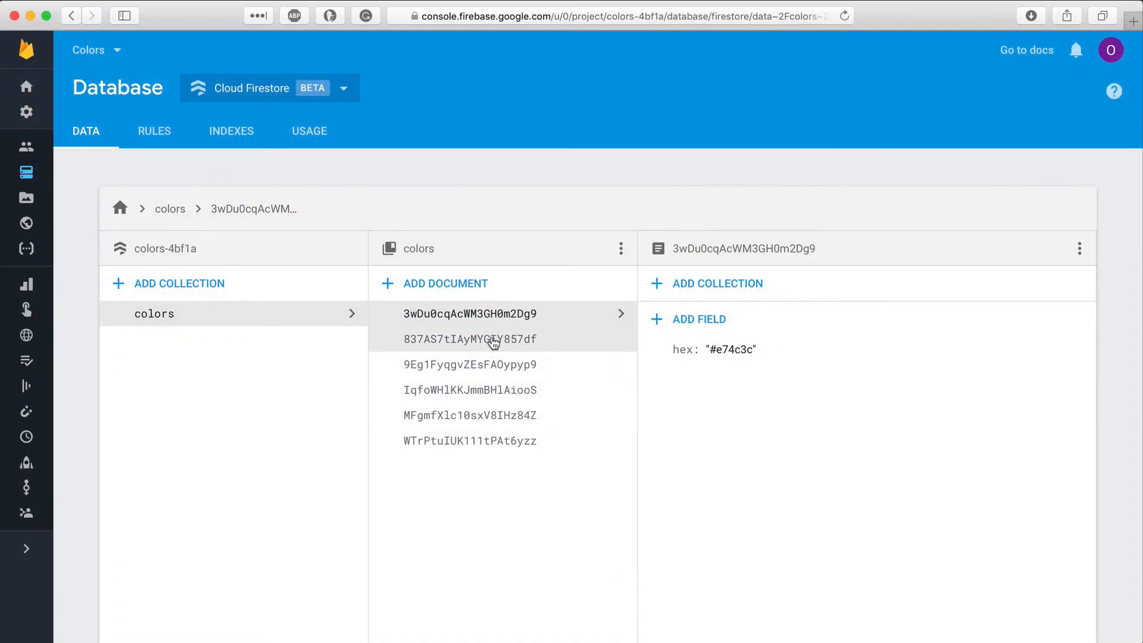
Inspect the hex values of color documents in the Firestore colors collection.
left_click(469, 339)
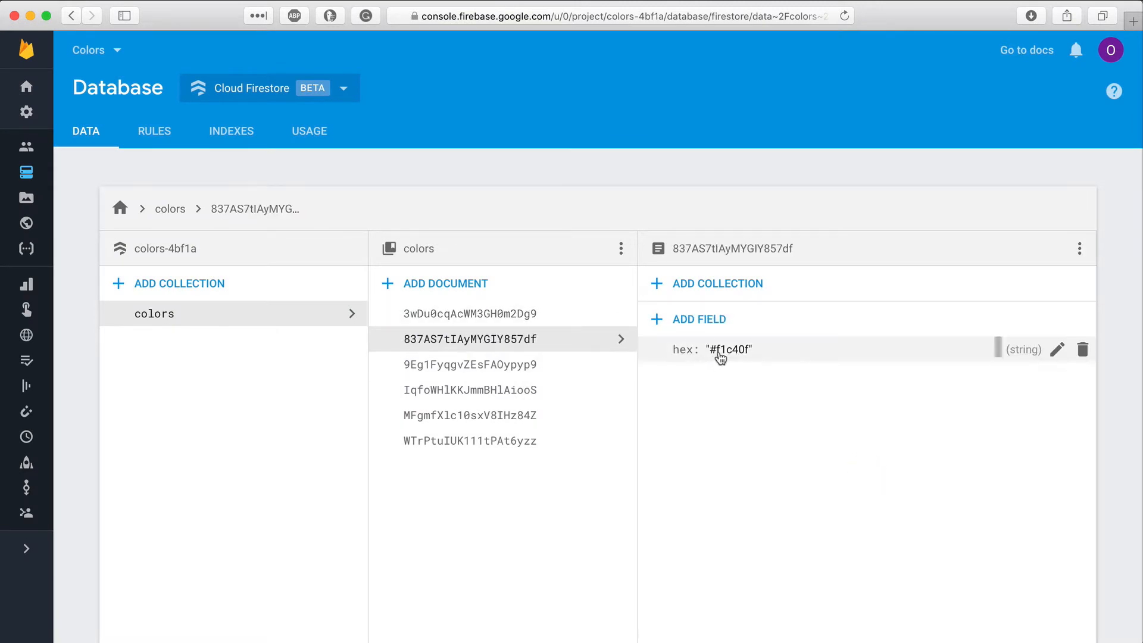
left_click(1058, 349)
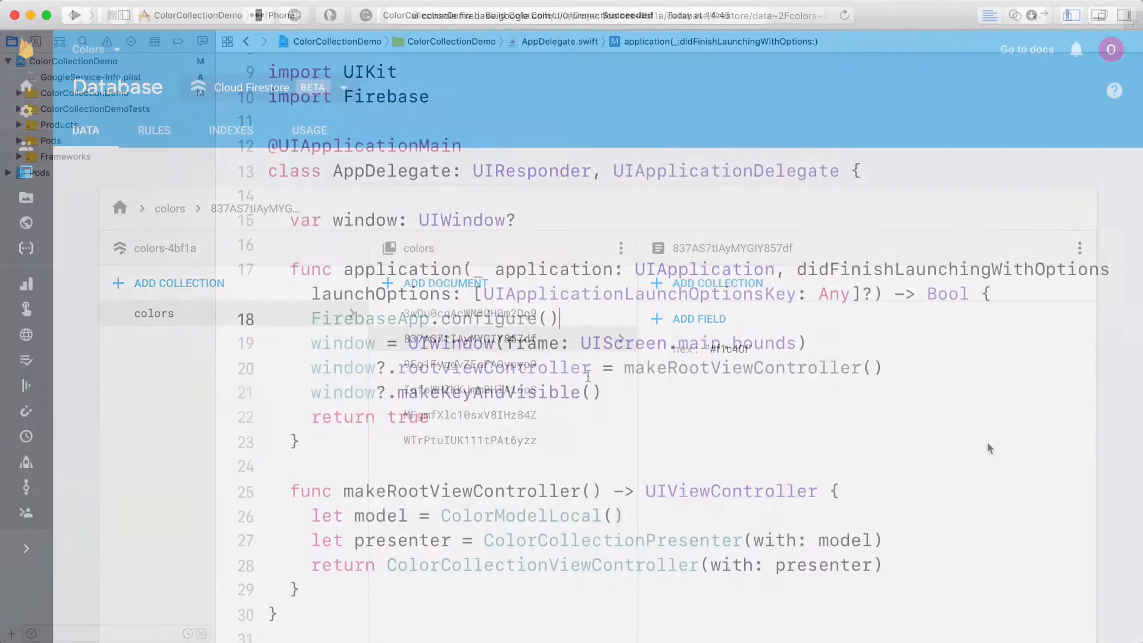
Create a new Cocoa Touch Class file ColorModelRemote conforming to ColorModel in the ColorCollectionDemo group.
right_click(40, 93)
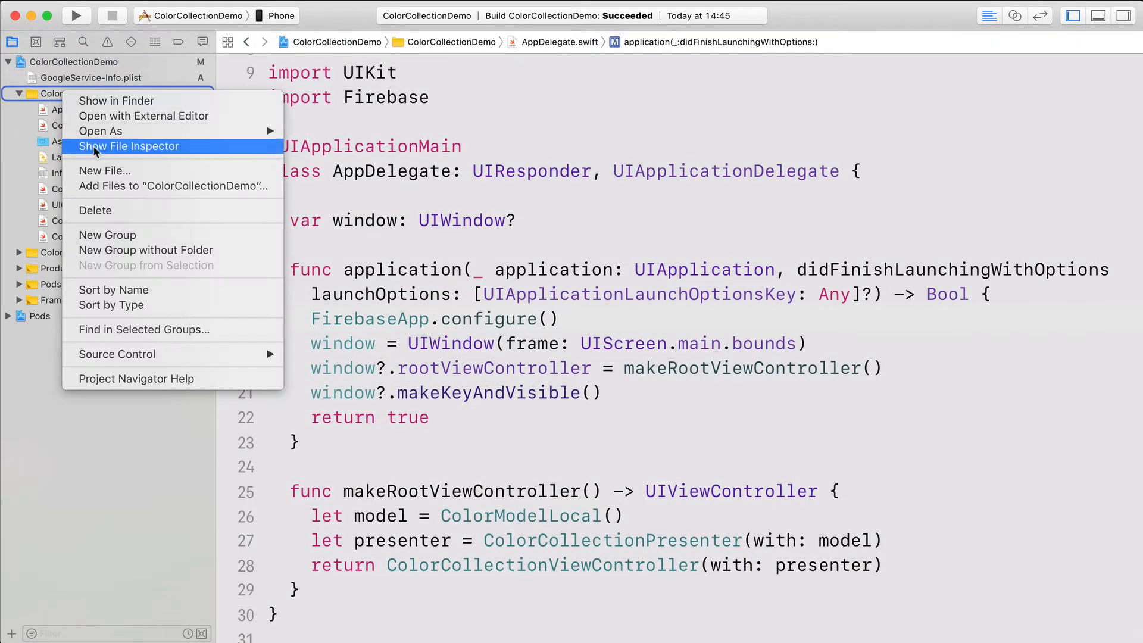
left_click(104, 171)
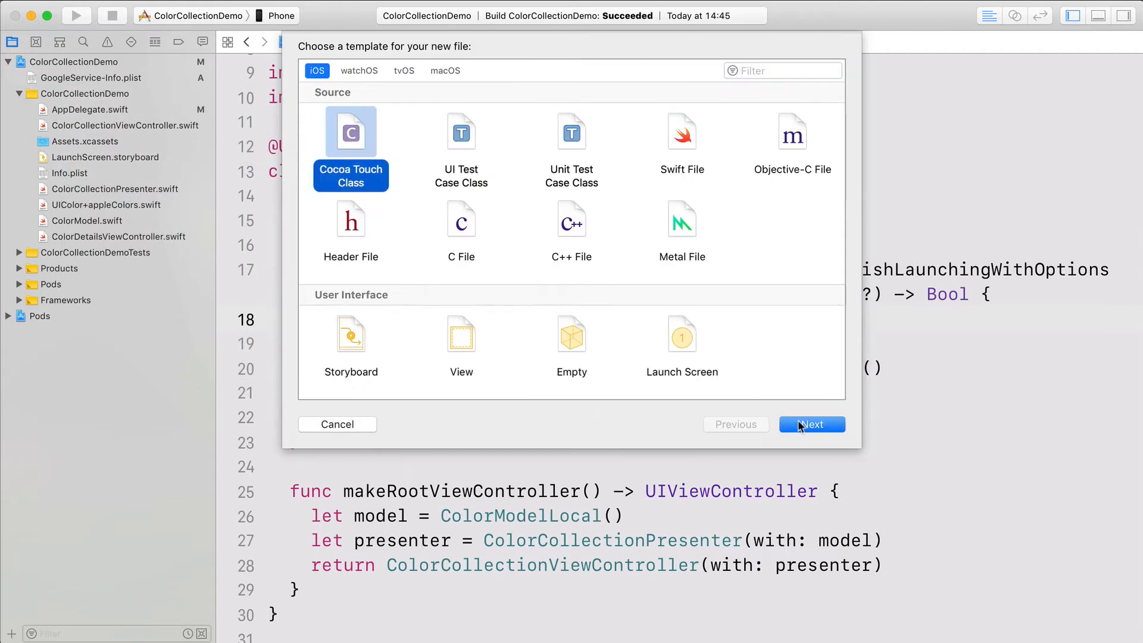
left_click(811, 424)
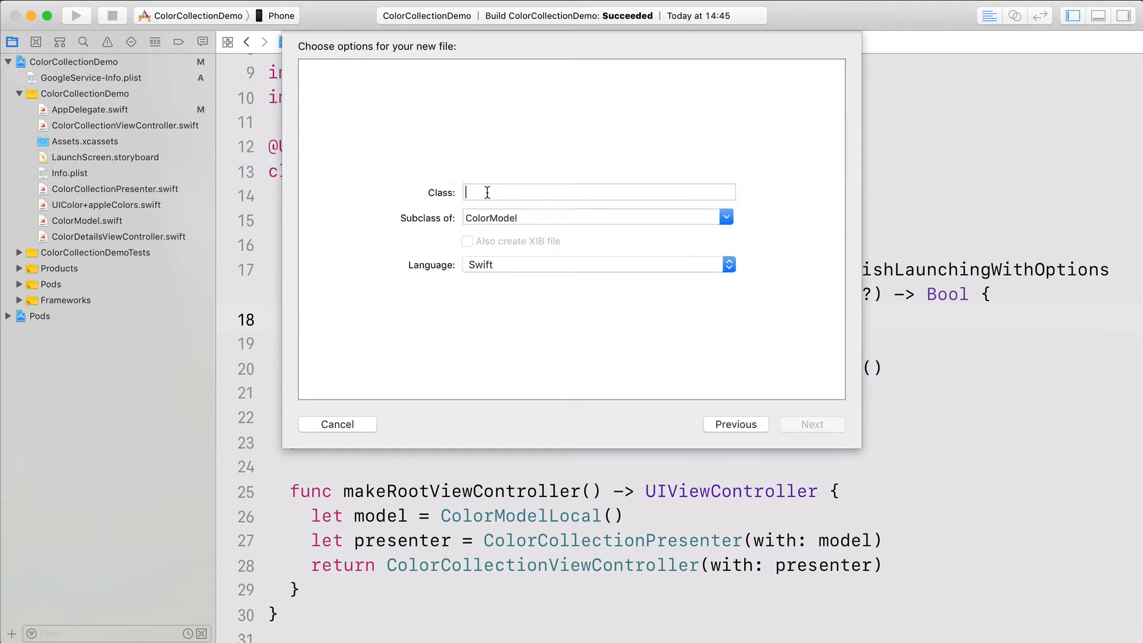
type("ColorModelRem")
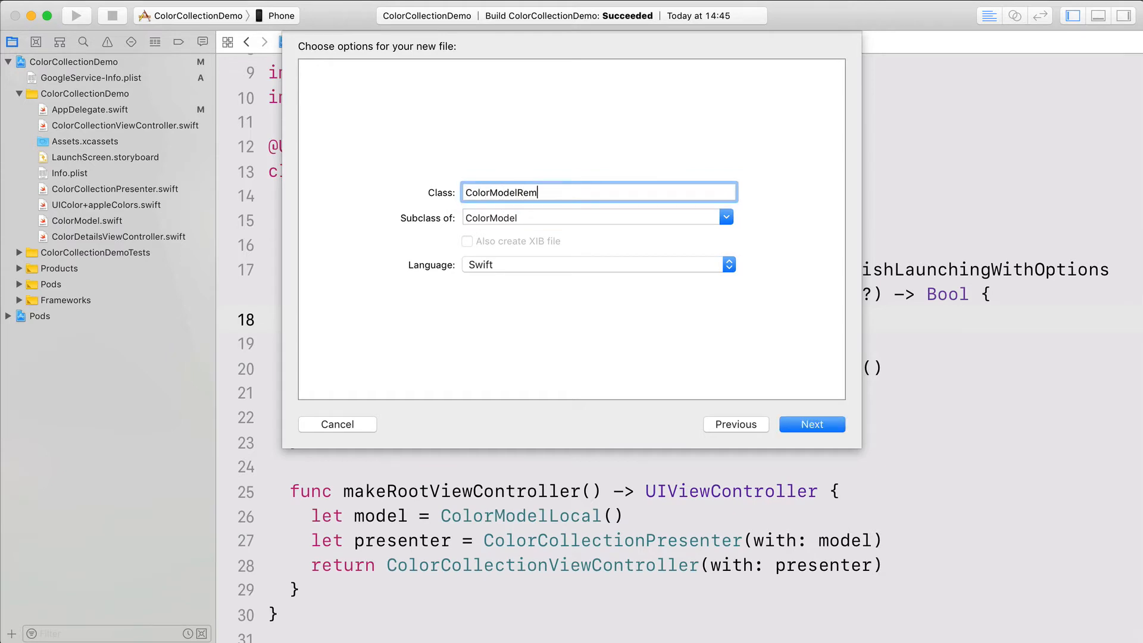
left_click(811, 424)
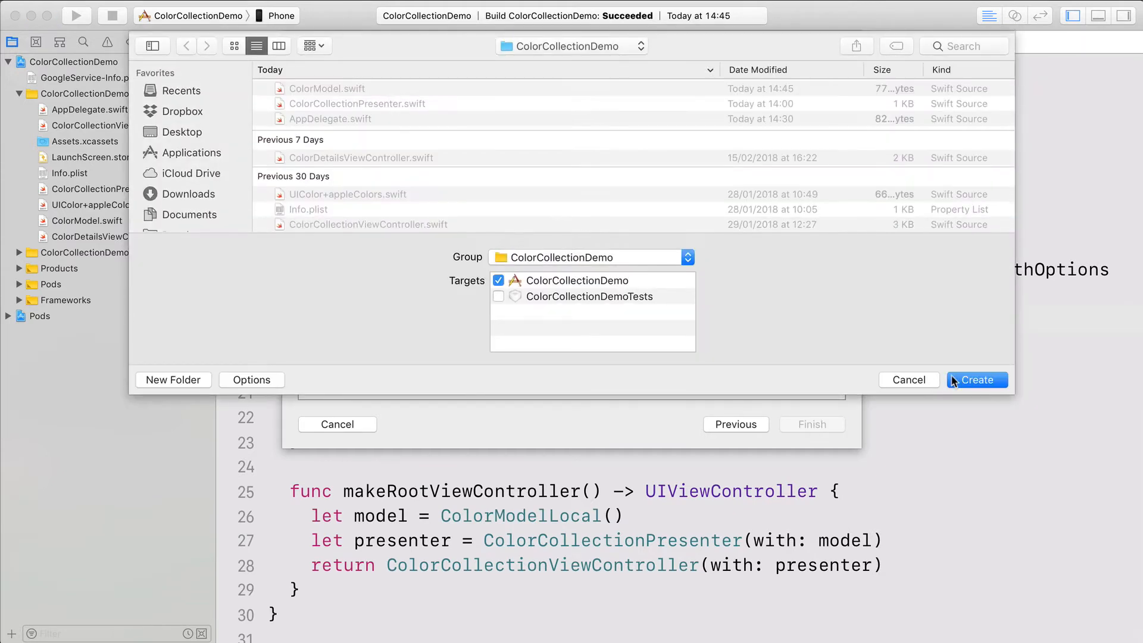
left_click(977, 380)
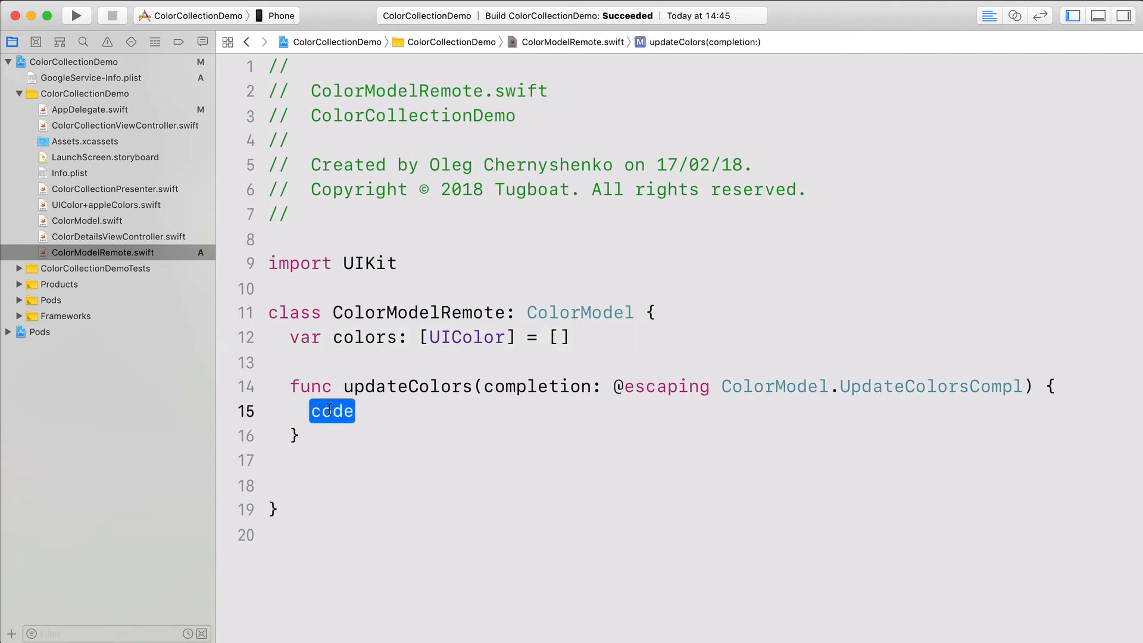
Import Firebase and start a getDocuments call on the Firestore "colors" collection in updateColors.
type("i")
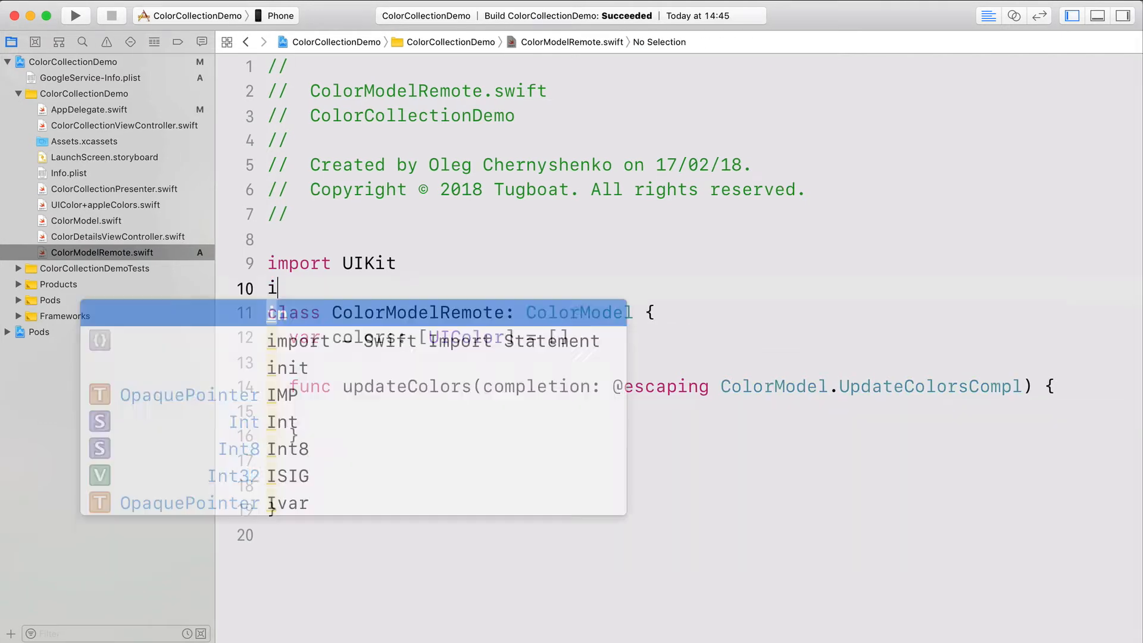
type("mport Firebase")
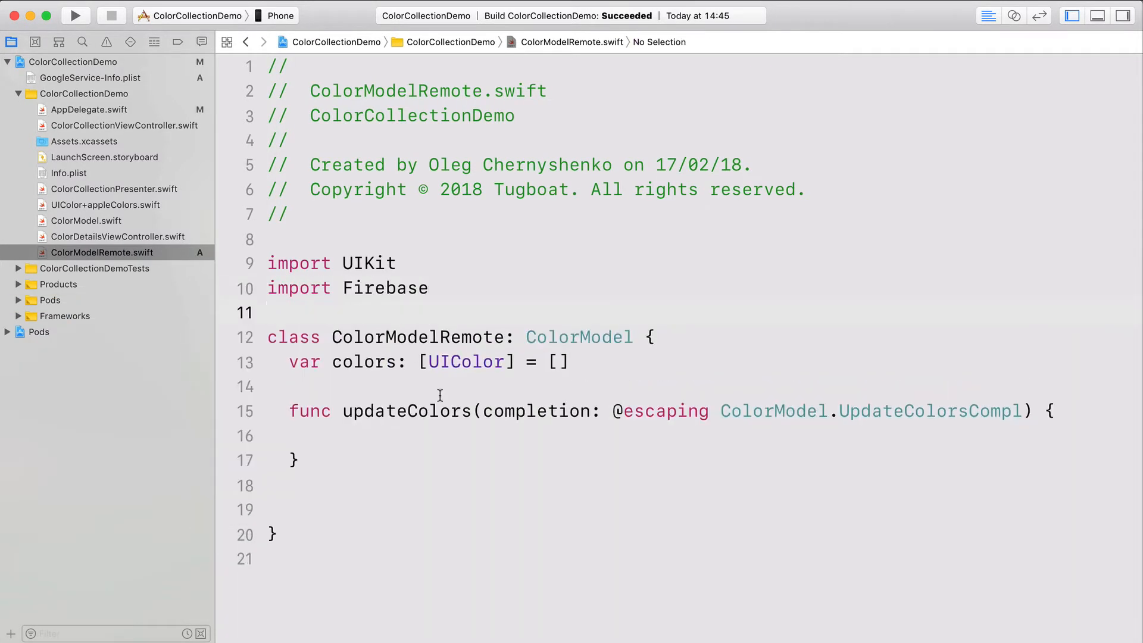
type("let db = Firestore.firestore(")
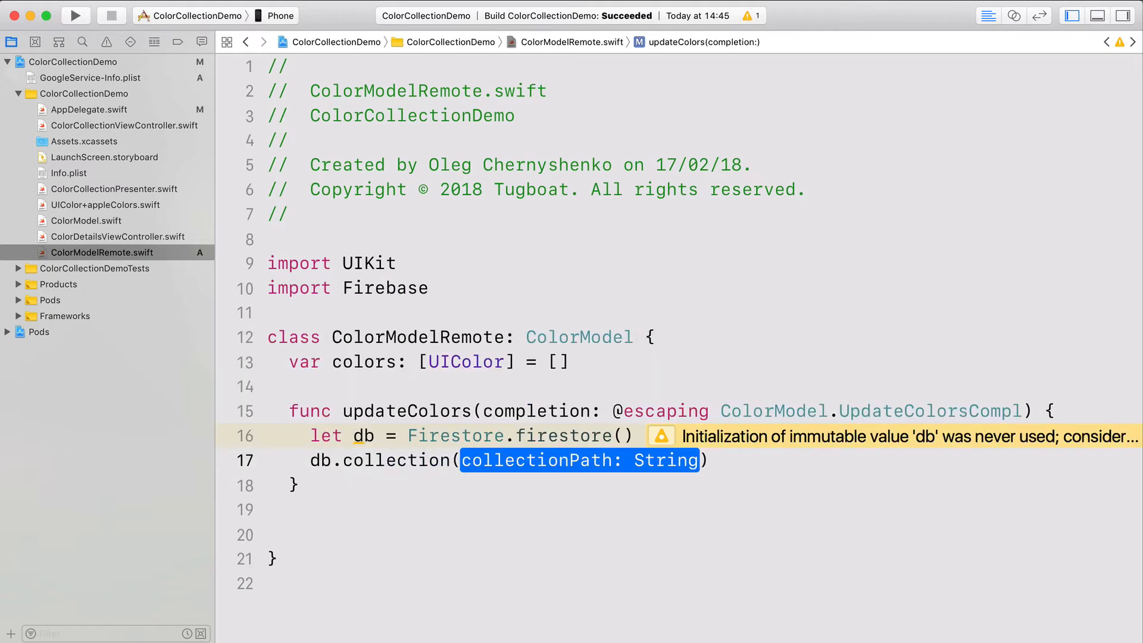
type("\"colors\").")
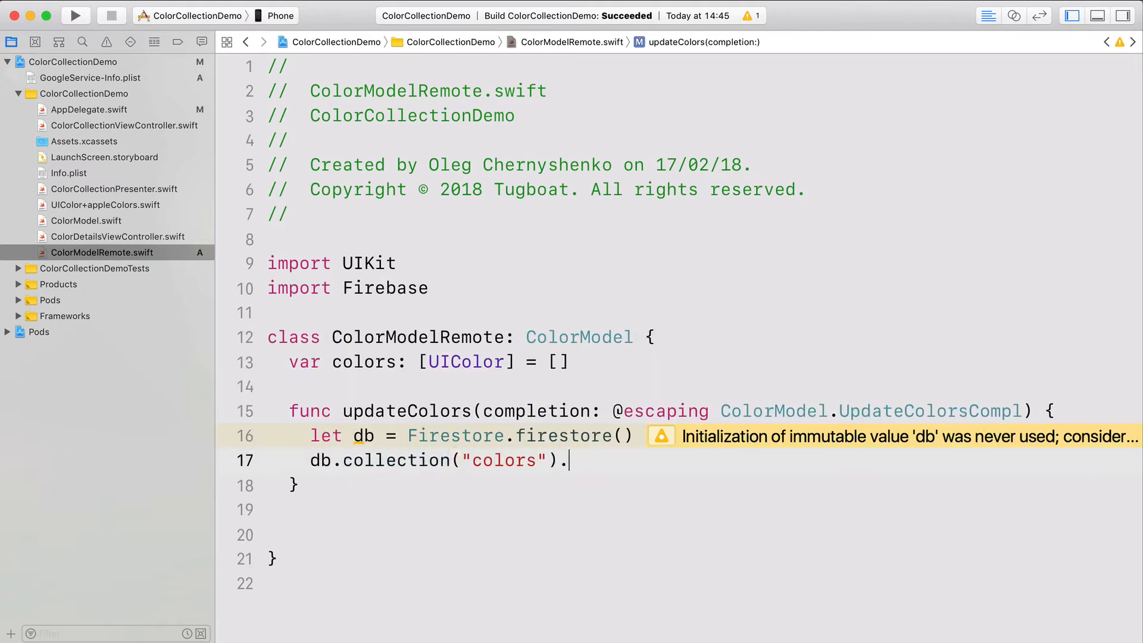
type("getDocuments { colors,")
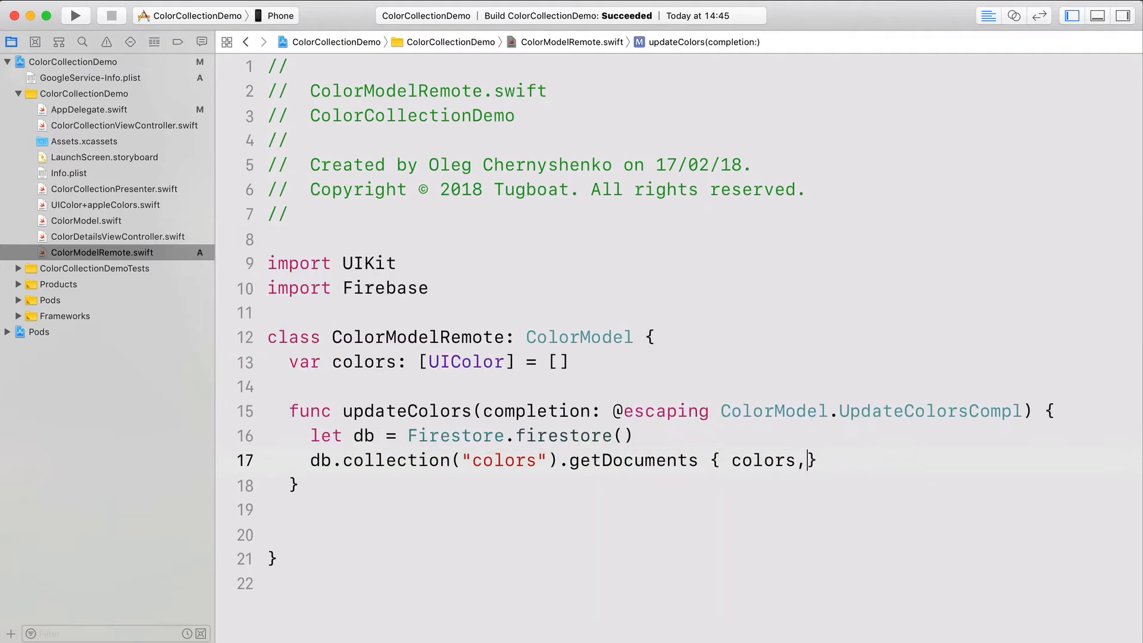
type("error in")
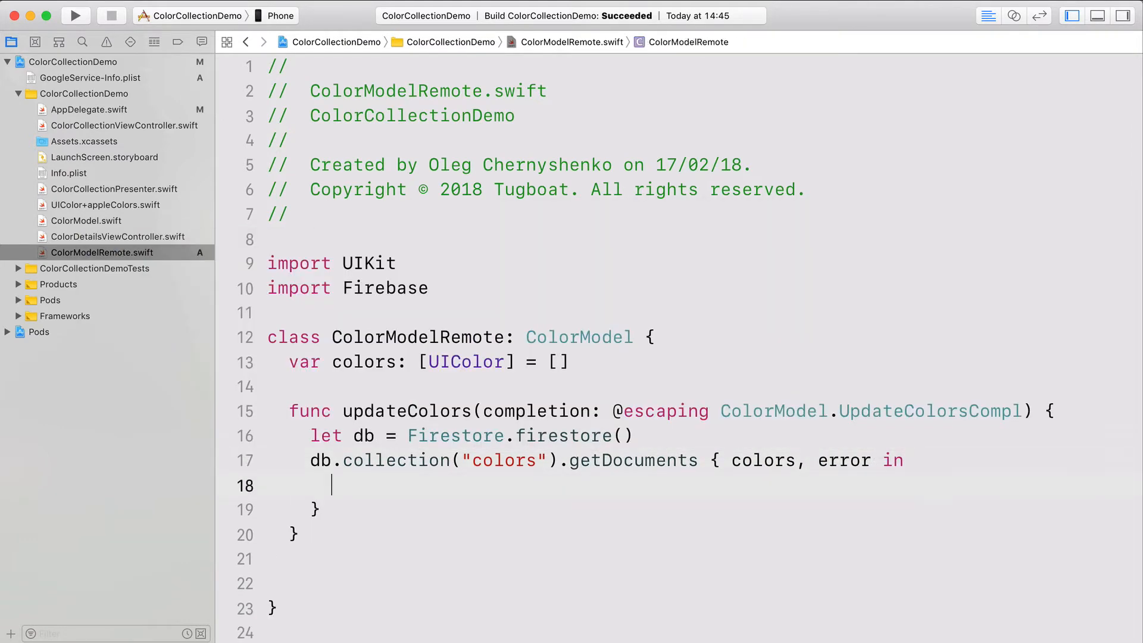
Guard the result, loop over colors.documents printing each color["hex"], then build and run the app.
type("guard let")
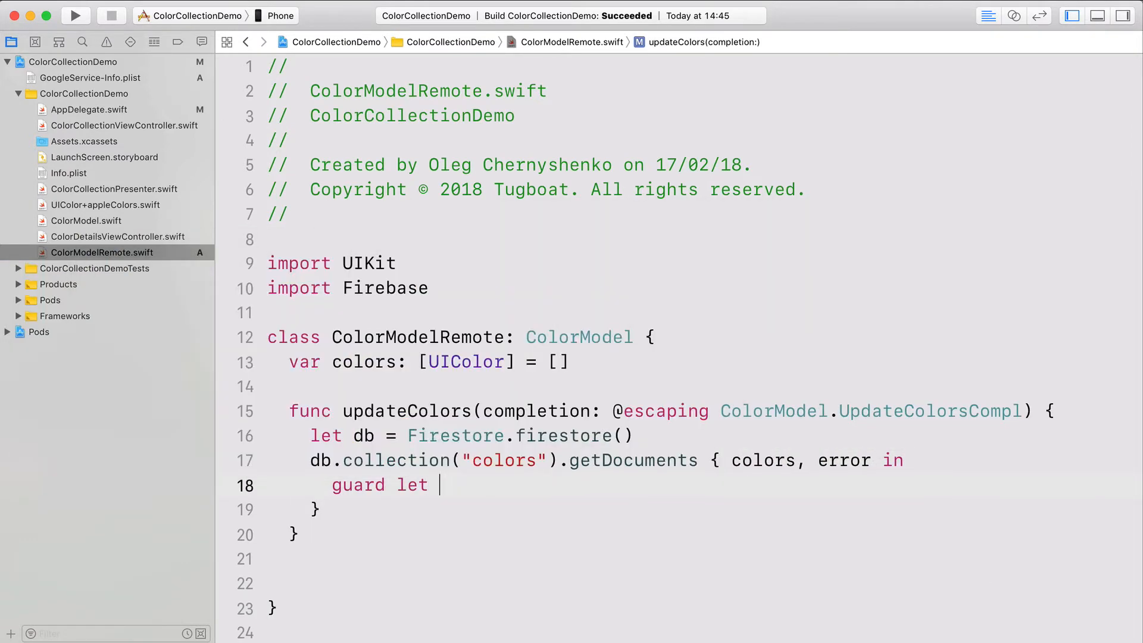
type("colors = colors else {")
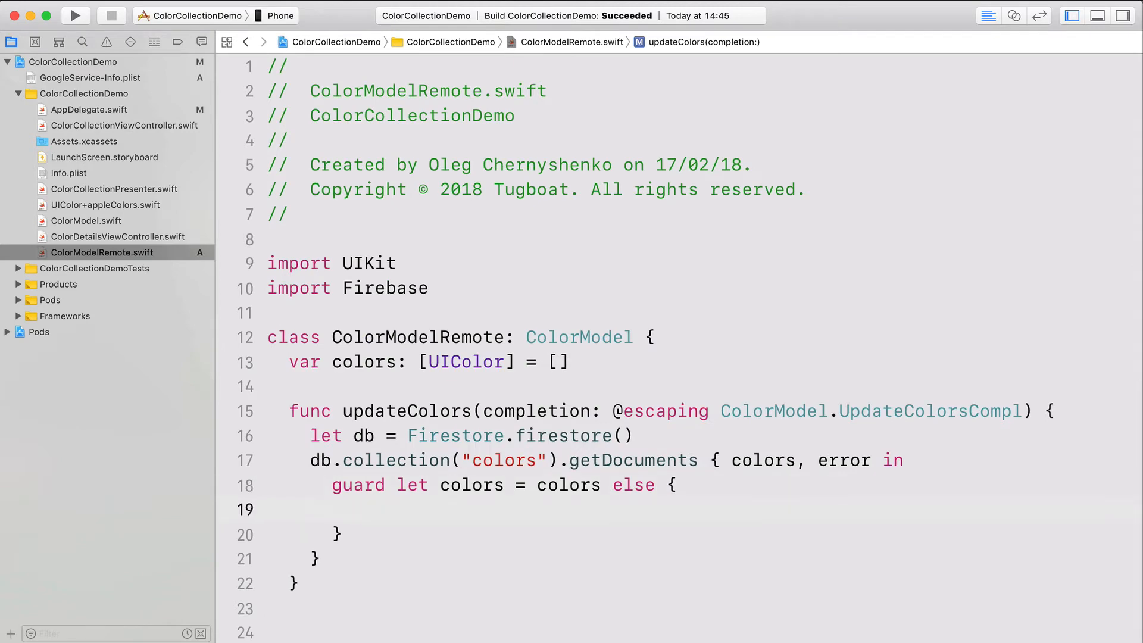
type("return")
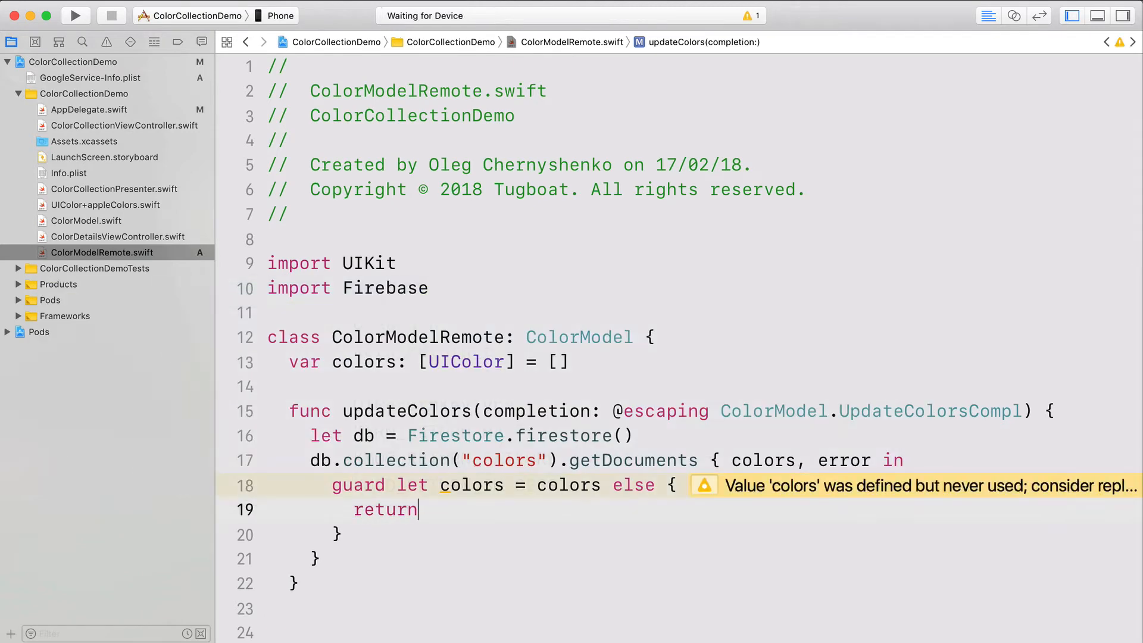
type("for")
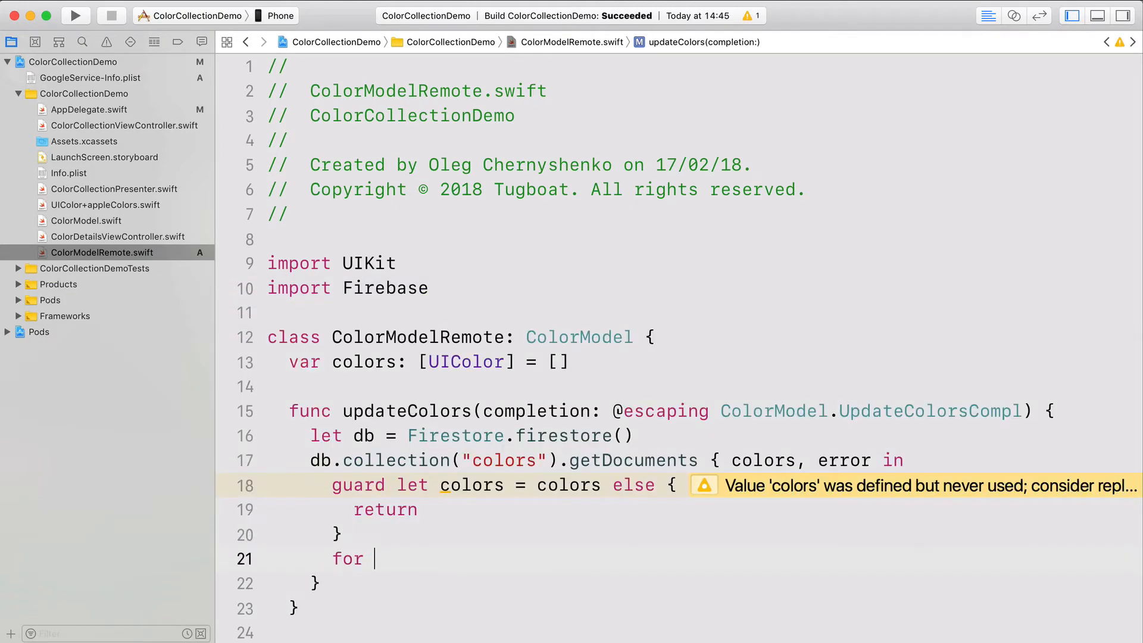
type("color in colors.documents")
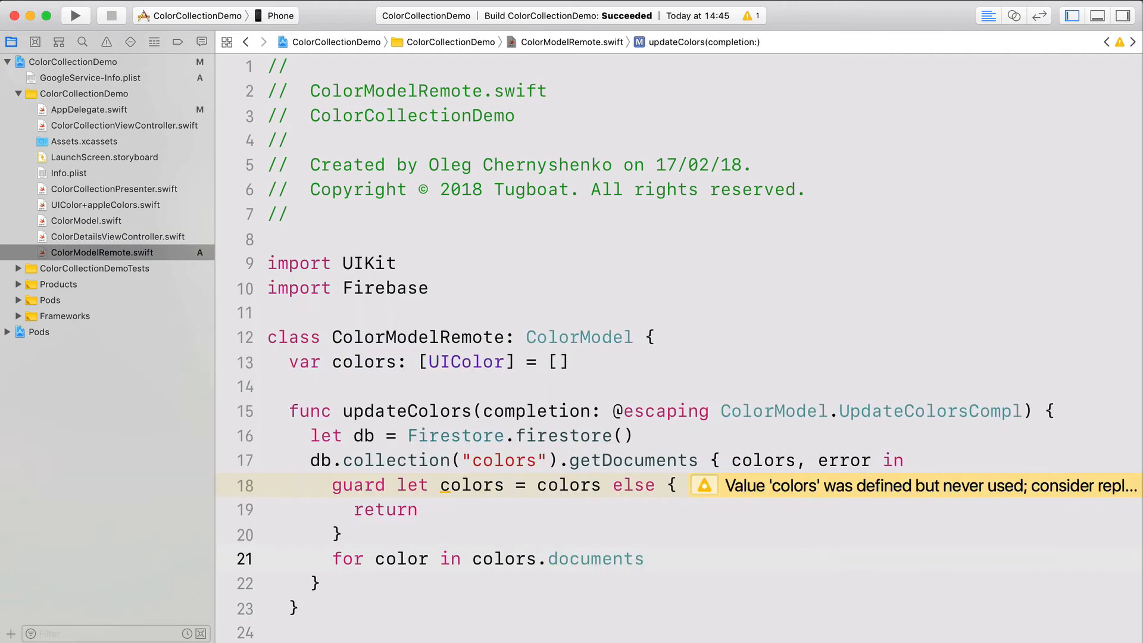
type("print(color)")
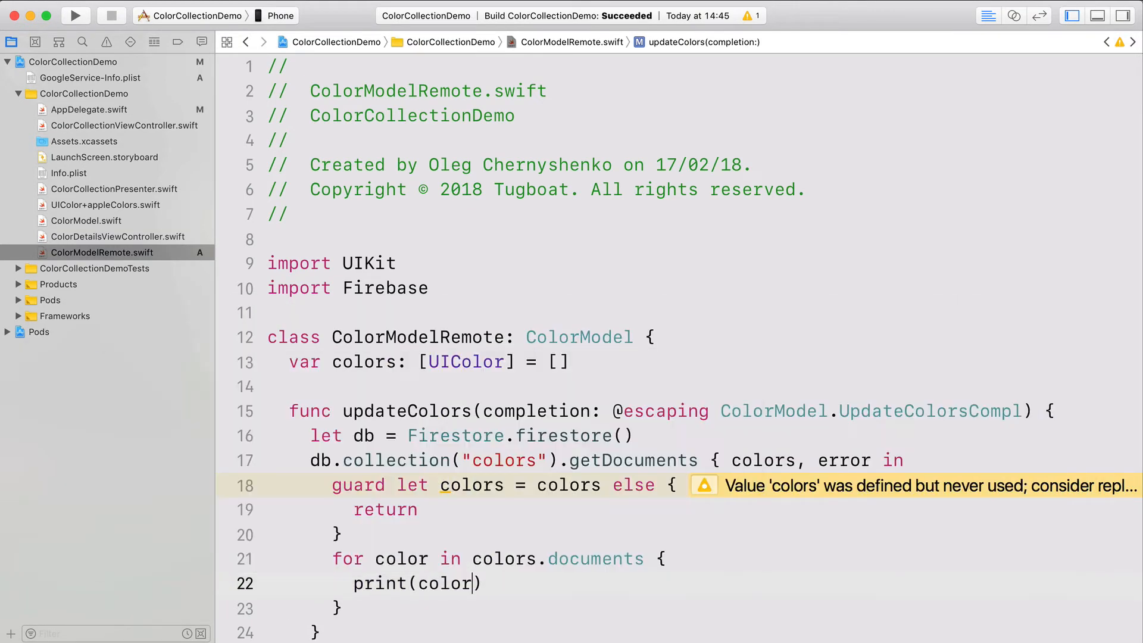
type("[\"hex\"]")
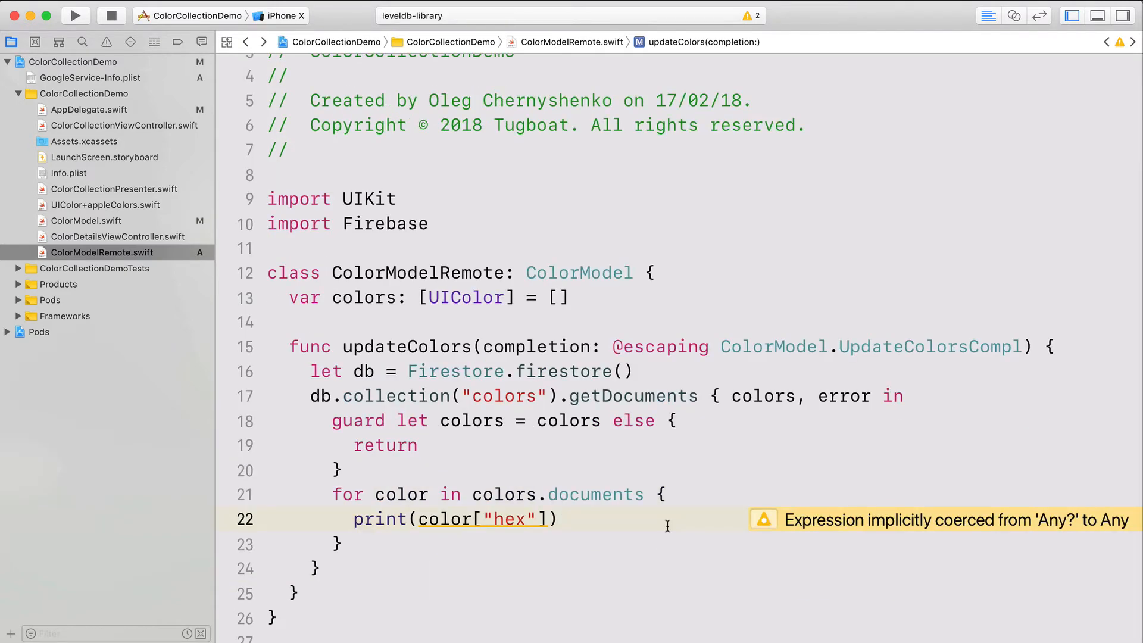
left_click(75, 15)
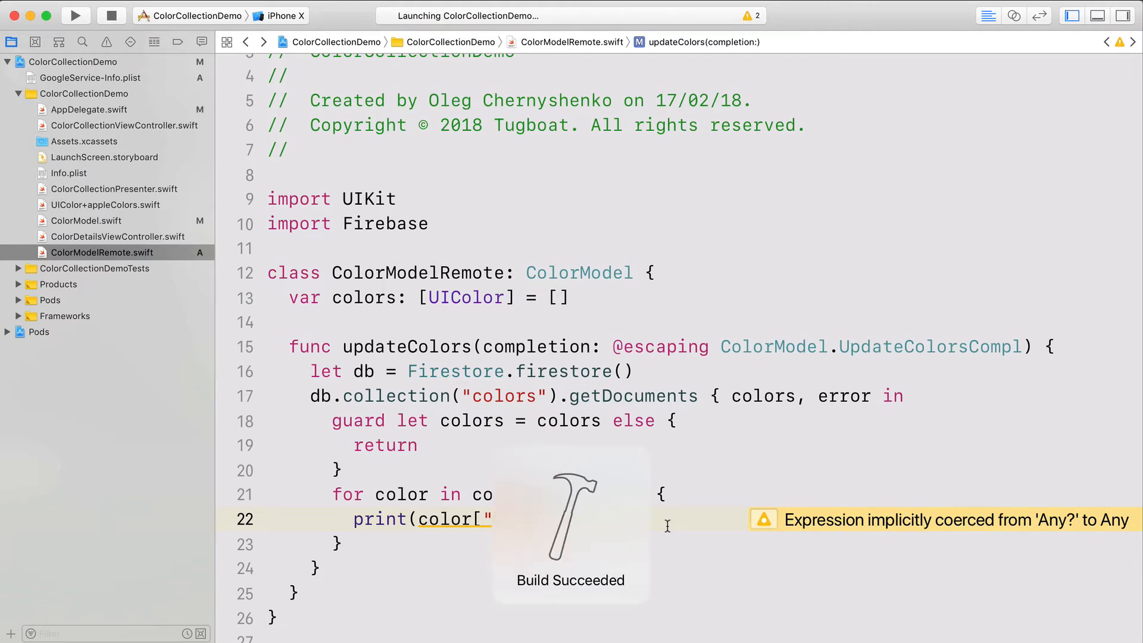
Show the debug console and enlarge it to read the printed Optional hex values.
left_click(76, 16)
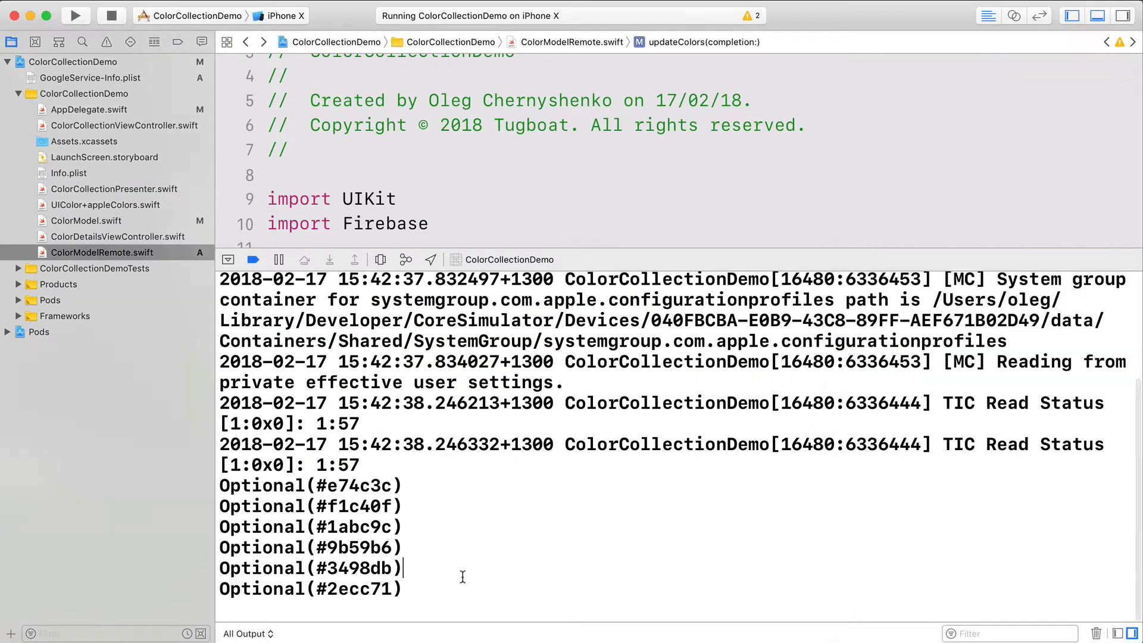
left_click_drag(219, 485, 405, 589)
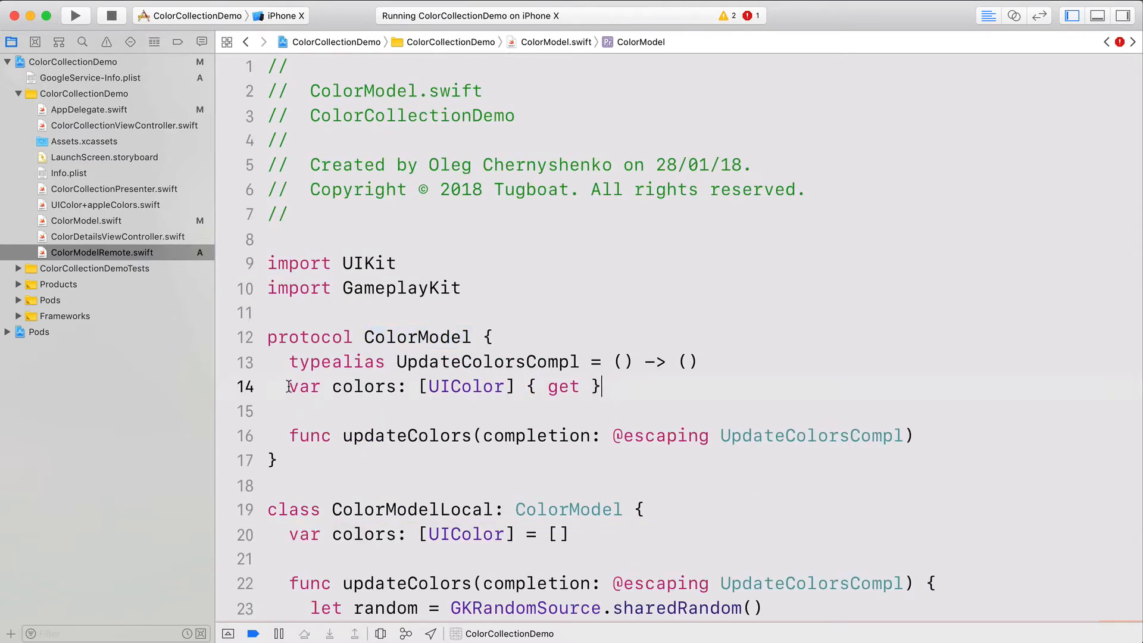
Replace UIColor with String in the colors property declarations of the model protocol and classes.
double_click(467, 386)
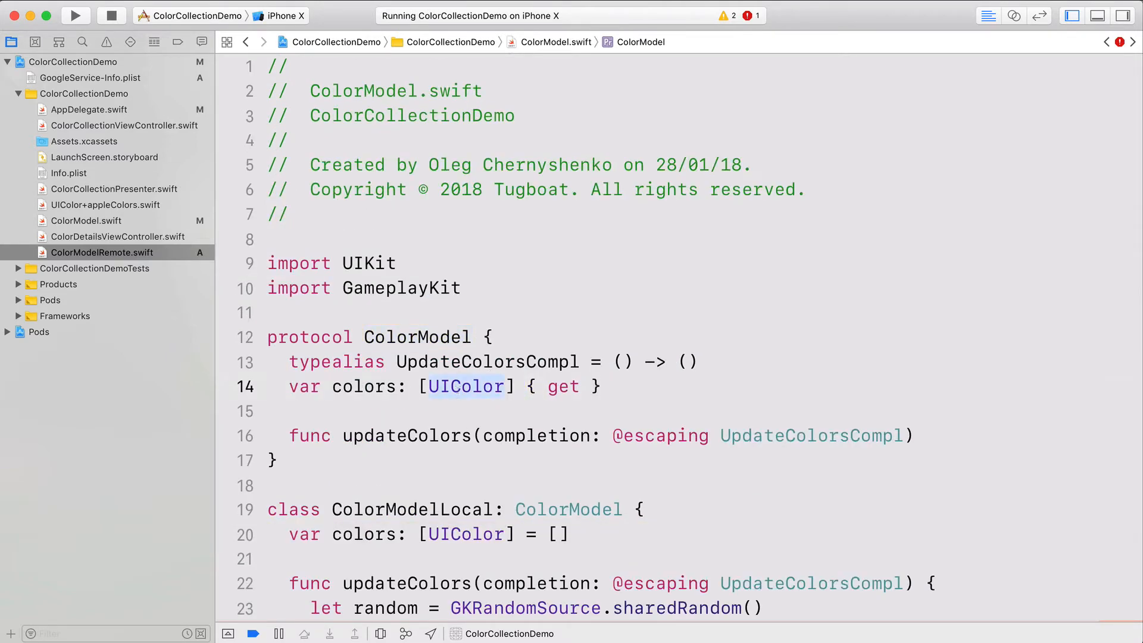
type("String")
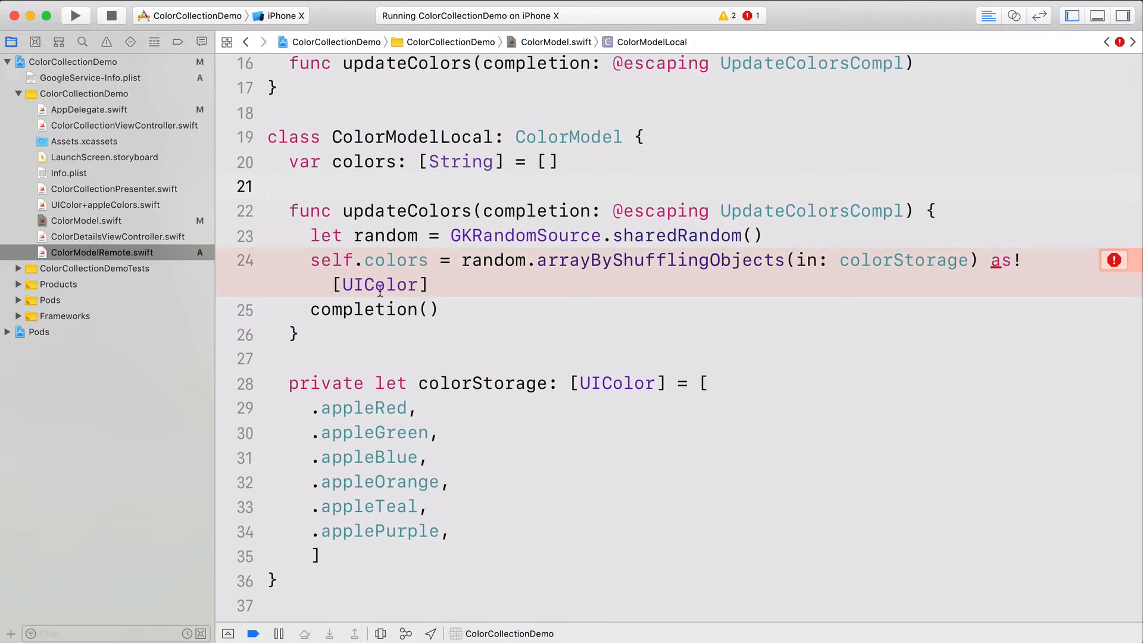
left_click(379, 285)
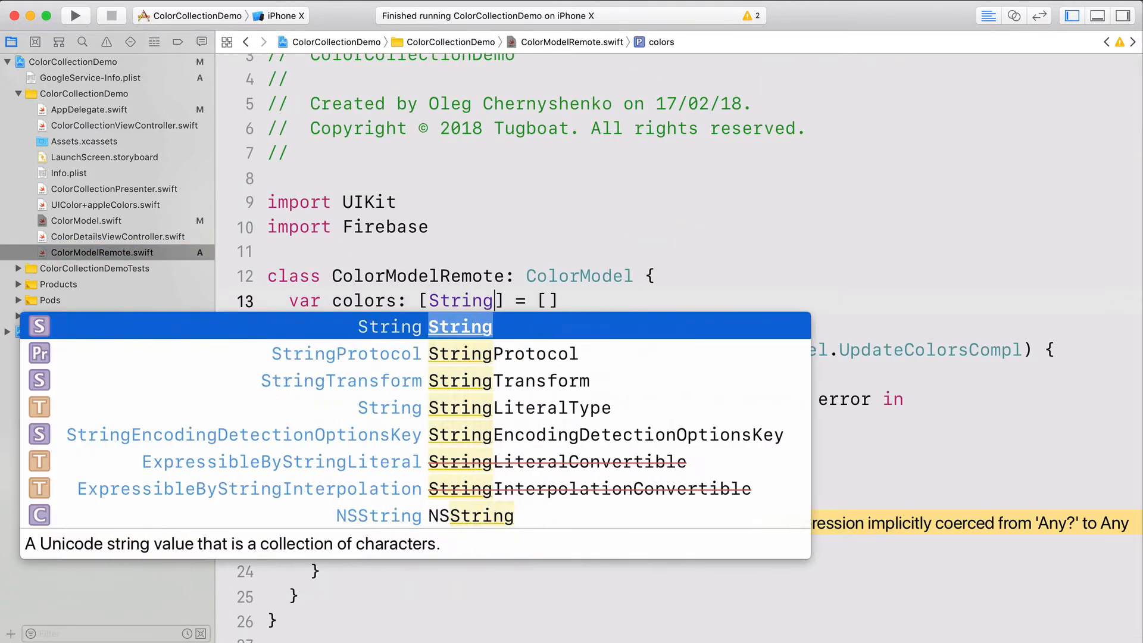
Assign self.colors from documents.flatMap extracting $0["hex"] as? String.
key("Escape")
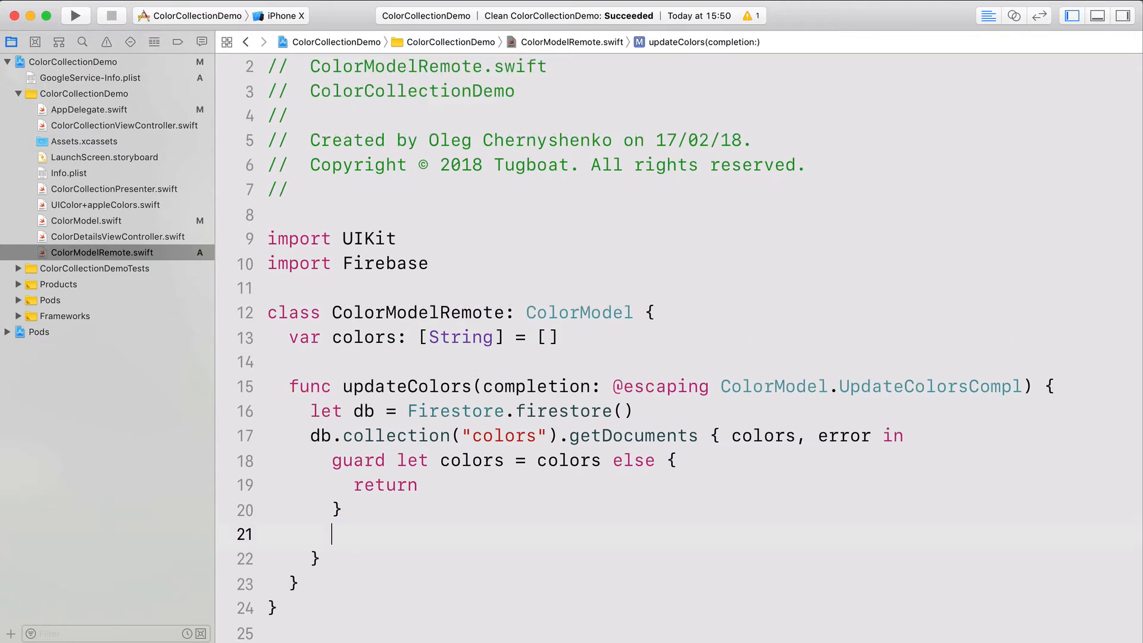
type("colors")
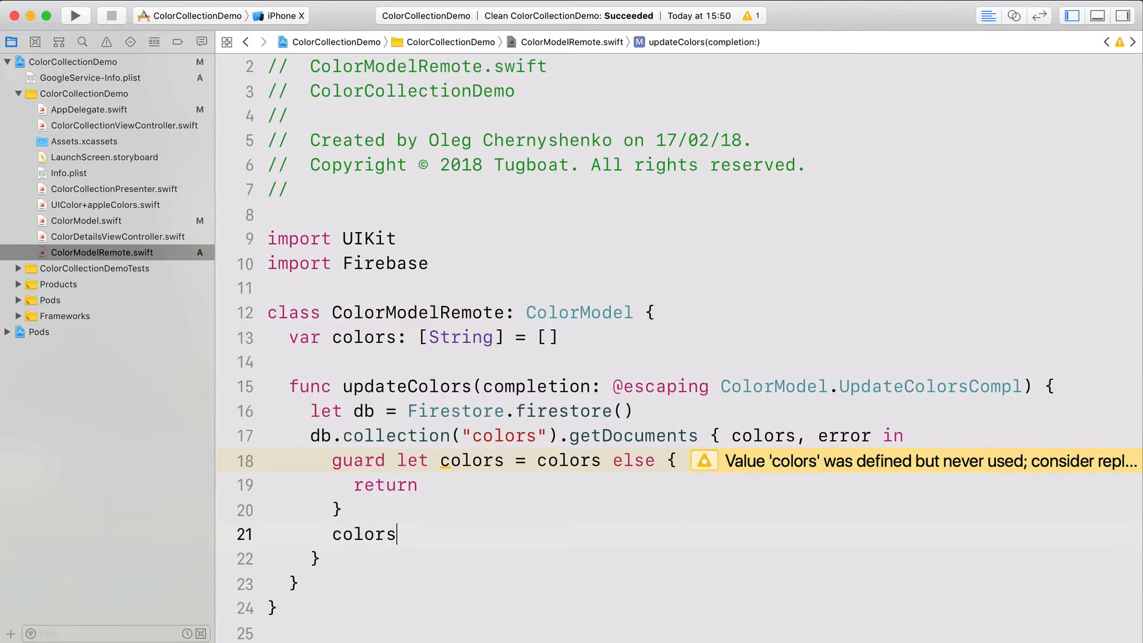
type(".documents.fla")
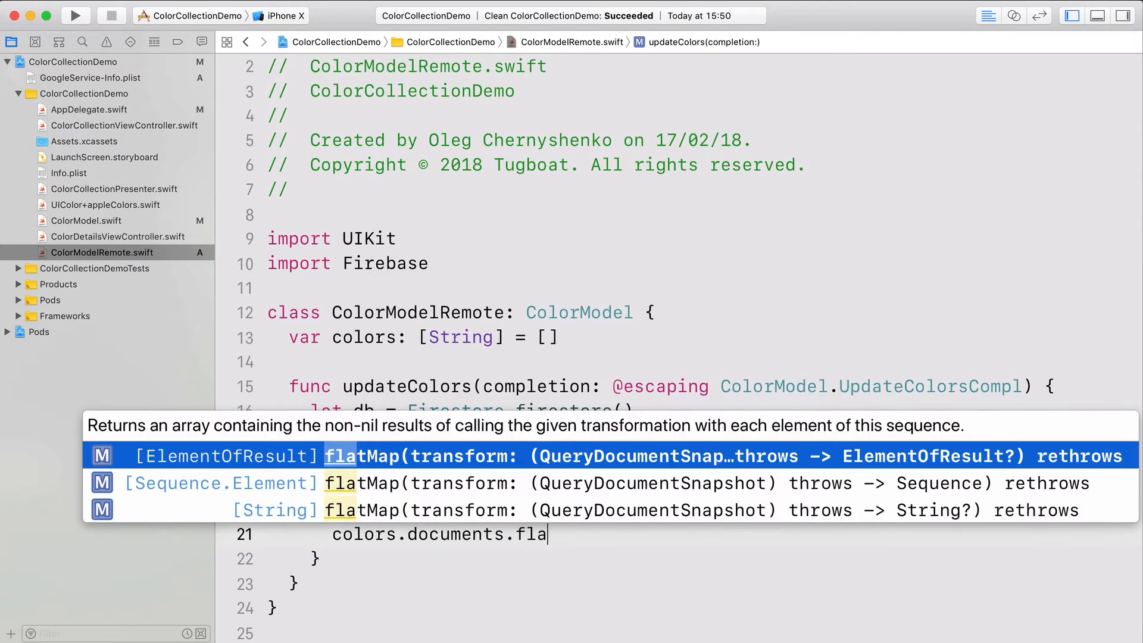
key("Return")
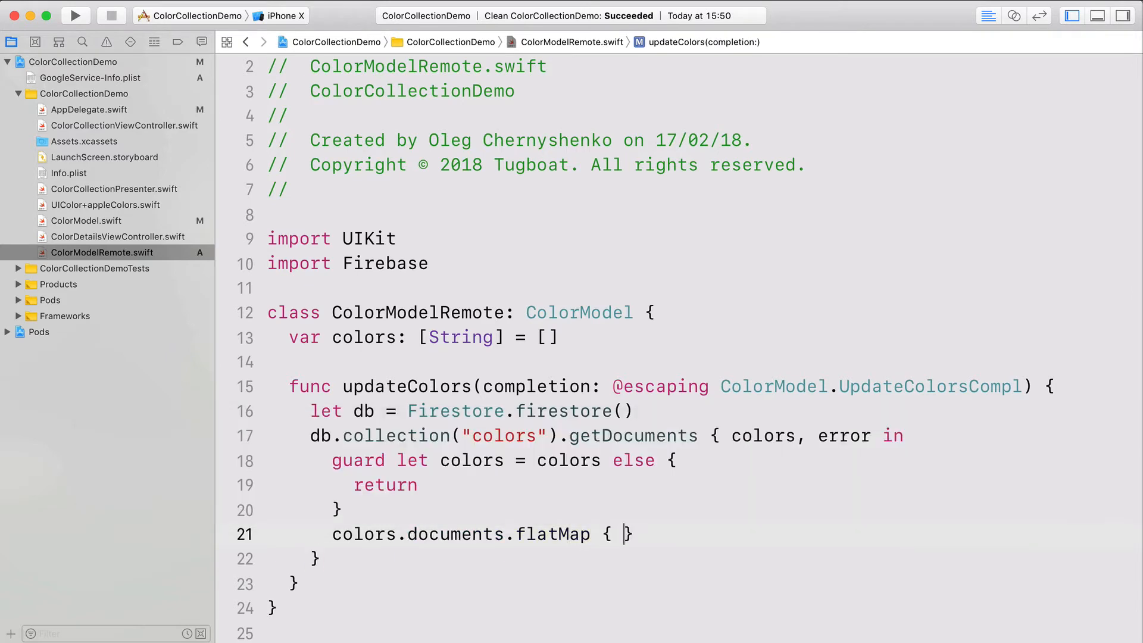
type("$0[\"hex\"]")
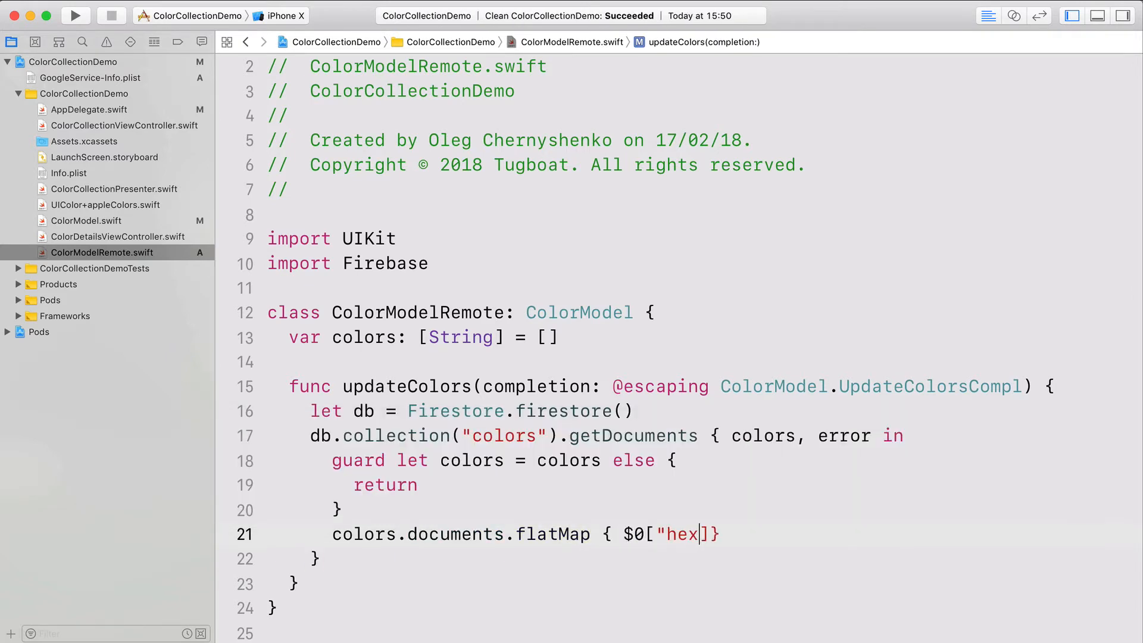
type("as? S")
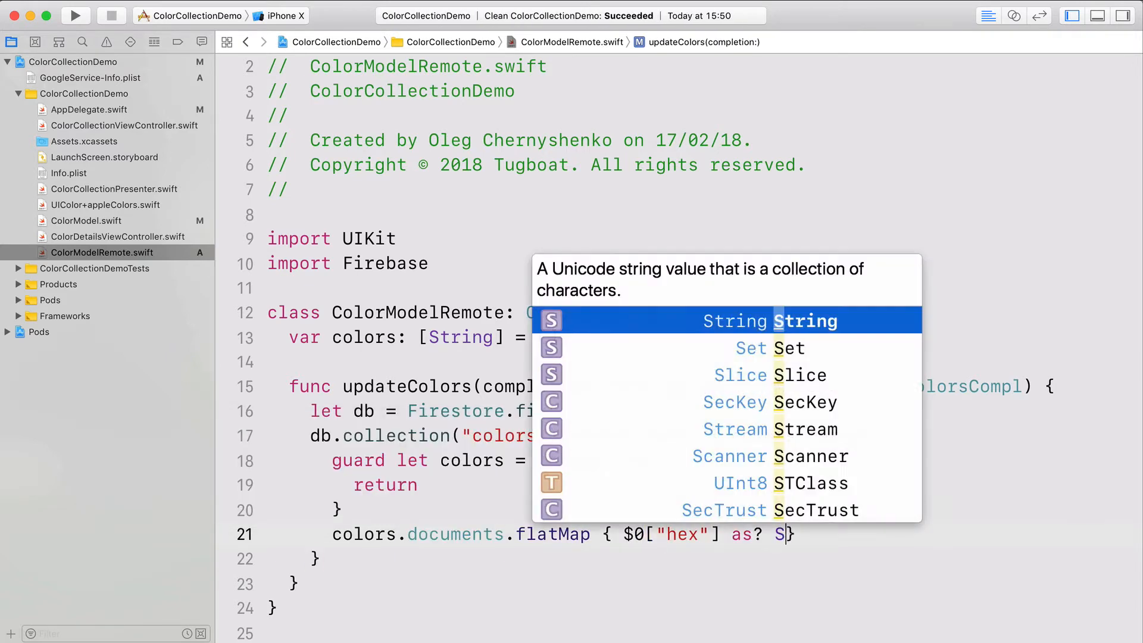
key("Return")
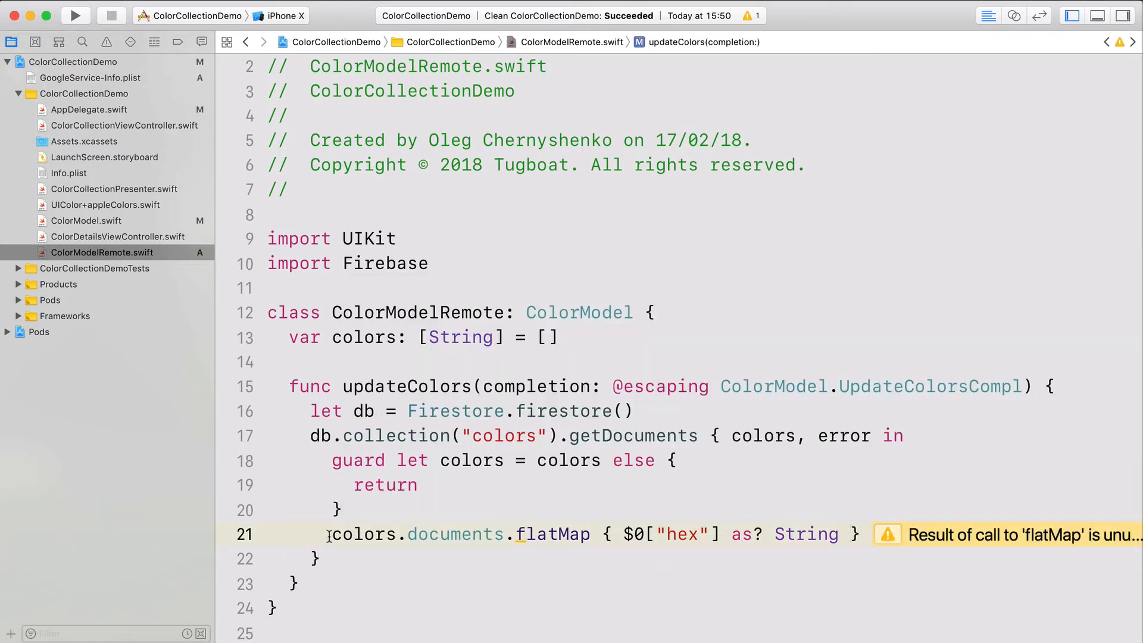
type("self.colors =")
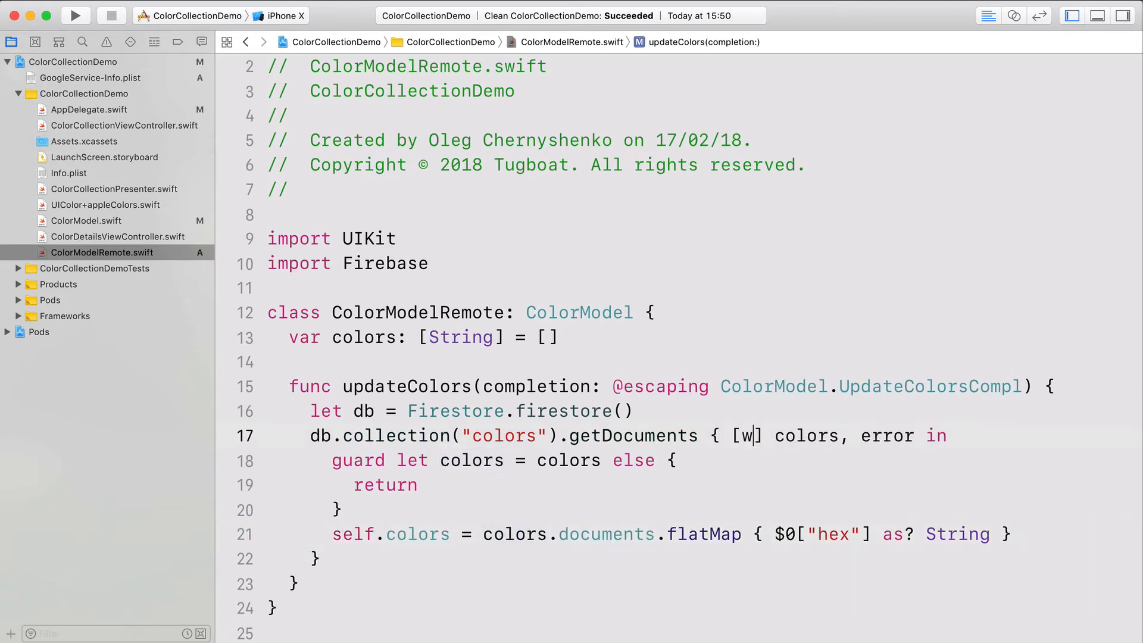
Capture [weak self] and call completion() in the guard path and after assigning colors.
type("eak self")
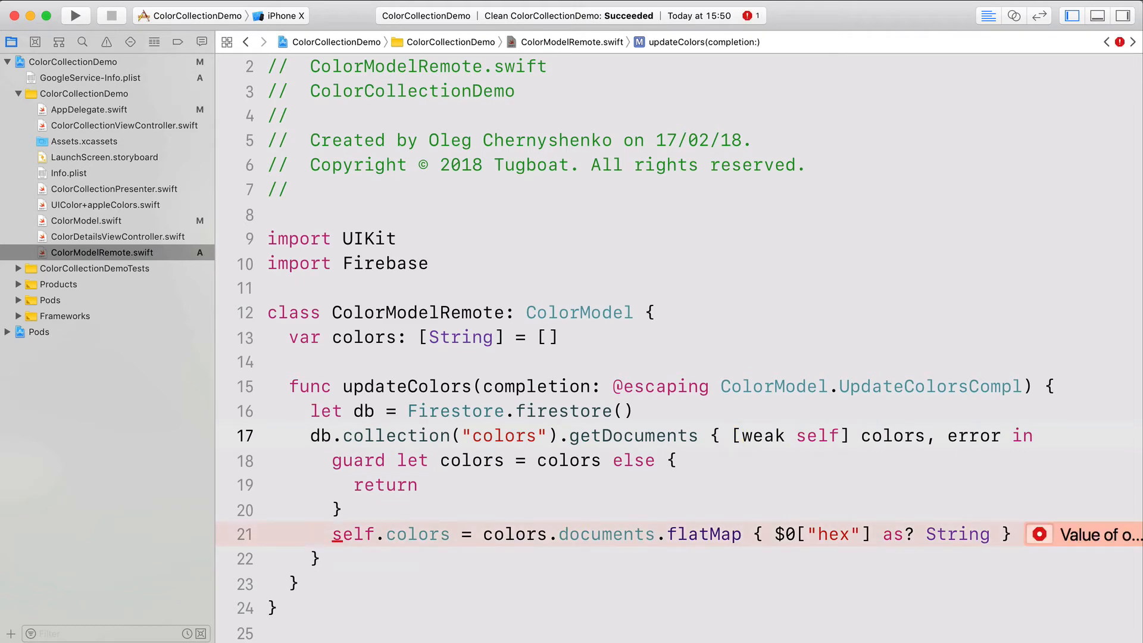
type("compl")
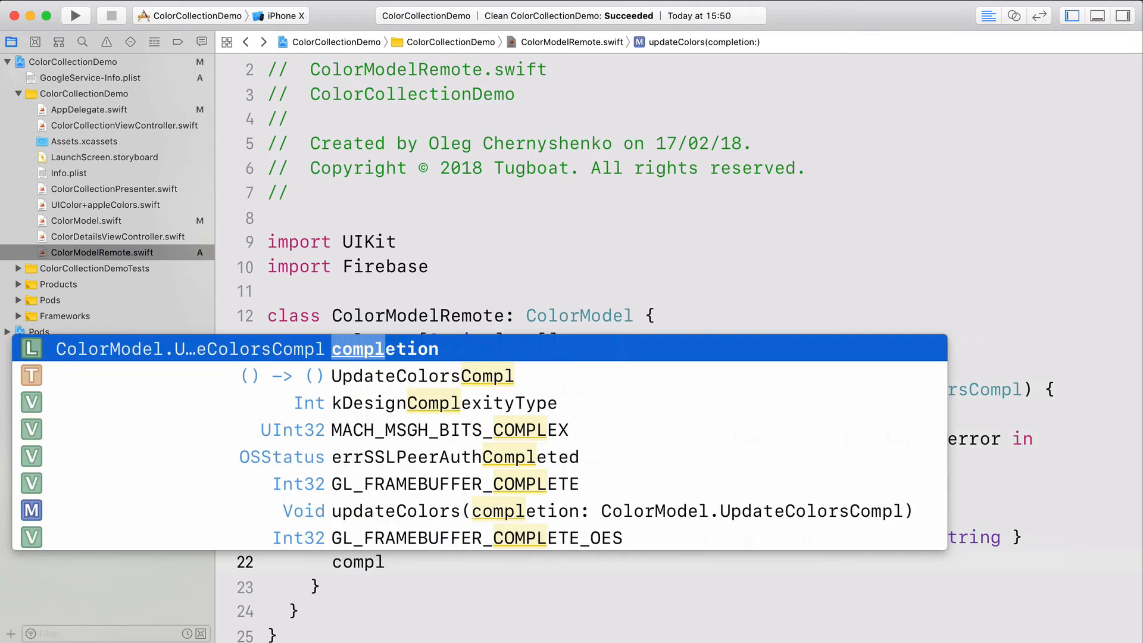
key("Escape")
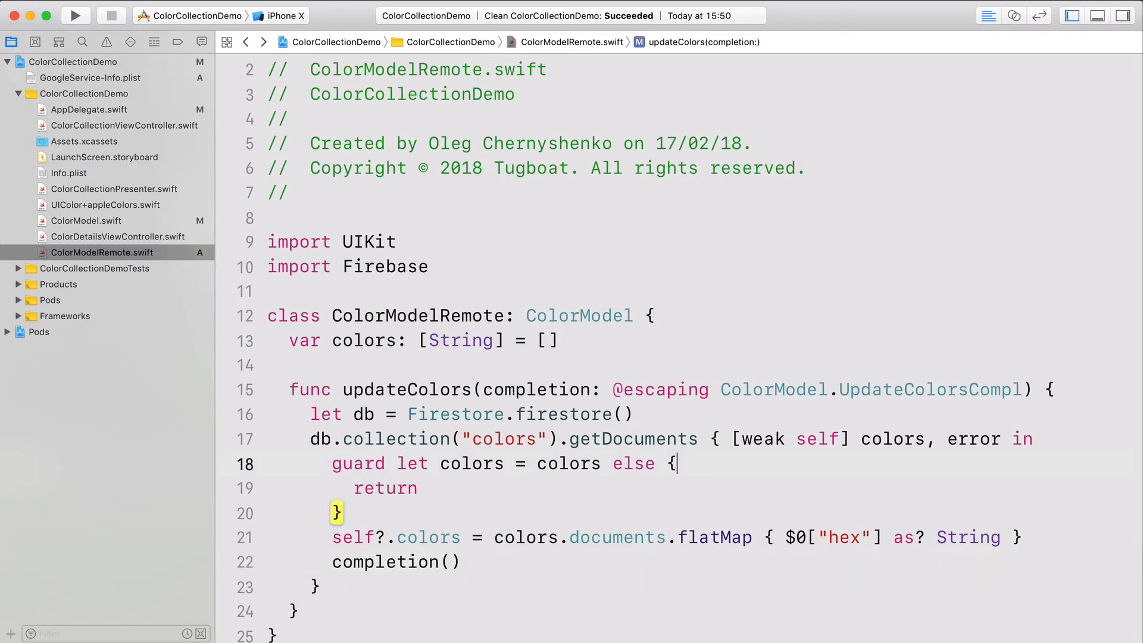
type("completion()")
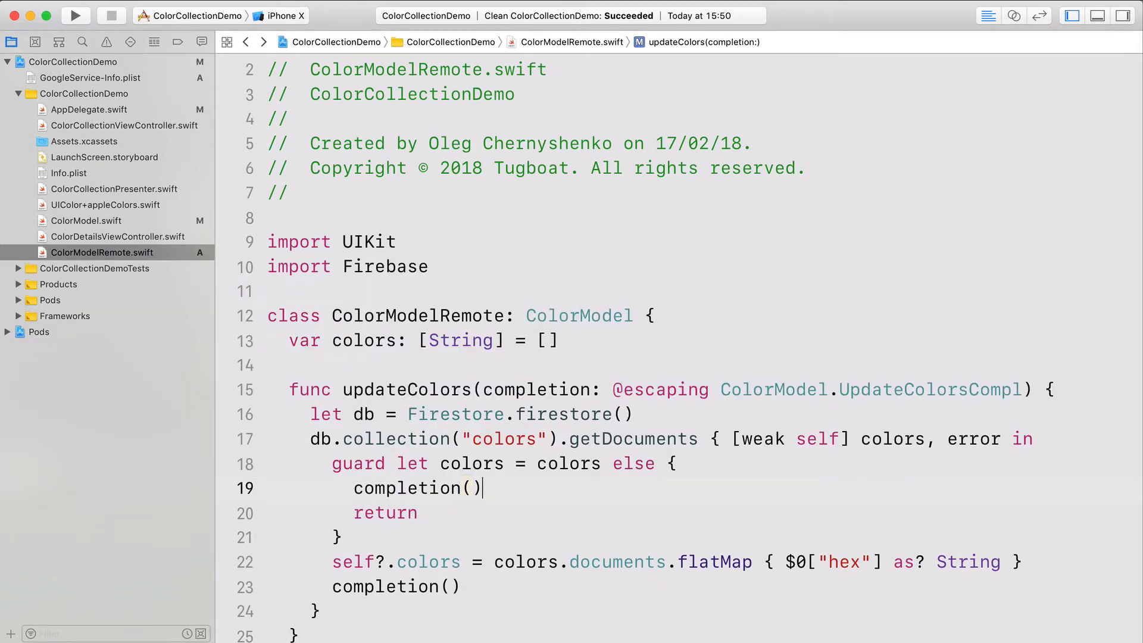
type("Pres")
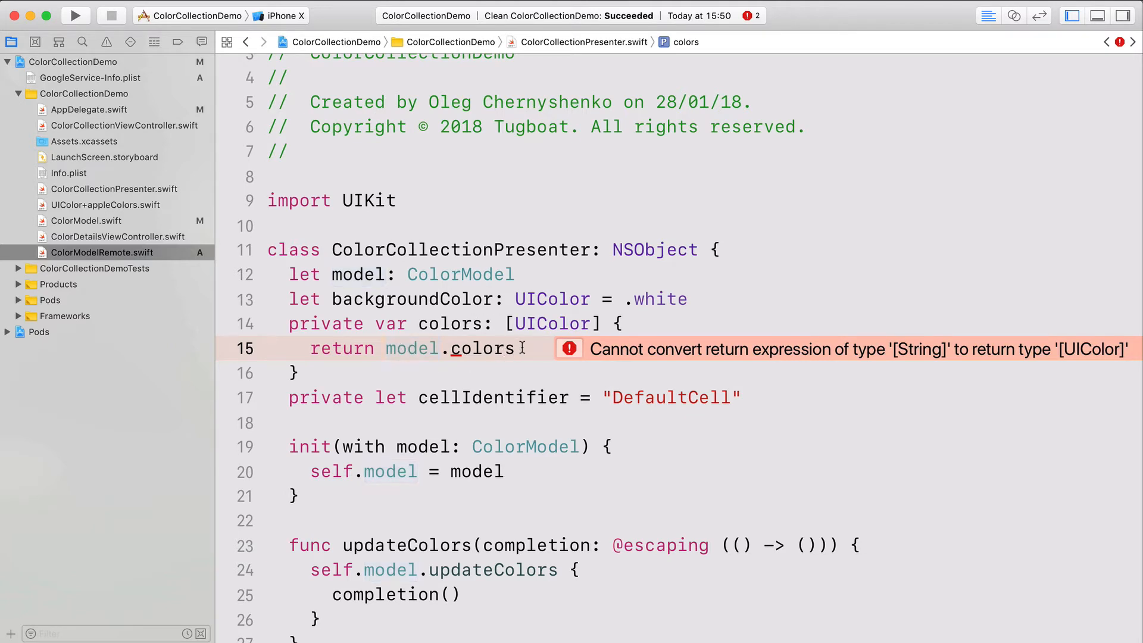
Create a new Swift File in the ColorCollectionDemo group for the UIColor hex extension.
right_click(83, 92)
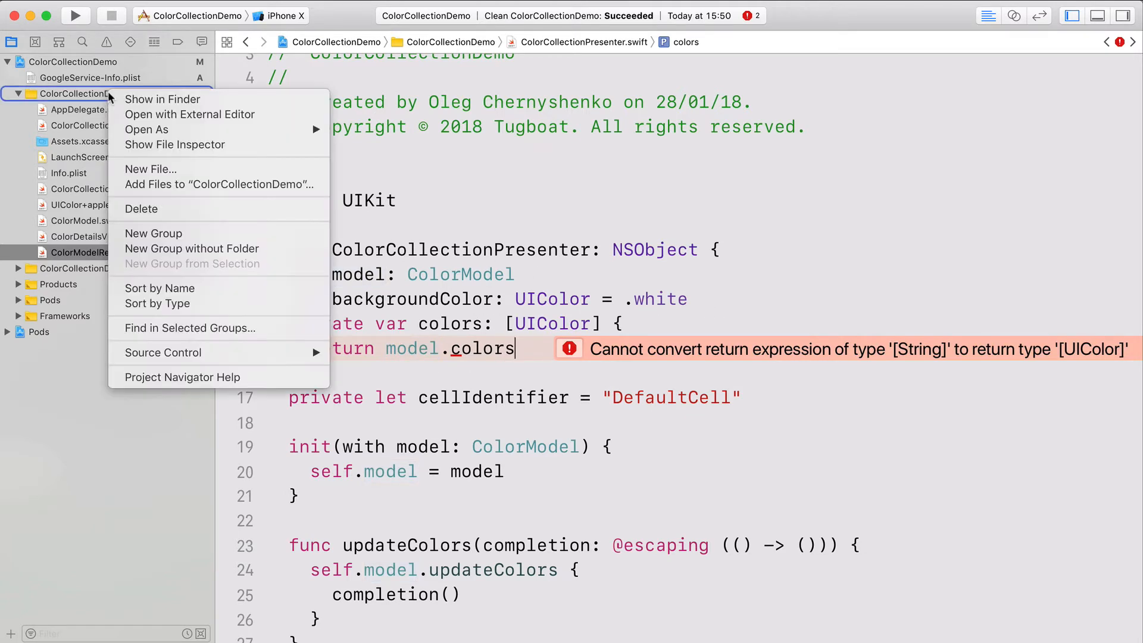
left_click(150, 169)
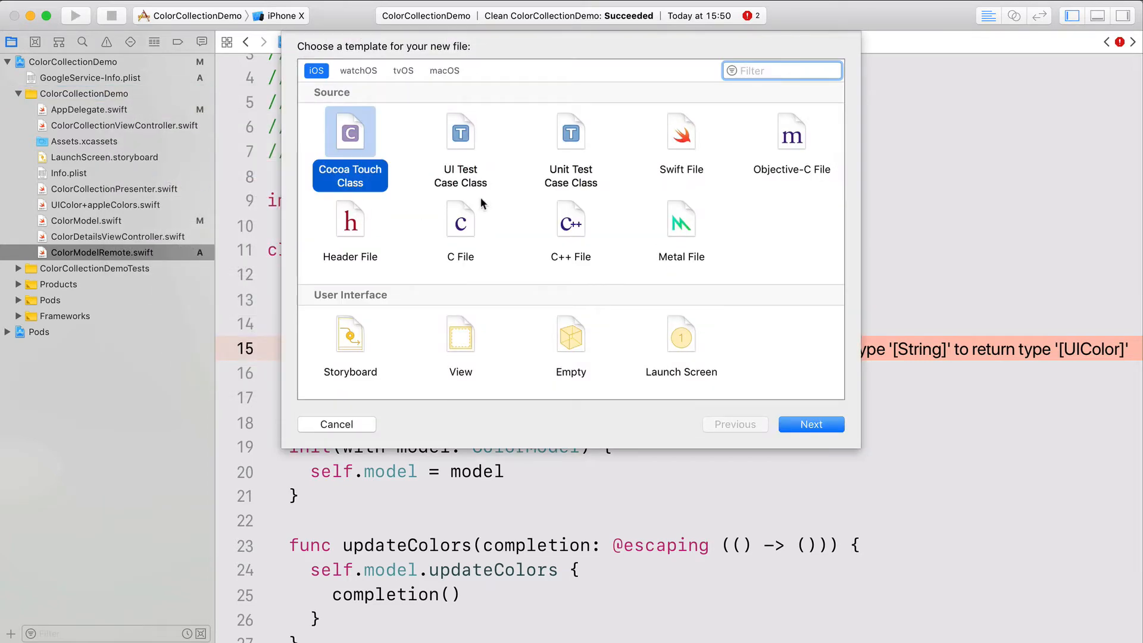
left_click(682, 134)
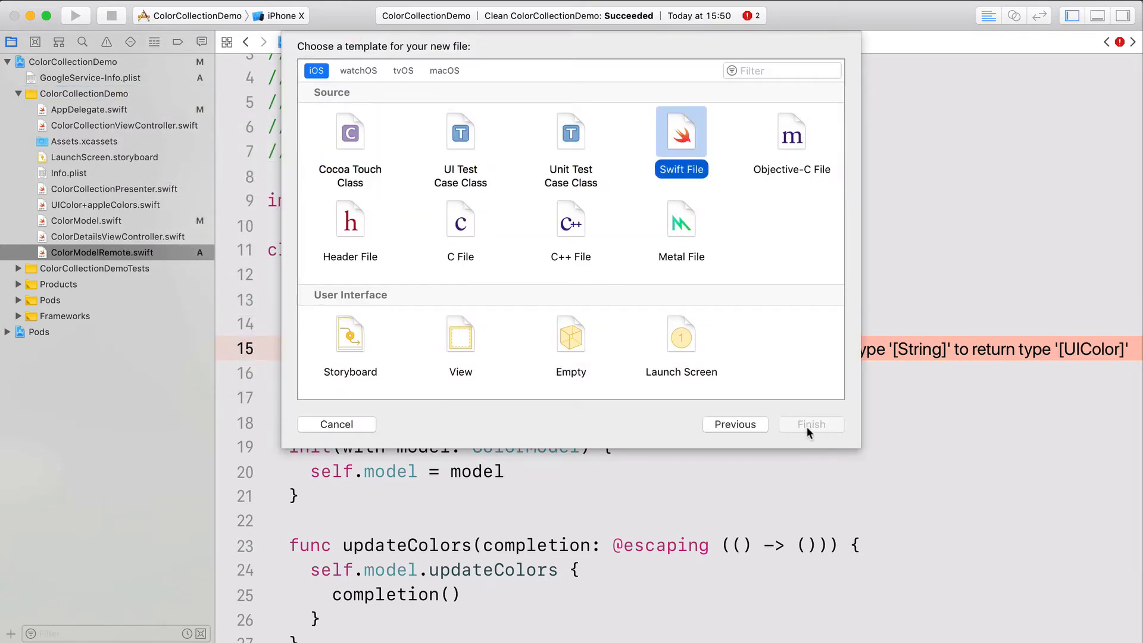
left_click(811, 424)
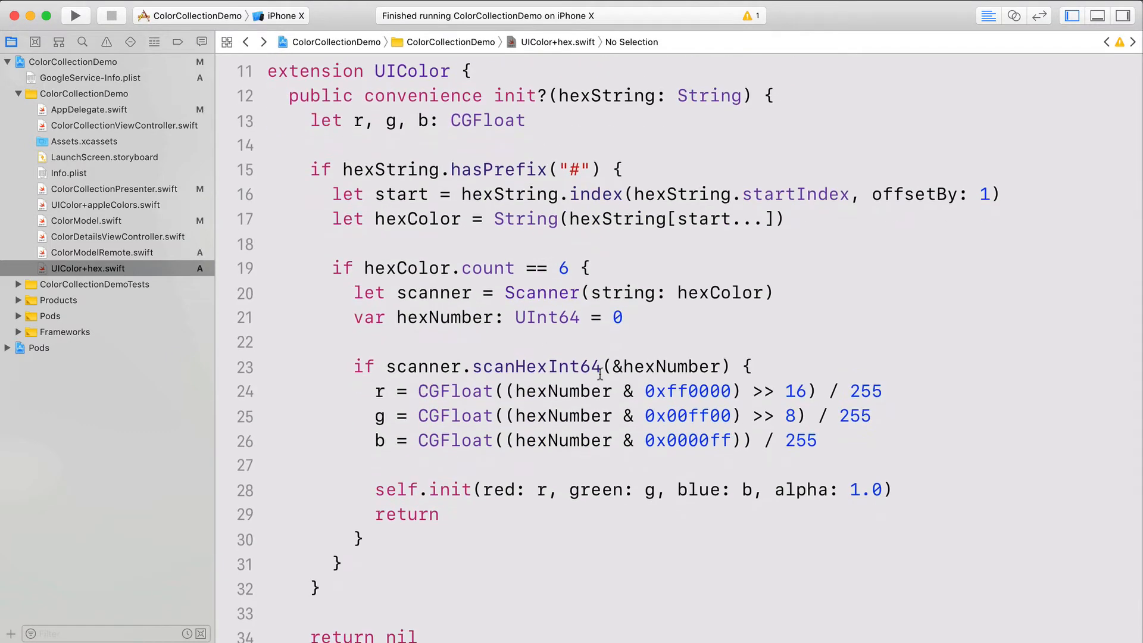
In ColorCollectionPresenter return String? from color(for:) and set cell backgroundColor via UIColor(hexString: colors[indexPath.row]).
left_click(114, 189)
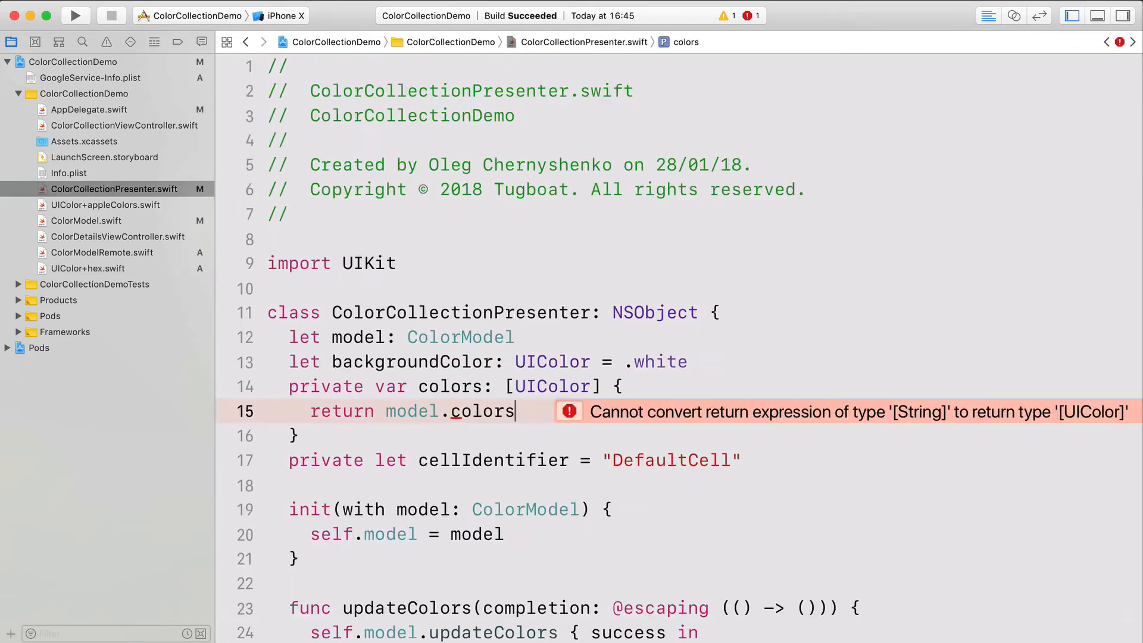
double_click(554, 386)
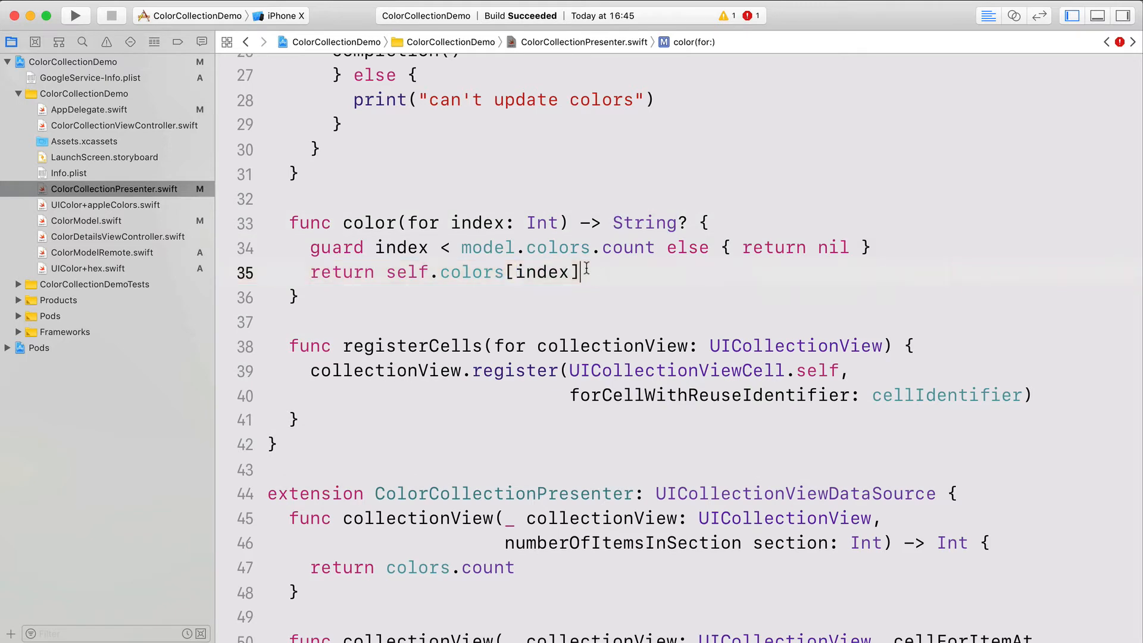
scroll("down", 3)
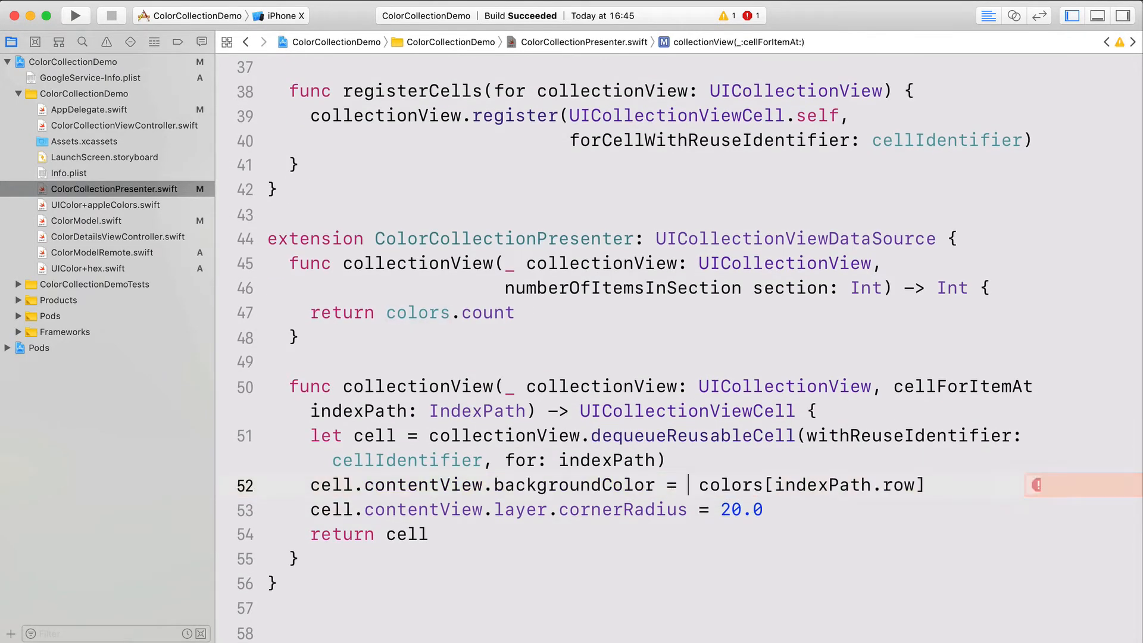
type("UIColor.he")
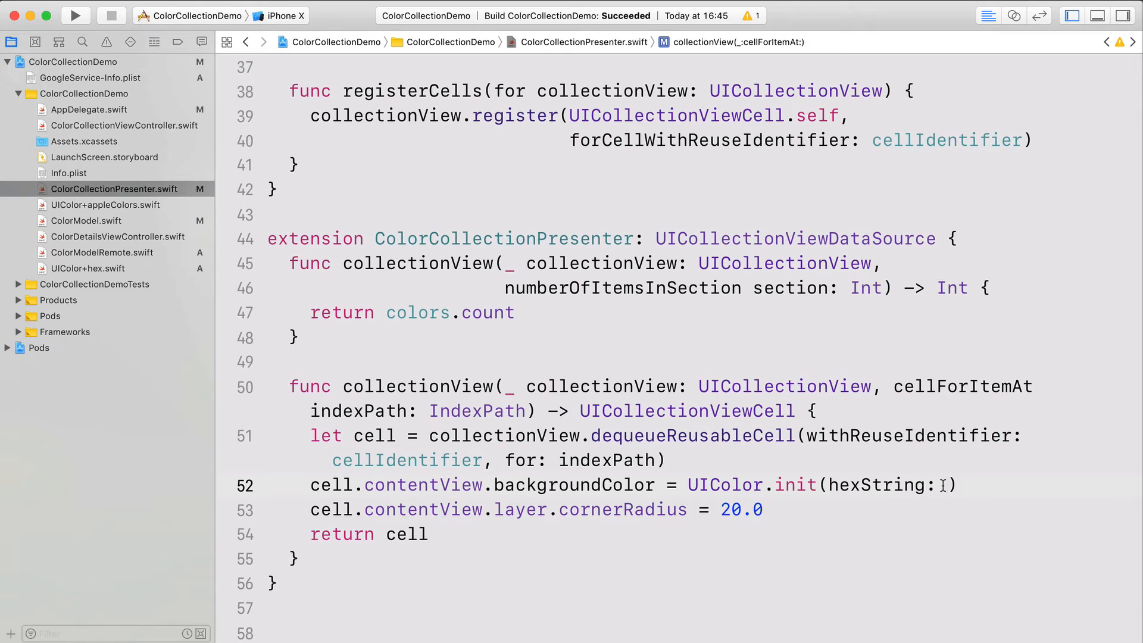
type("colors[indexPath.row]")
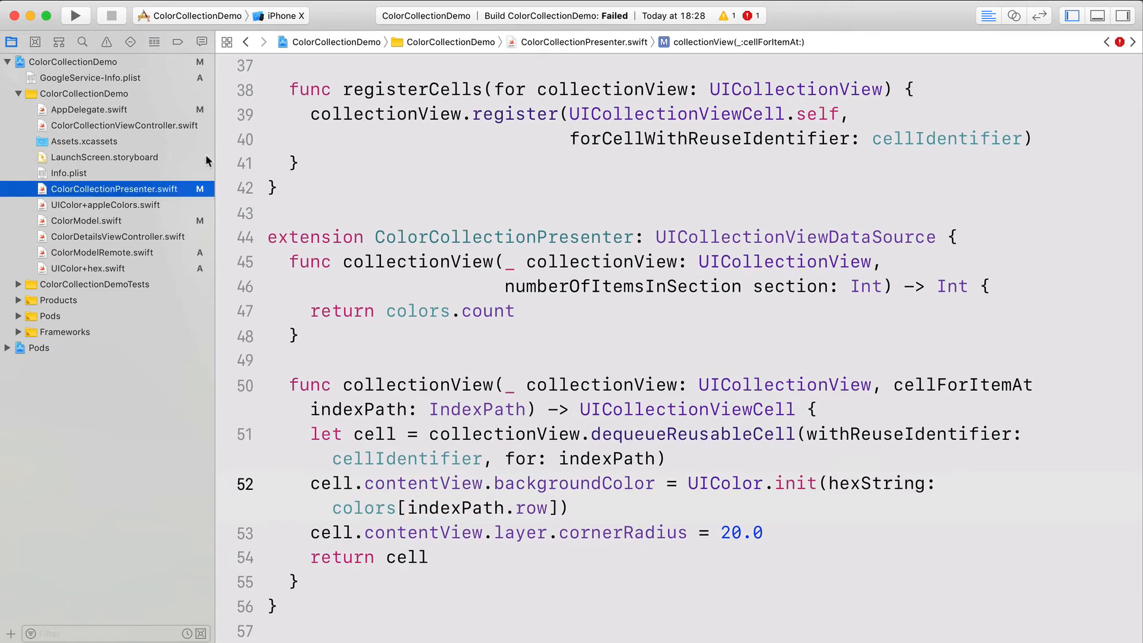
left_click(125, 125)
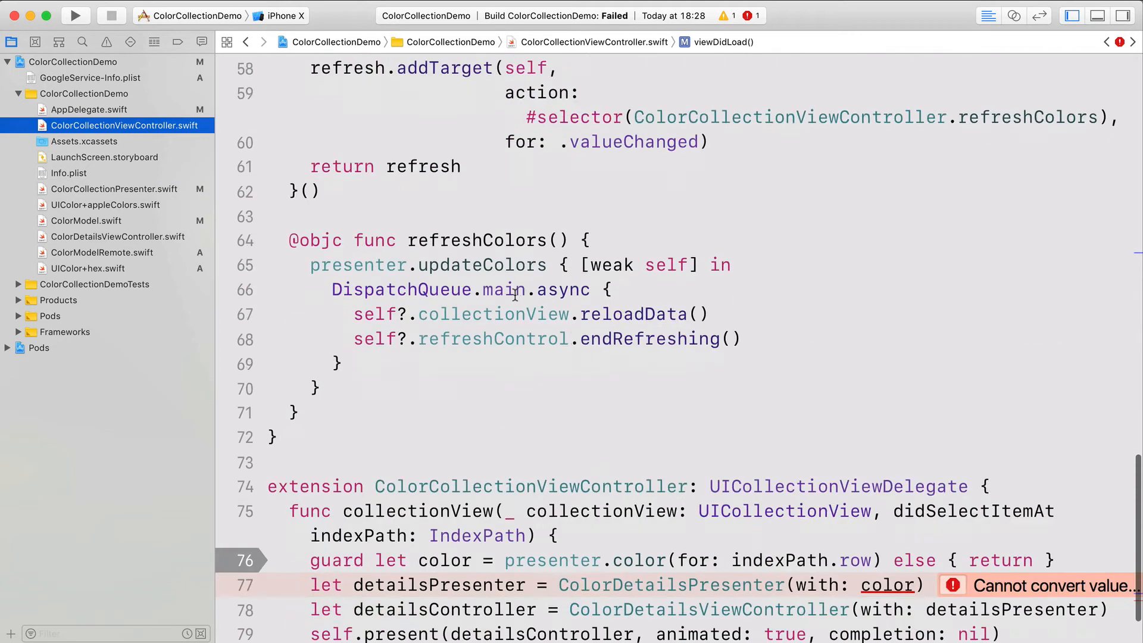
Make ColorDetailsPresenter store the hex string with a "Hex color: \(hexColor)" description.
scroll("down", 3)
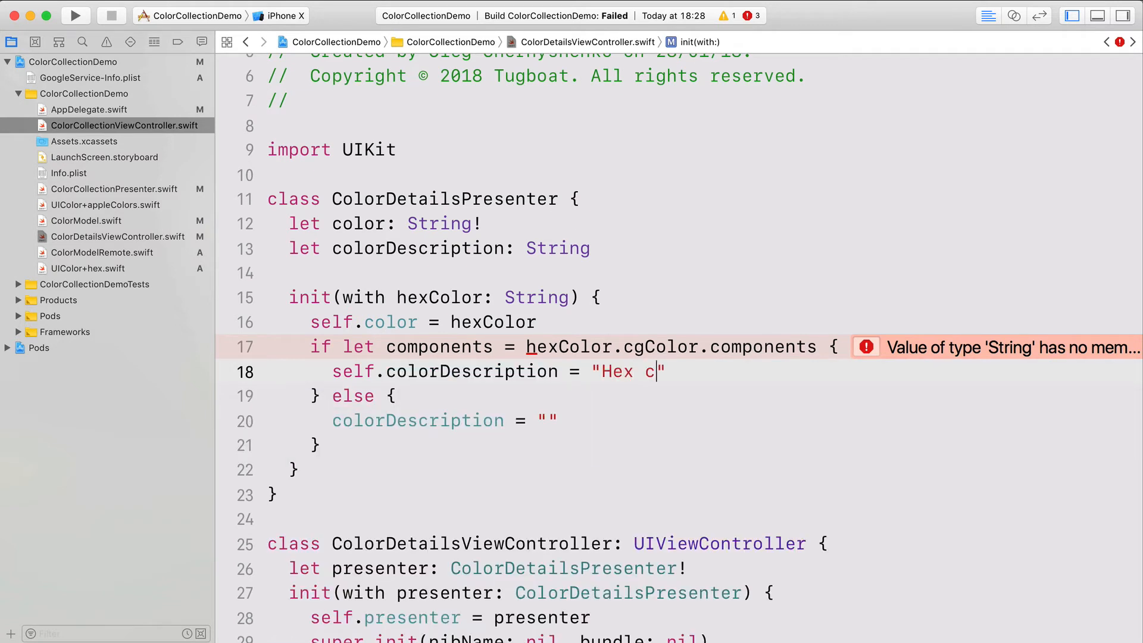
type("olor: ]")
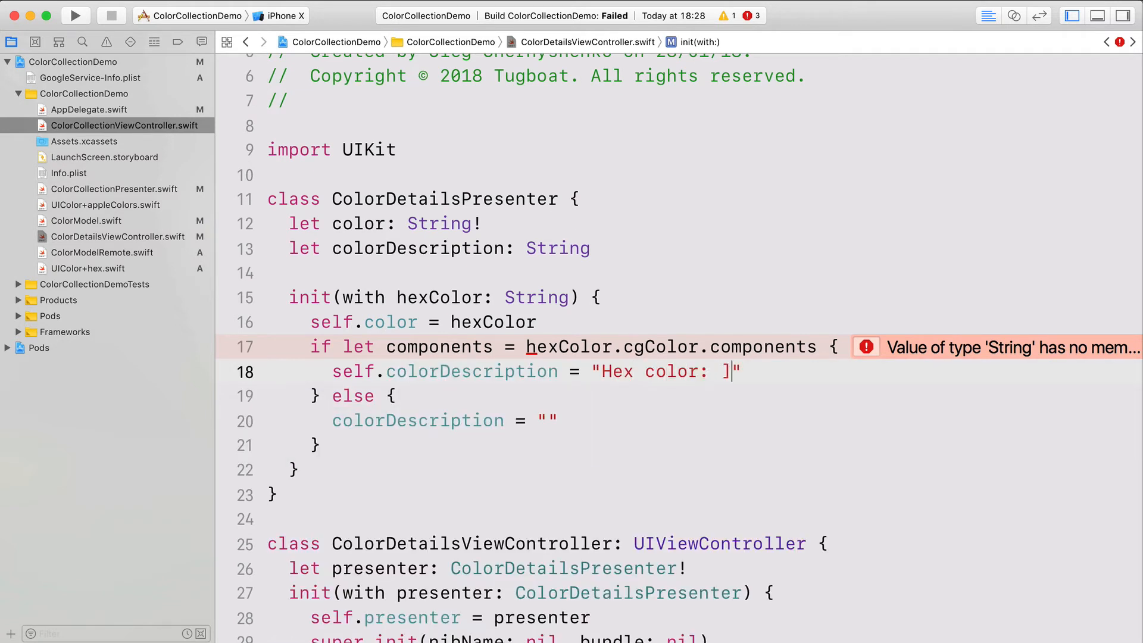
type("\\(he")
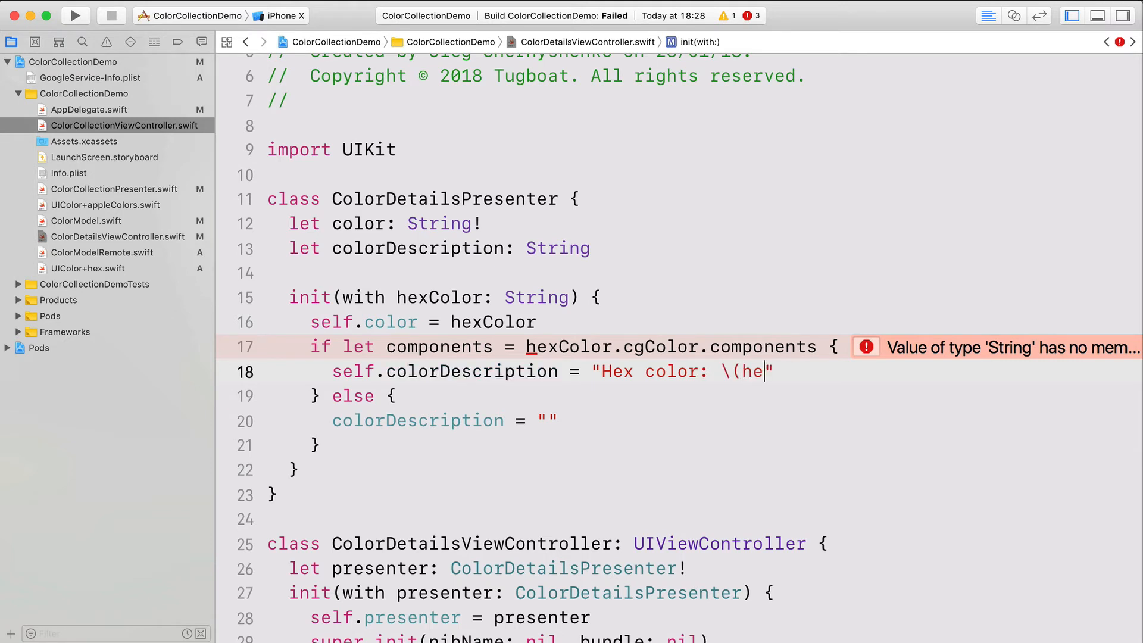
type("xColor\"")
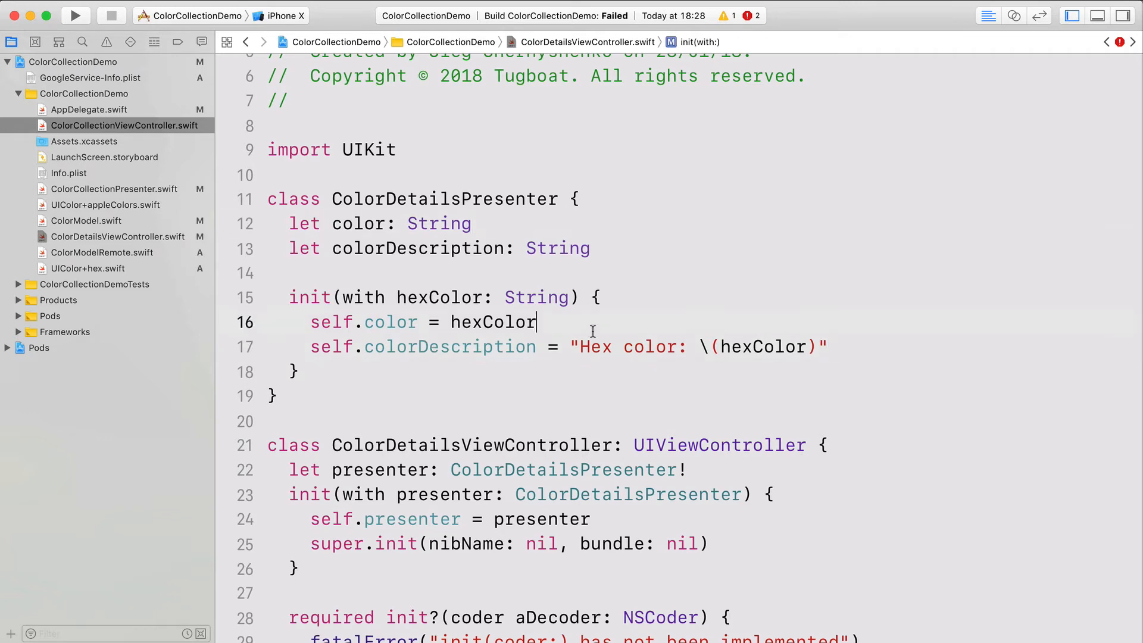
Set the details view background in viewDidLoad to UIColor(hexString: presenter.color).
scroll("down", 3)
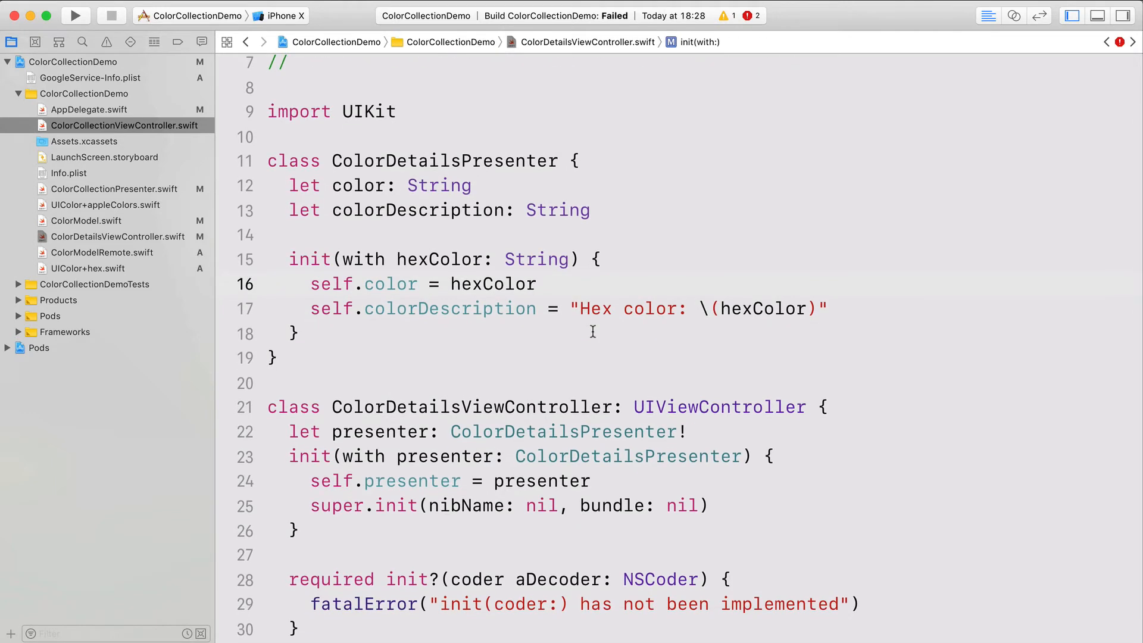
scroll("down", 3)
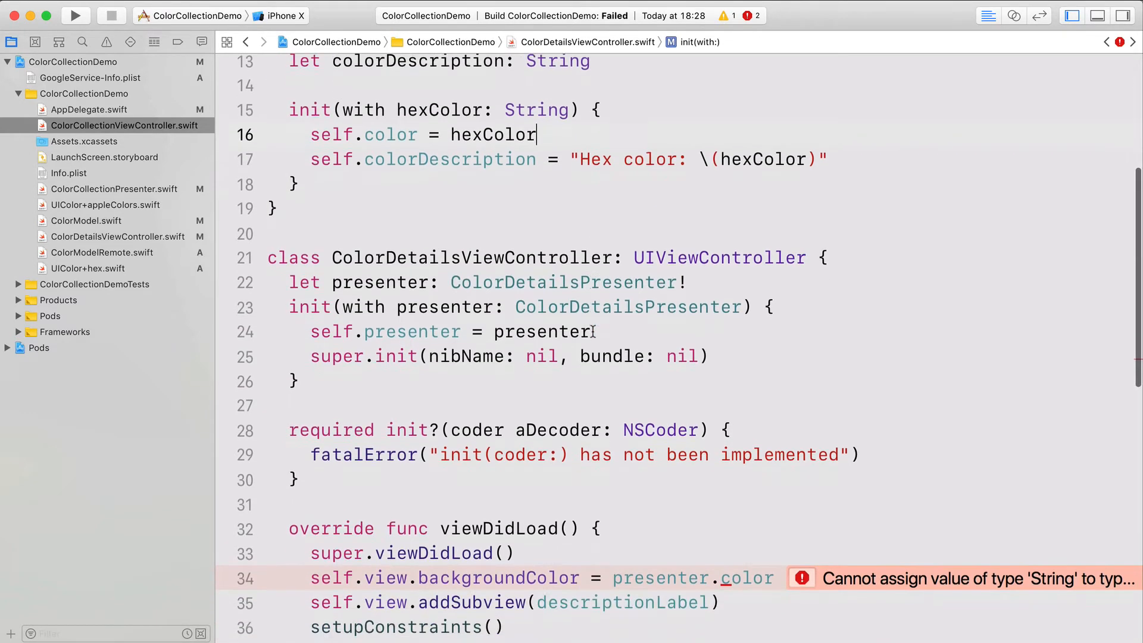
scroll("down", 3)
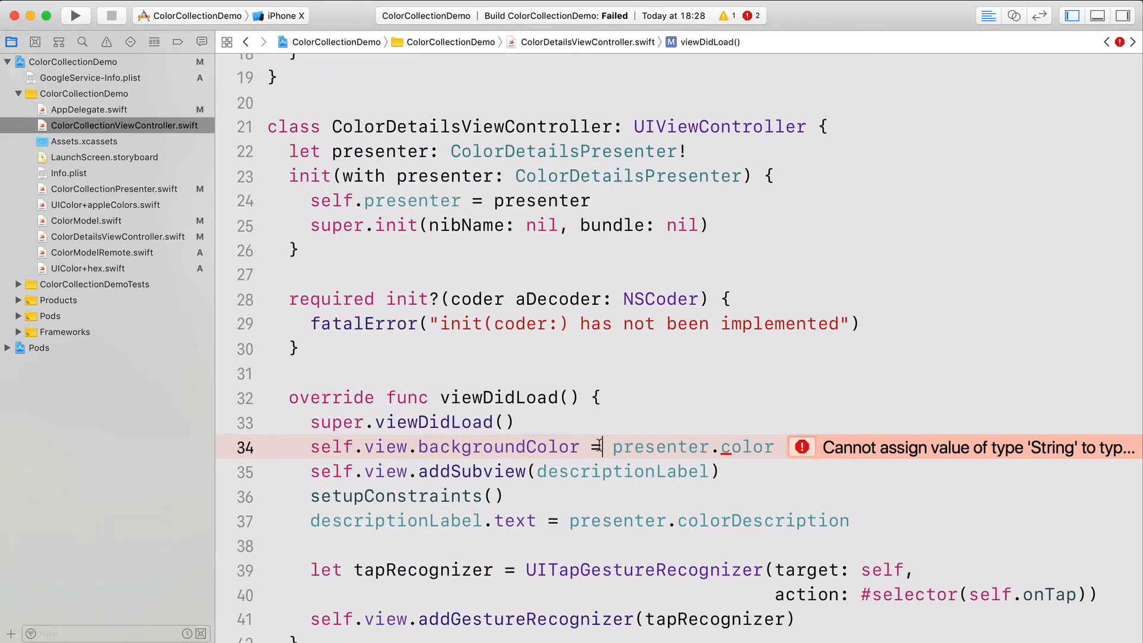
type("UIColor.he")
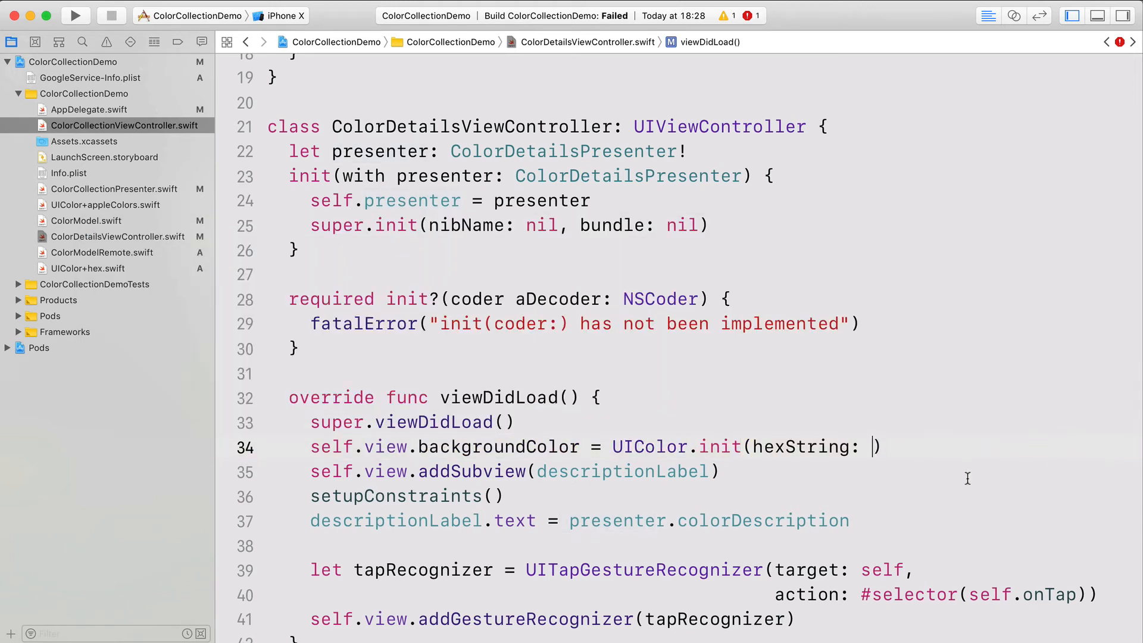
type("presenter.color")
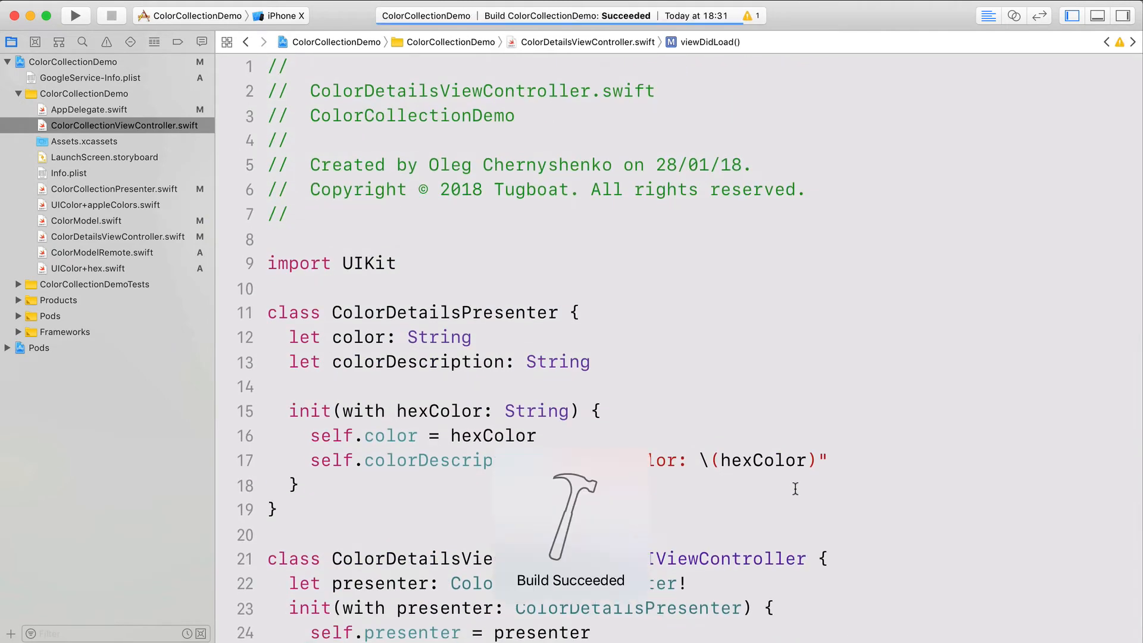
Run the app to view the purple Hex color detail screen, stop it, and open ColorModelRemote.swift.
left_click(76, 15)
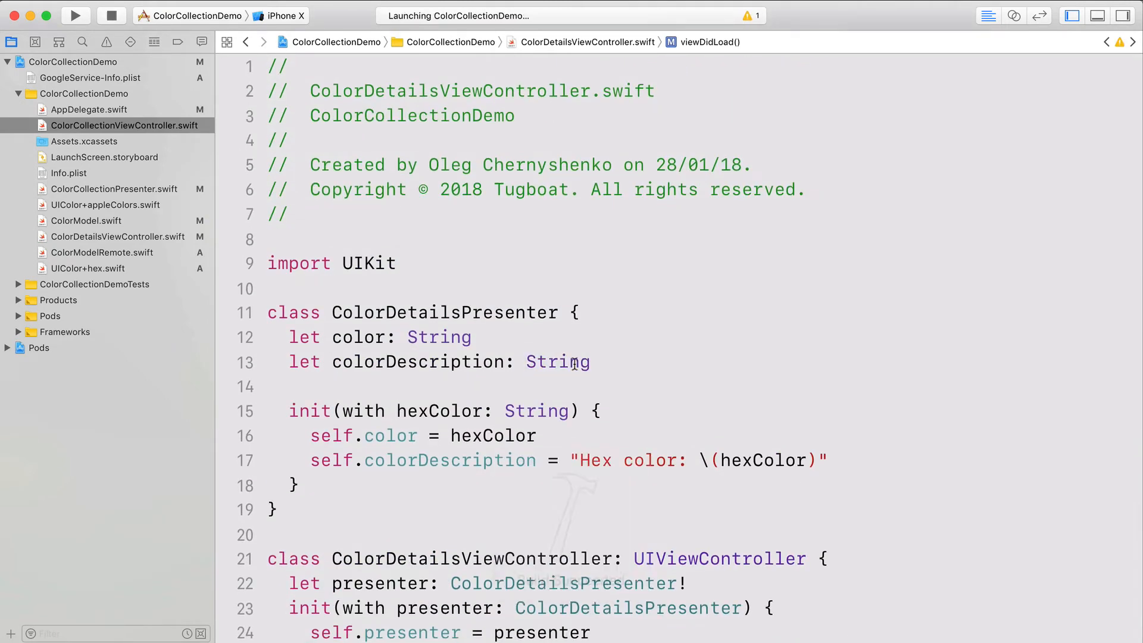
left_click(75, 16)
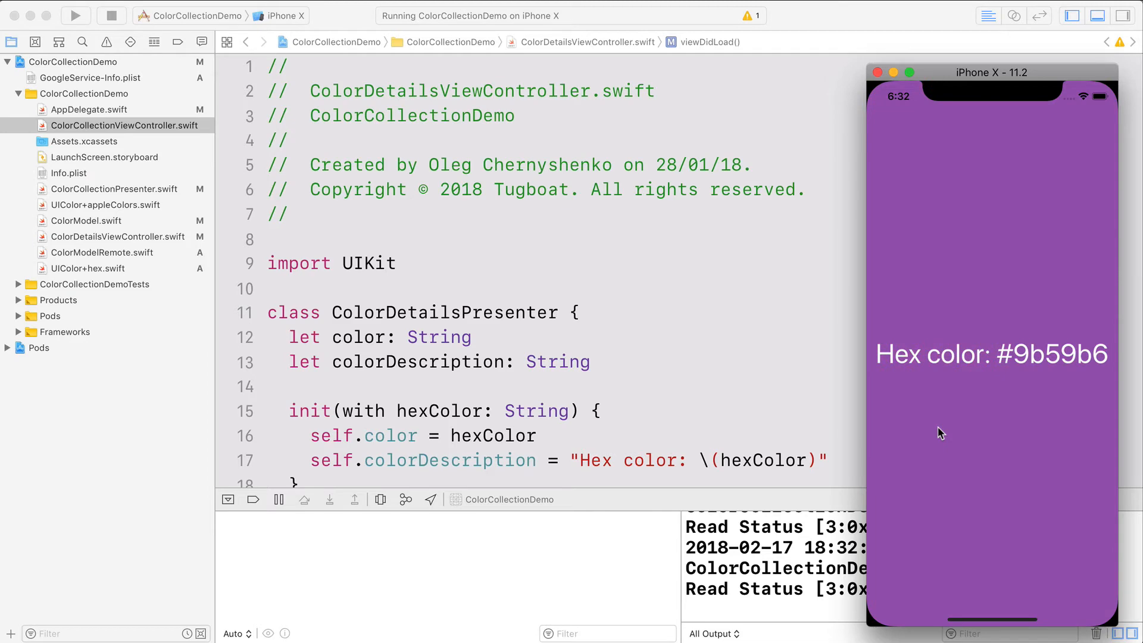
left_click(112, 16)
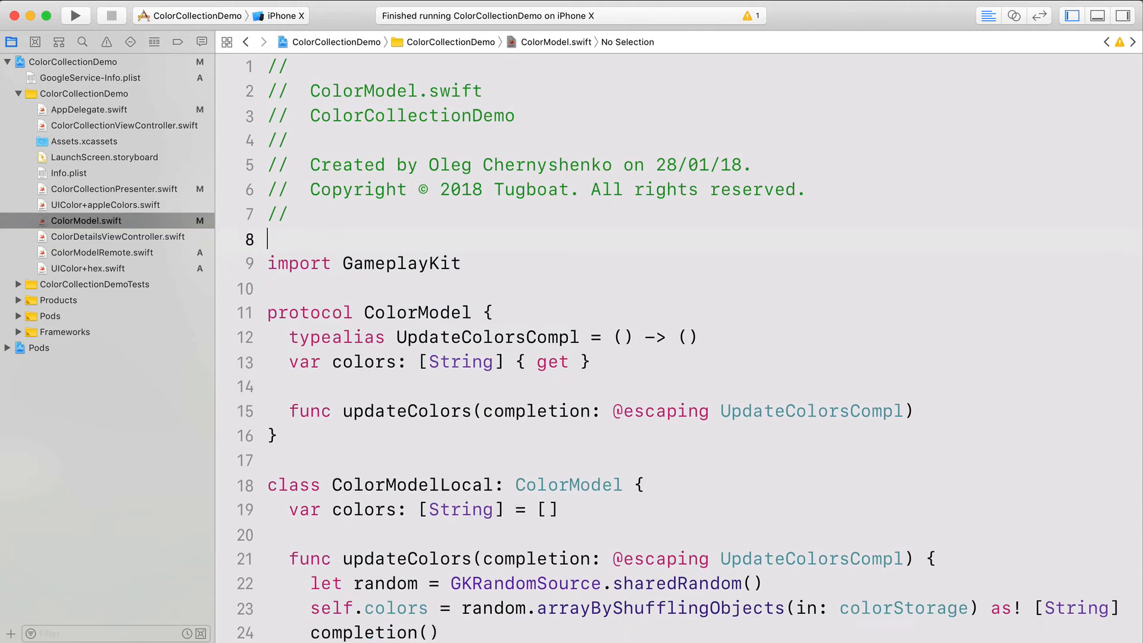
left_click(110, 252)
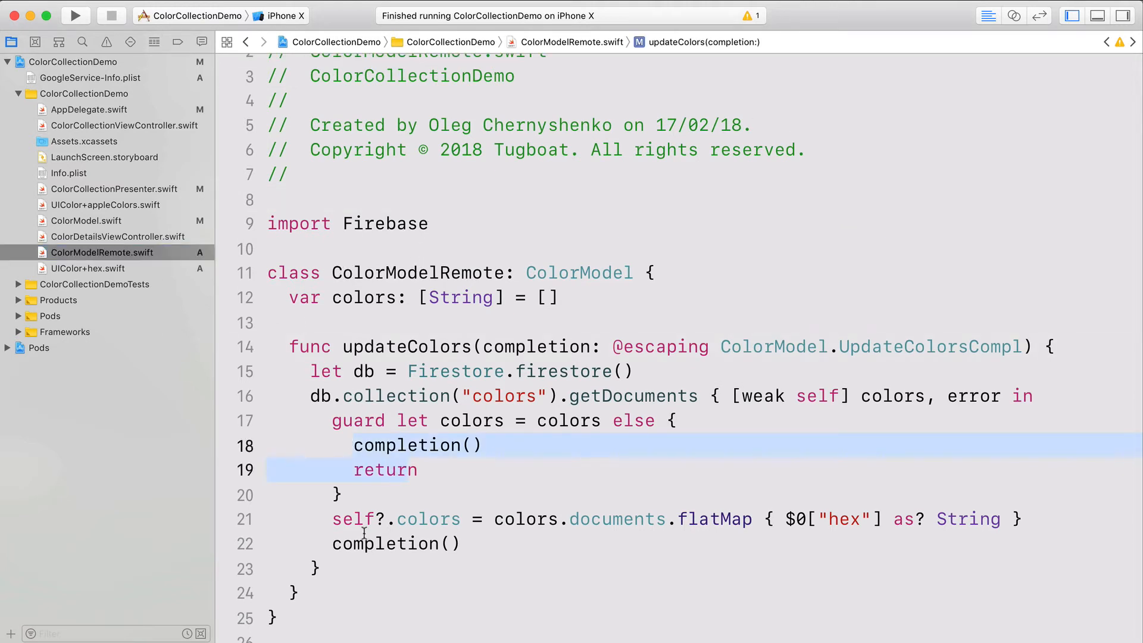
Change UpdateColorsCompl to take a success Bool and pass false on the failing guard path in ColorModelRemote.
left_click(885, 347)
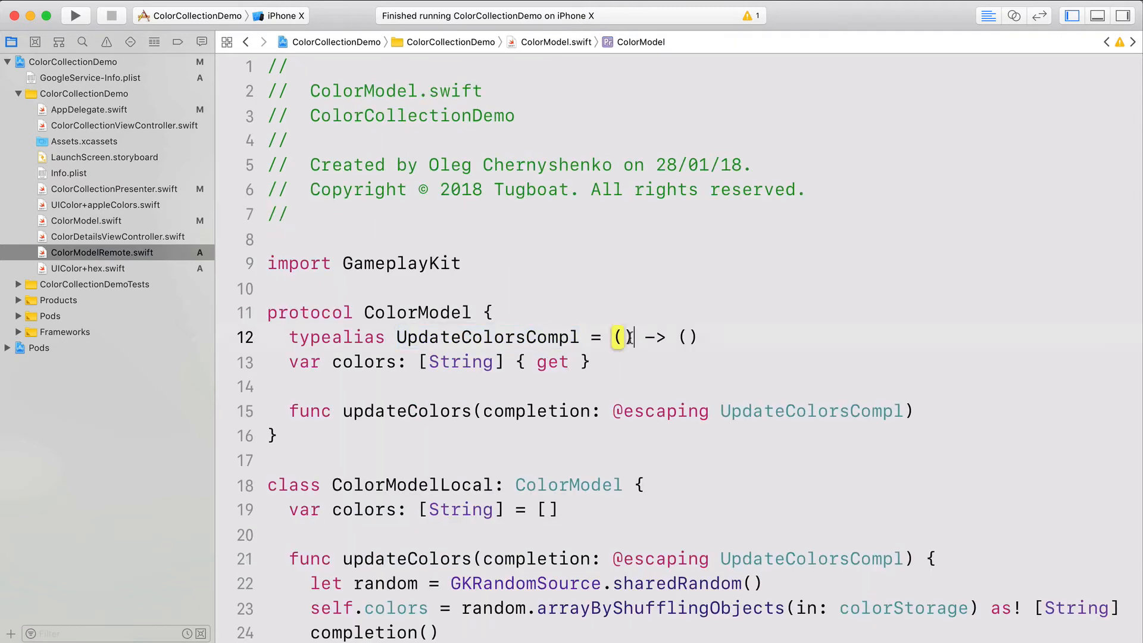
type("_ success: Bool")
left_click(375, 632)
type("true")
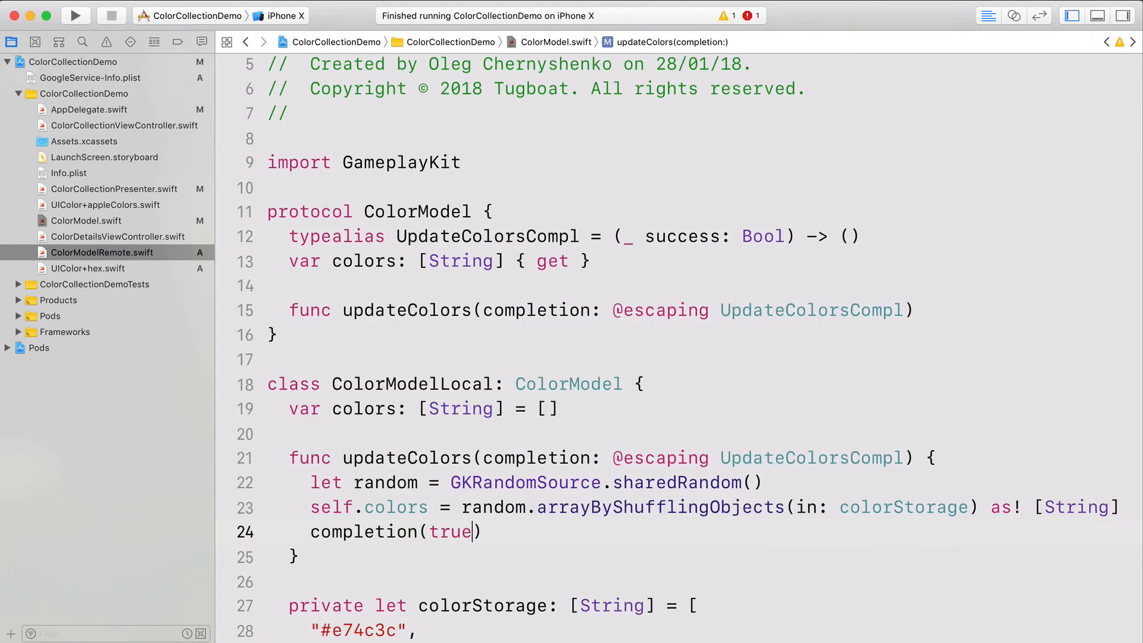
left_click(103, 253)
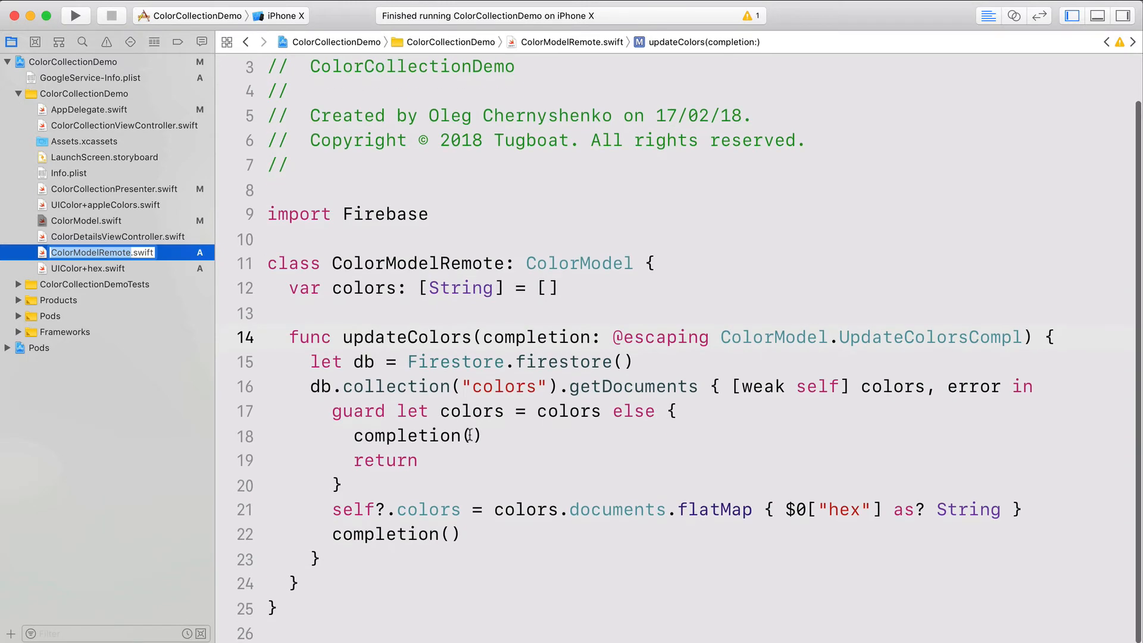
type("f")
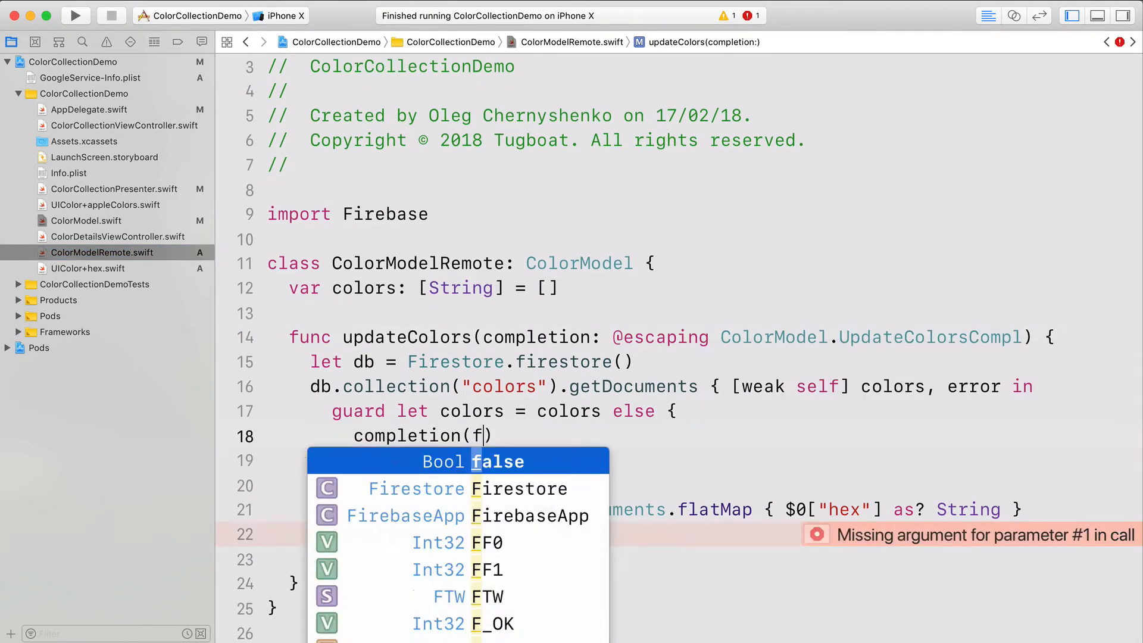
key("return")
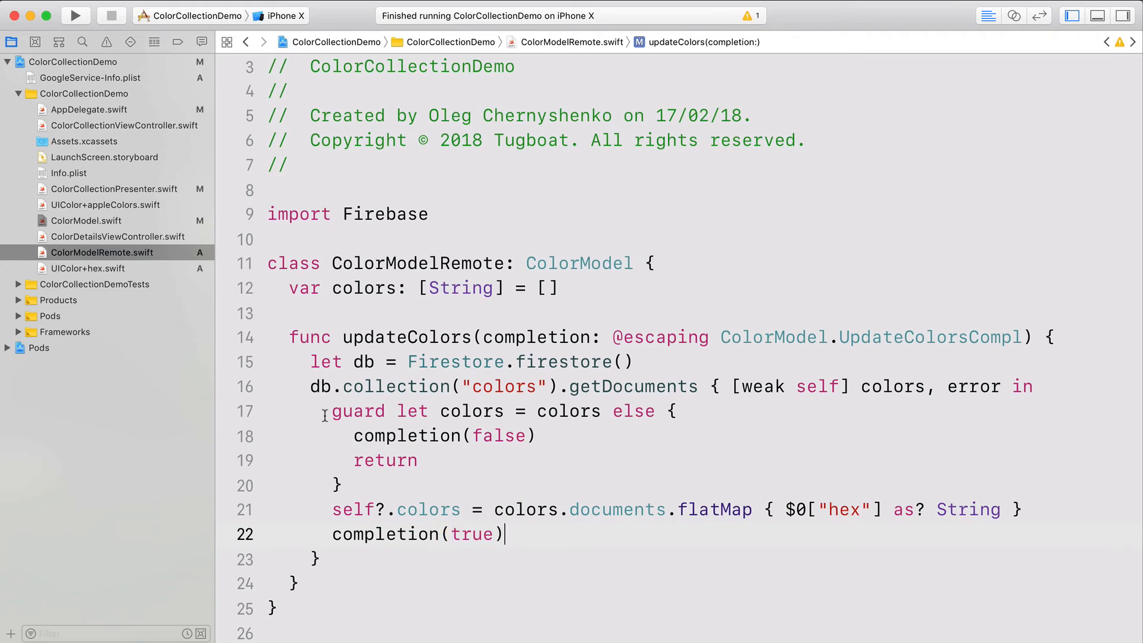
left_click(113, 189)
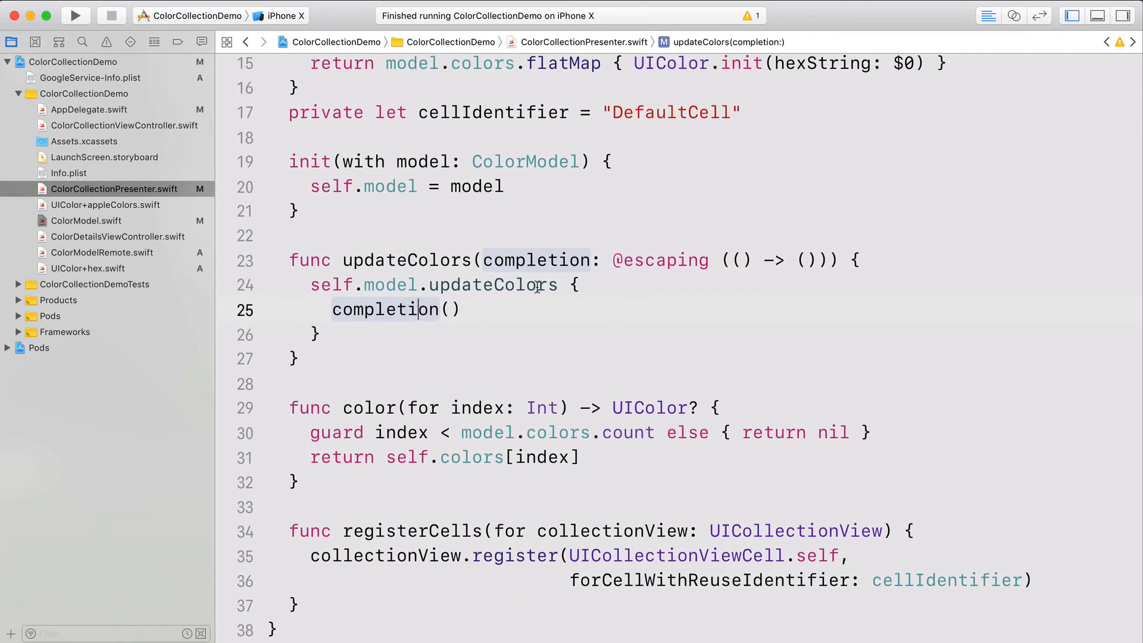
Add a success parameter in the presenter's updateColors, printing "can't update colors" when it fails.
type("success in")
type("} else")
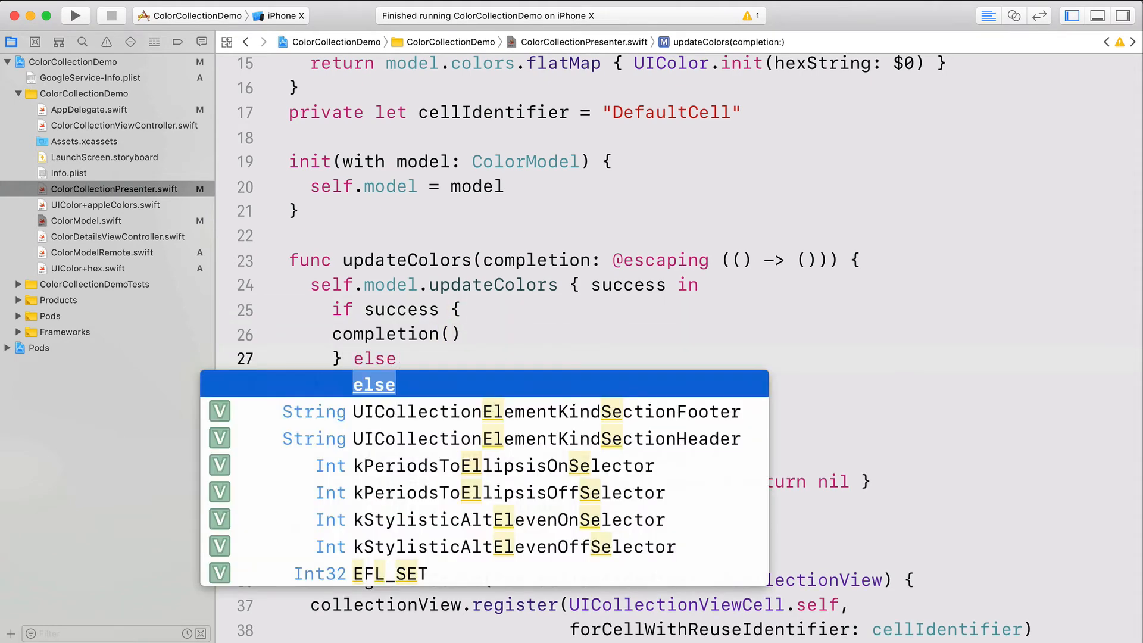
type("print(")
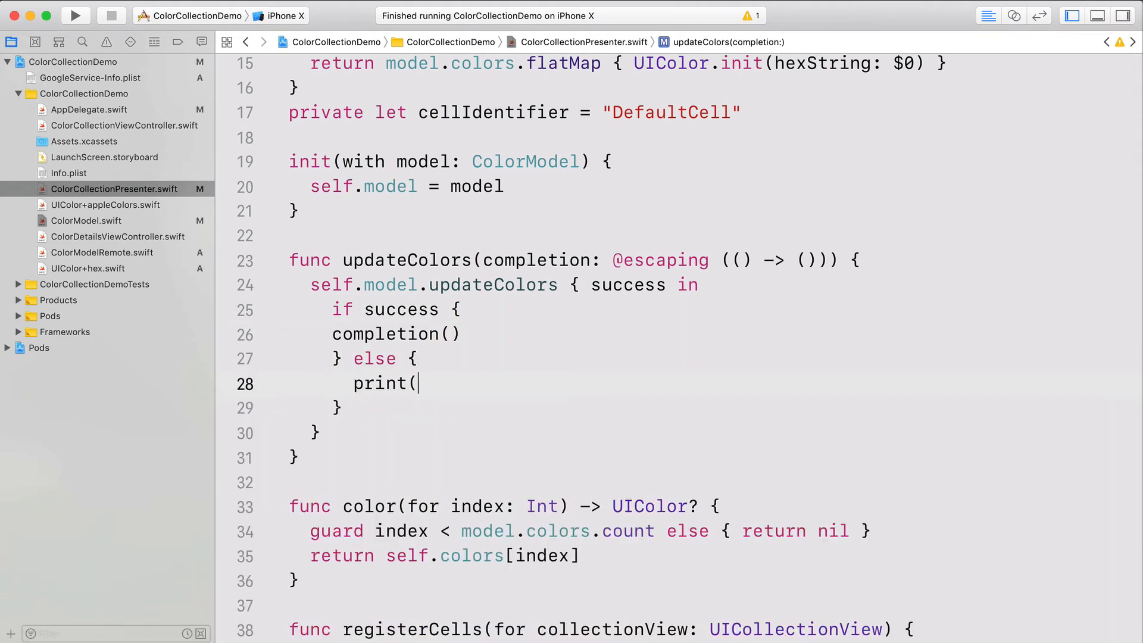
type("\"can't update color\"")
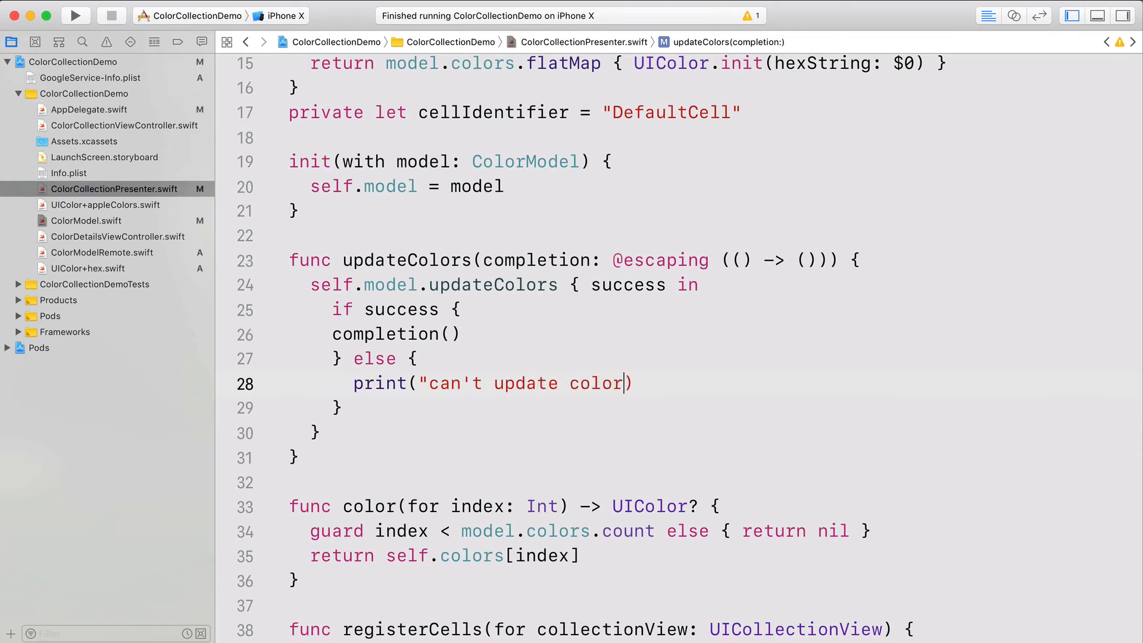
type("s\"")
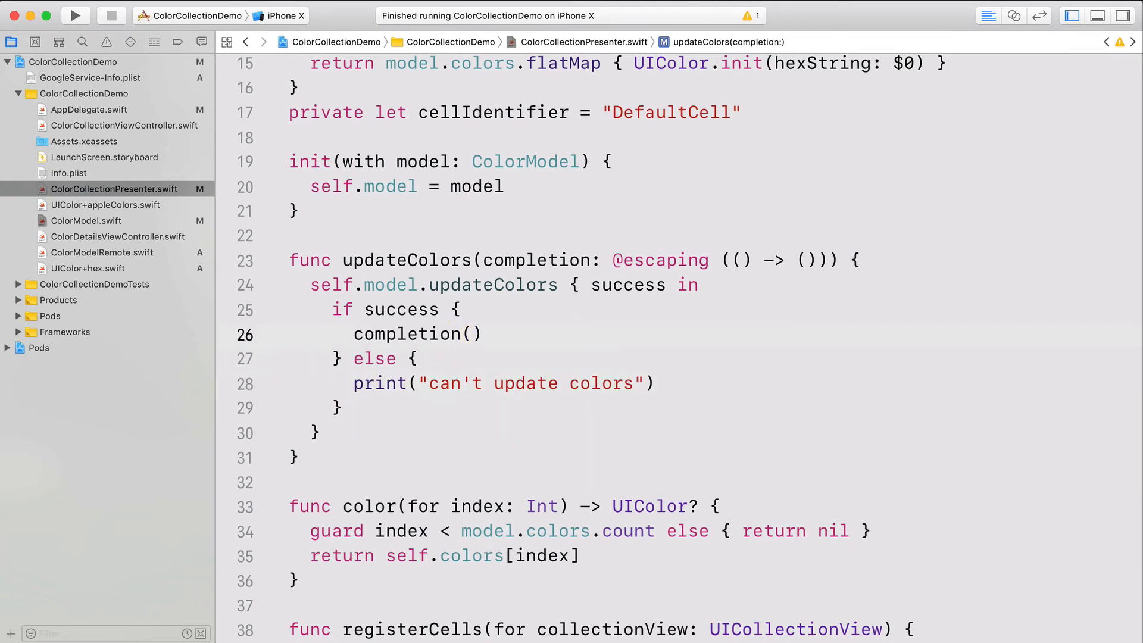
left_click(102, 252)
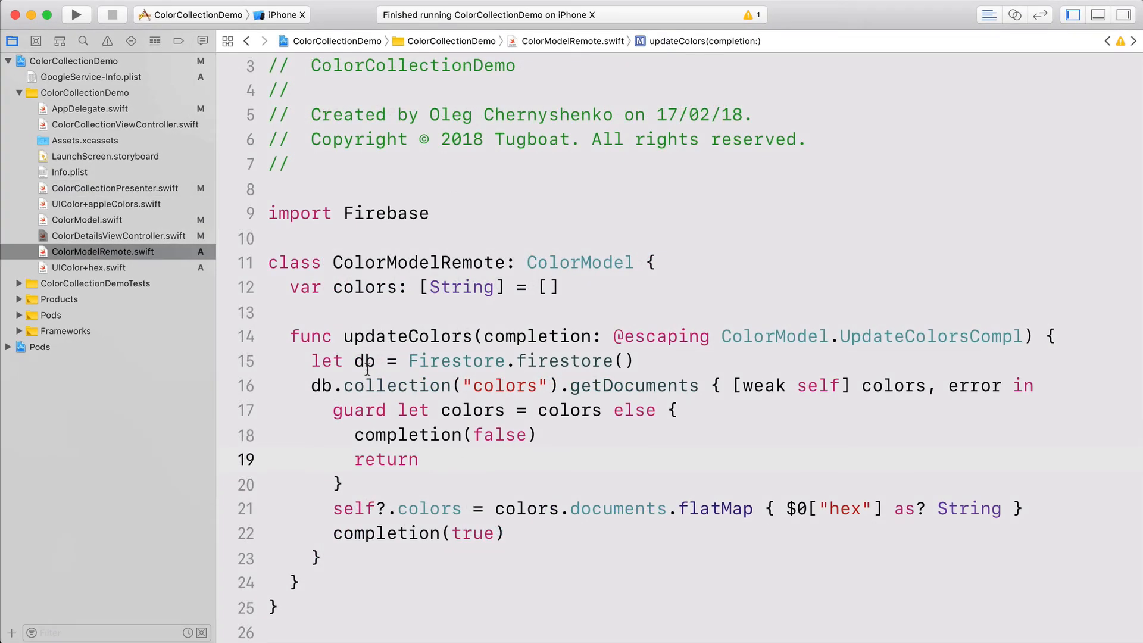
mouse_move(99, 135)
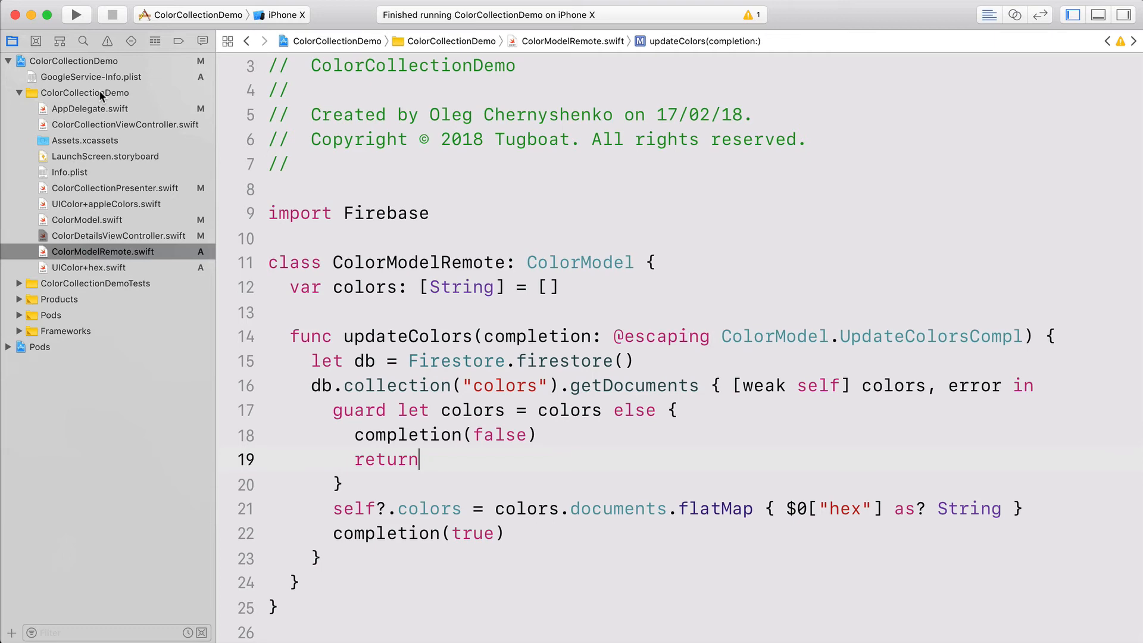
Select the ColorCollectionDemo group to hold the new Networking group.
left_click(86, 93)
type("NetworkLayer.swift")
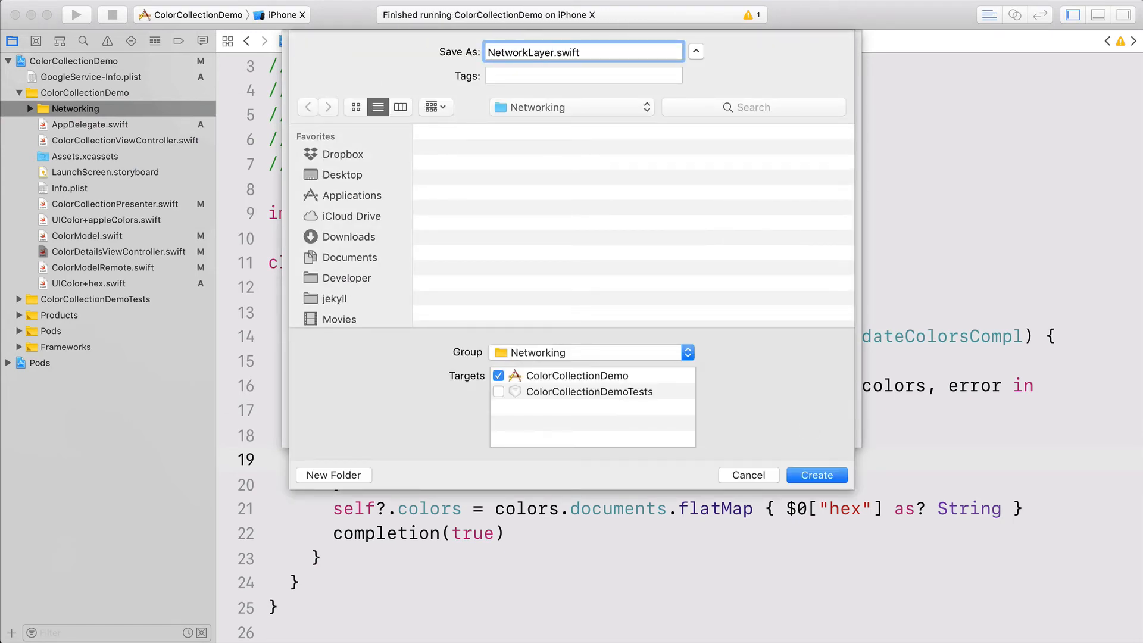
Declare a NetworkLayer protocol with a ColorsUpdateCompletion returning [String]? in the new NetworkLayer.swift.
left_click(816, 475)
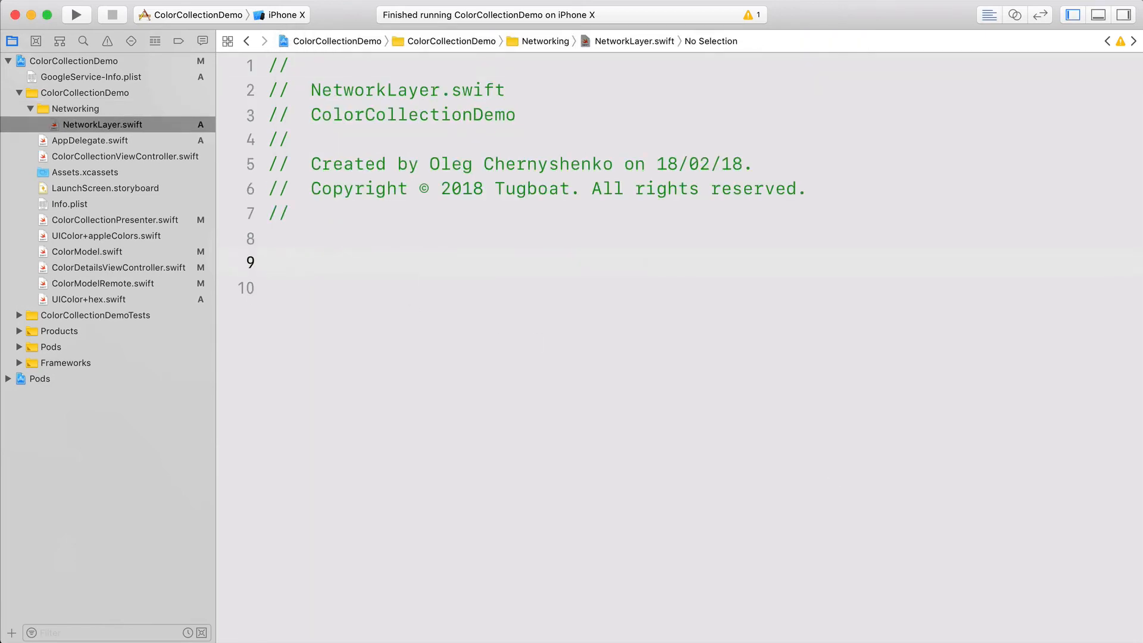
type("protocol NetworkLayer {")
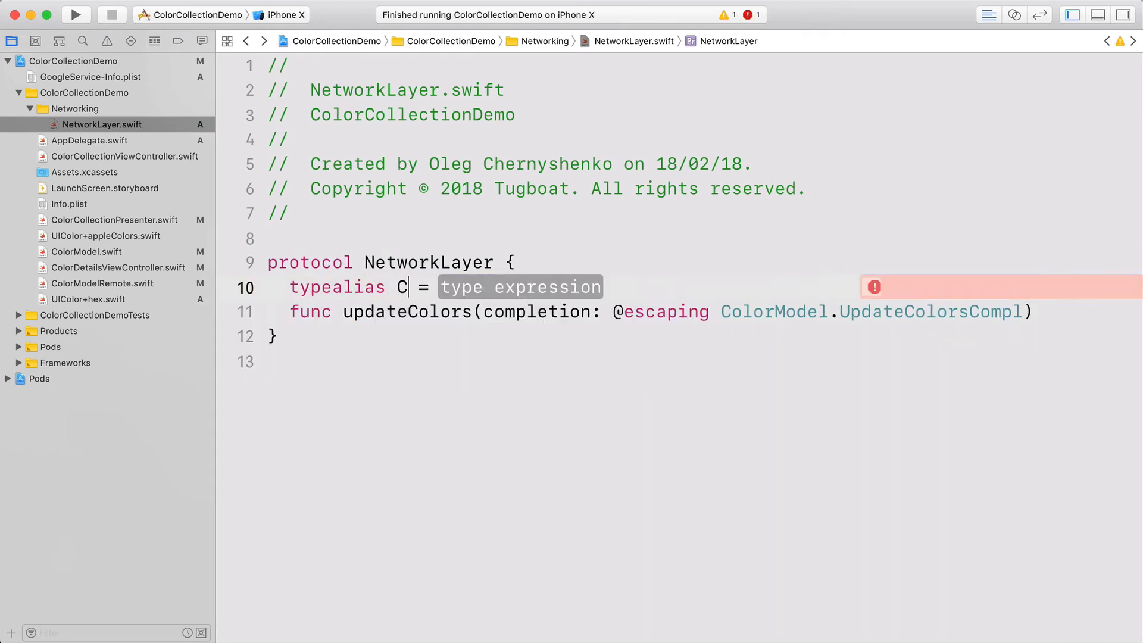
type("olorsUpdateCompletion")
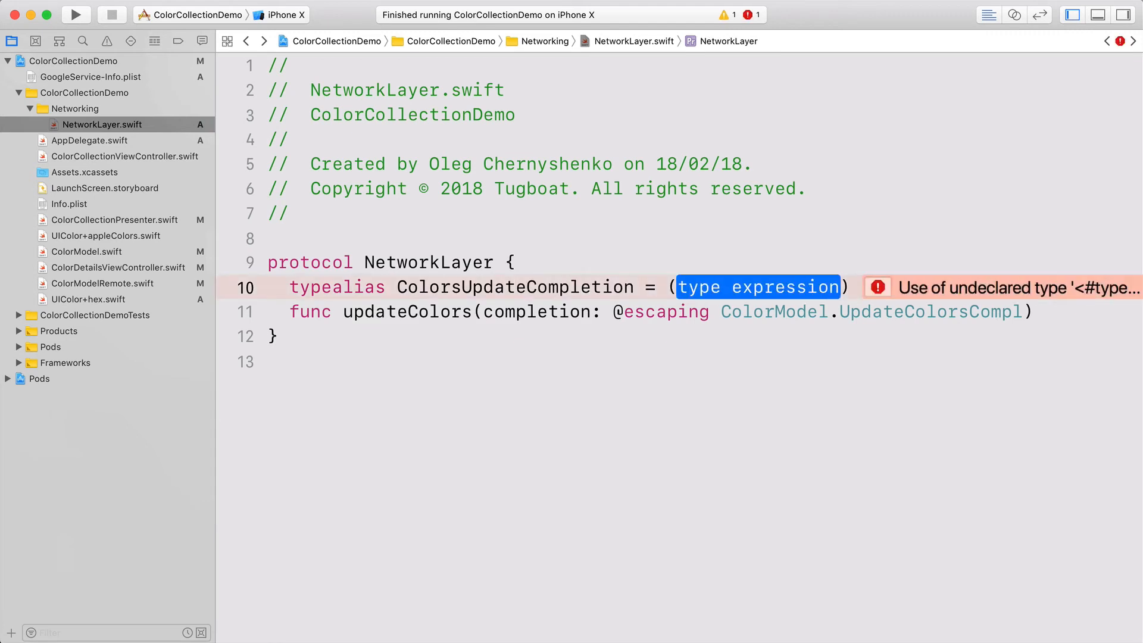
type("[String]?, Error?")
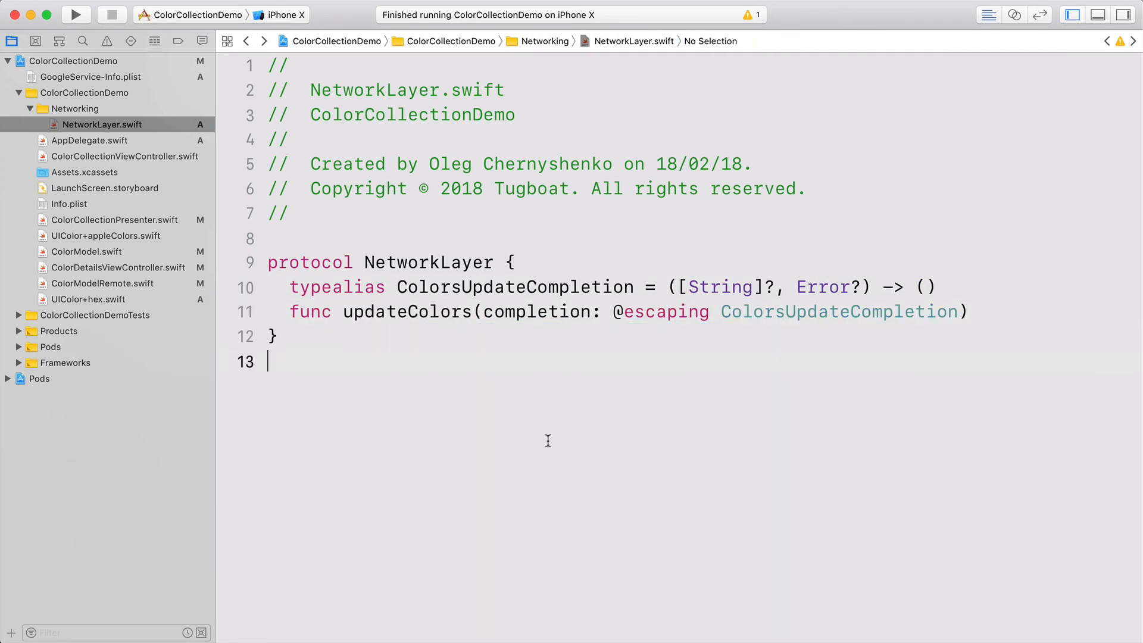
Declare class FirebaseLayer: NetworkLayer with an updateColors stub and import Firebase.
type("class Firebase")
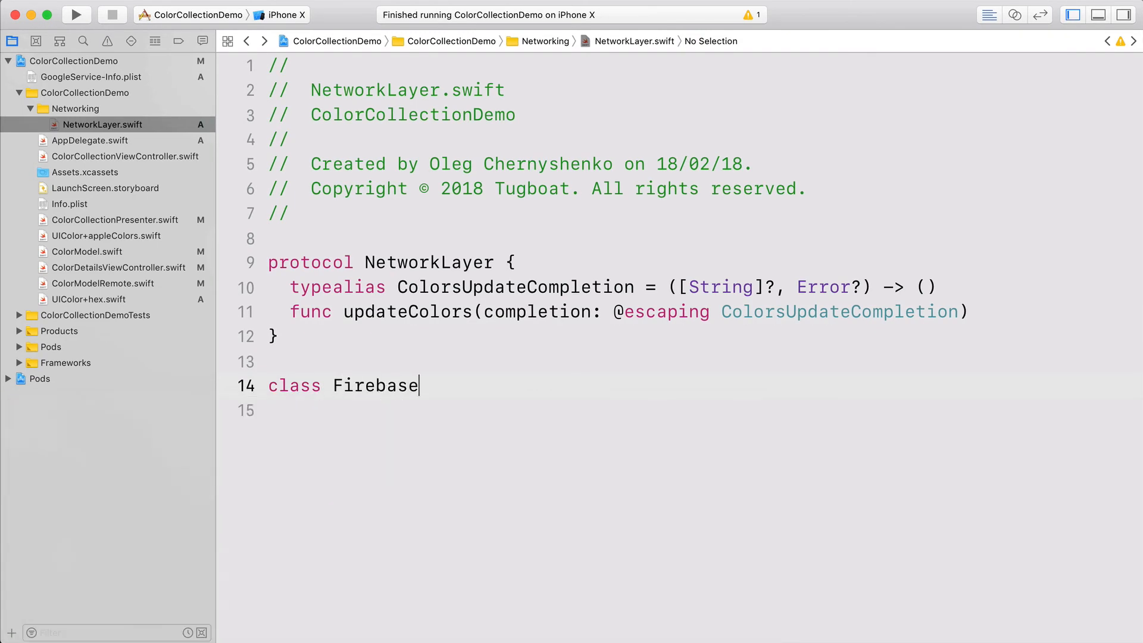
type("Layer: NetworkLayer")
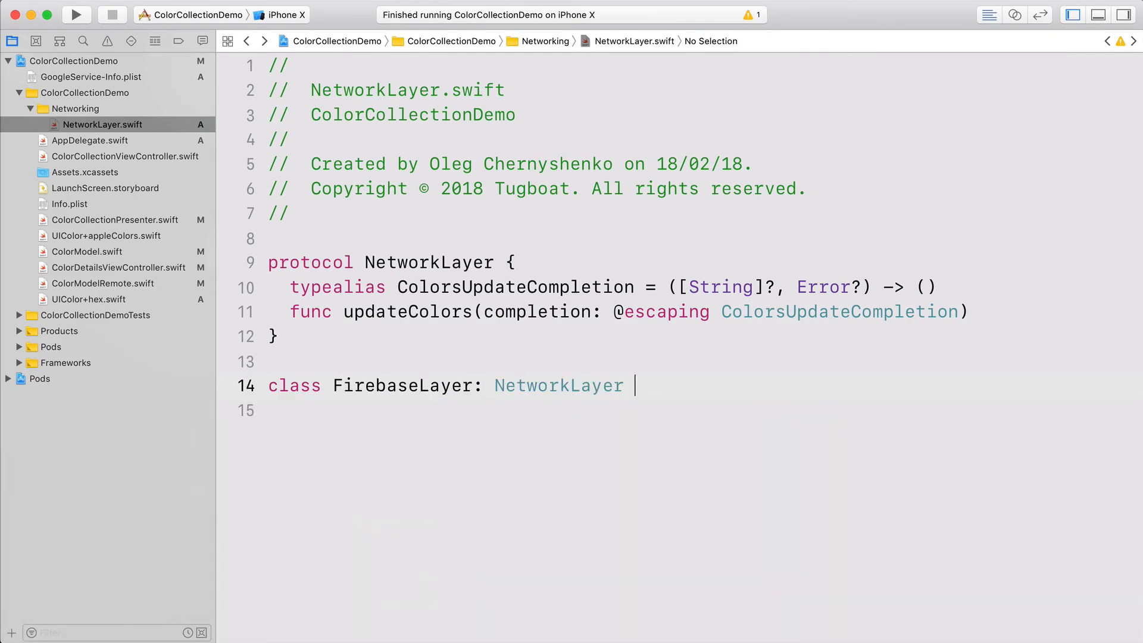
type("{")
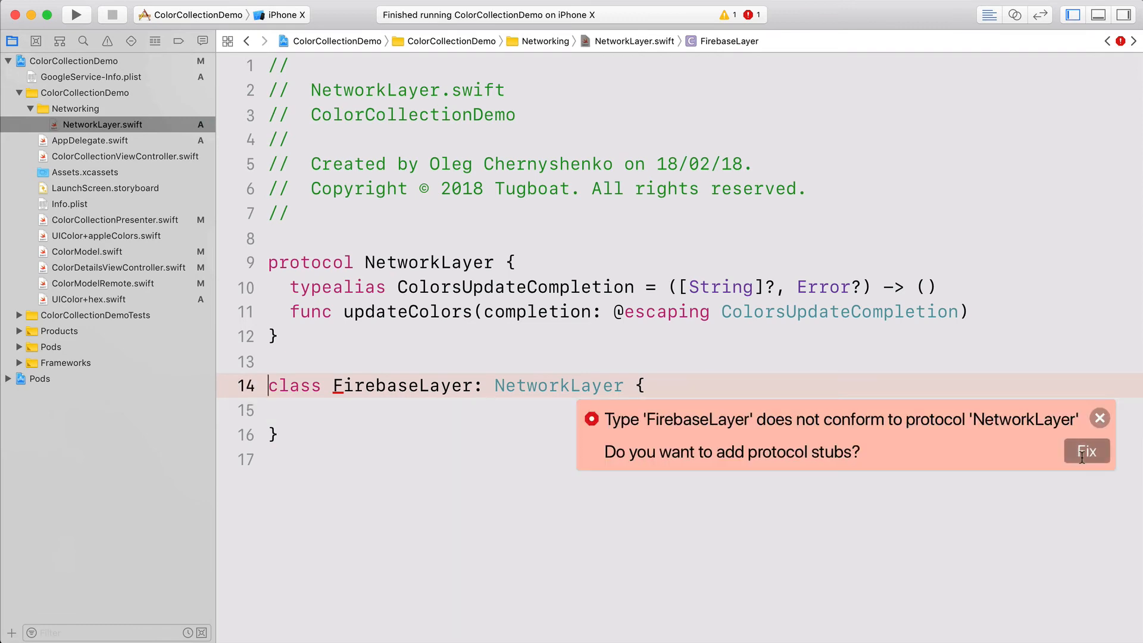
left_click(1086, 450)
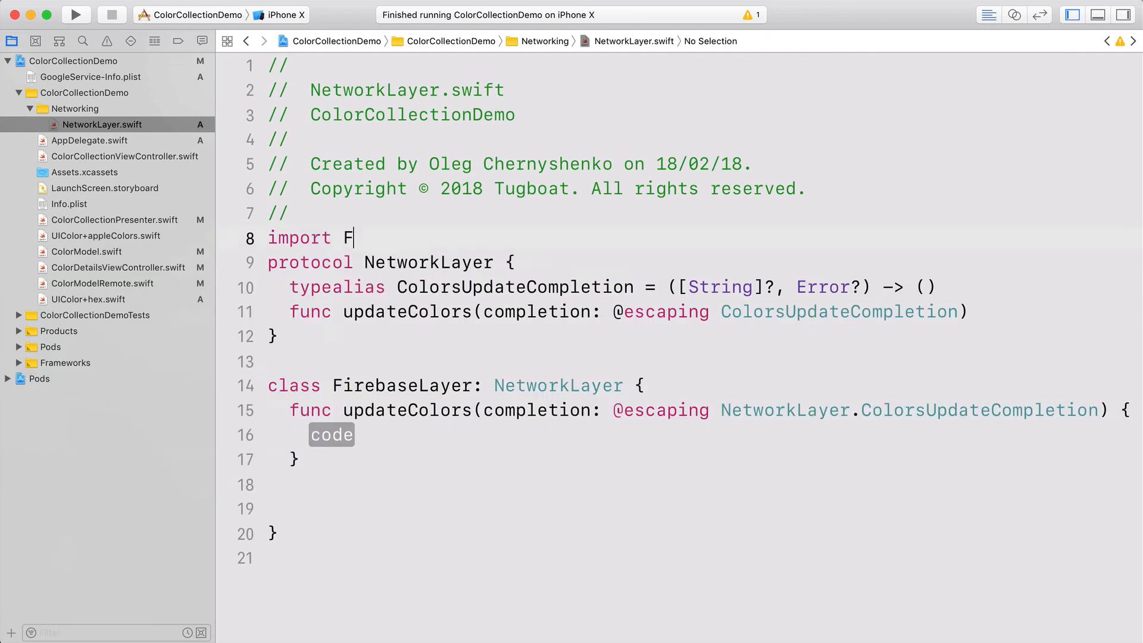
type("irebase")
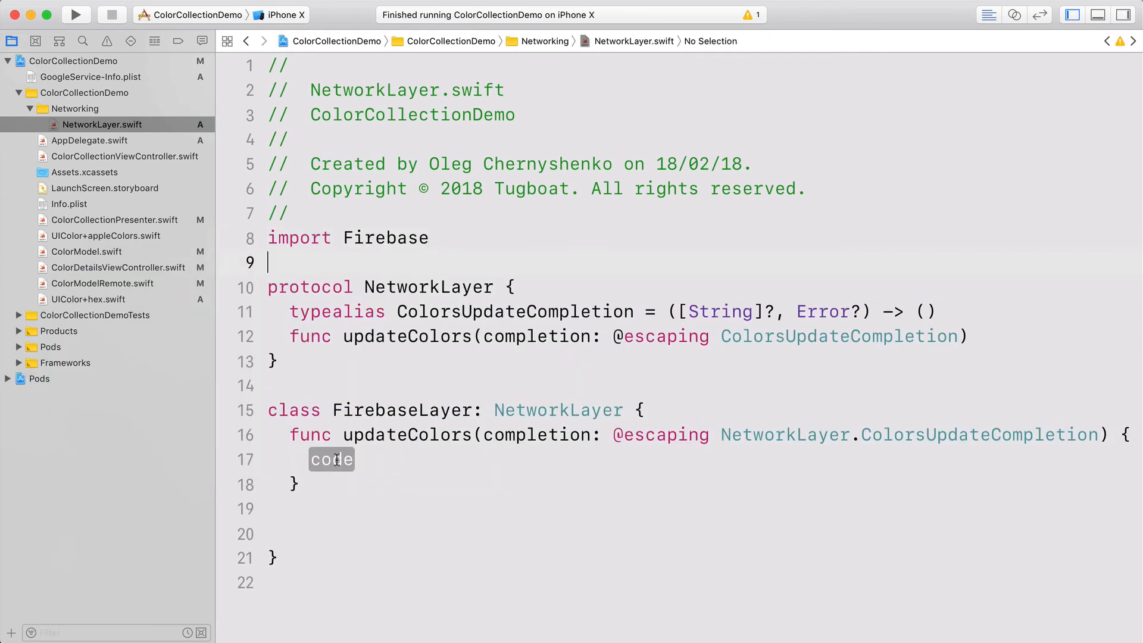
Fill updateColors with the Firestore fetch, building colorArray and calling completion(colorArray, nil).
left_click(102, 283)
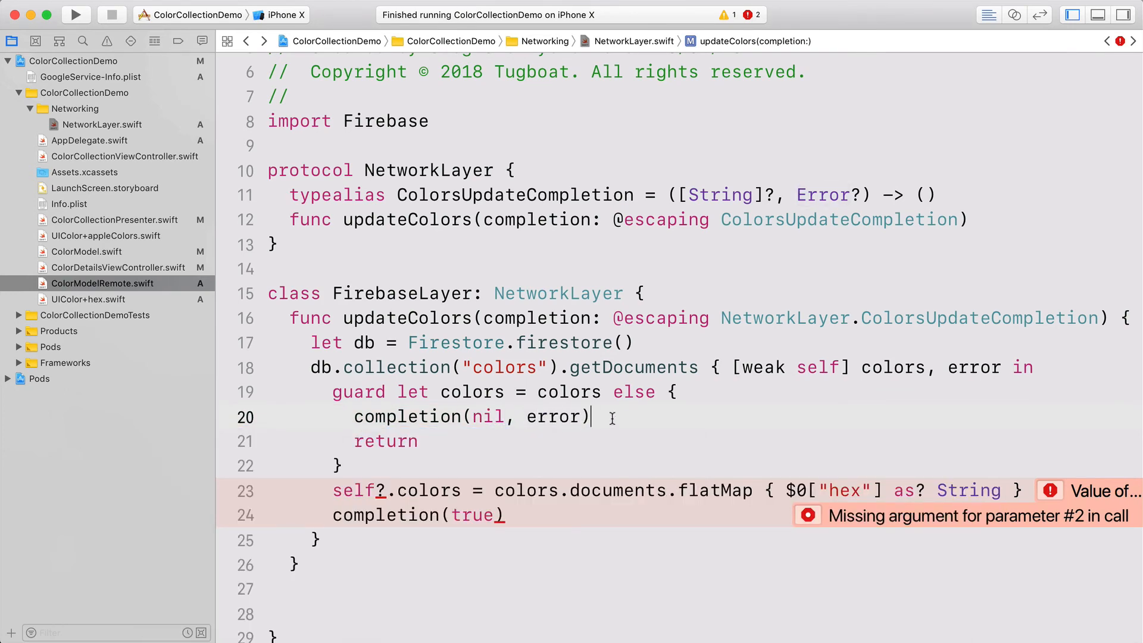
type("let colorArray")
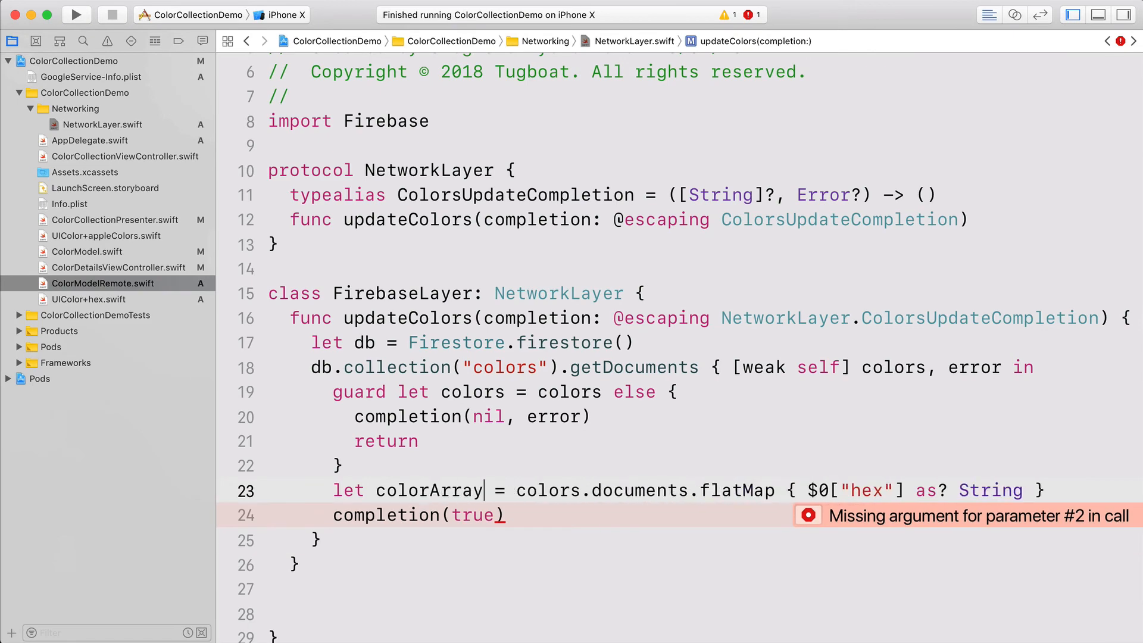
type("colorArray, nil")
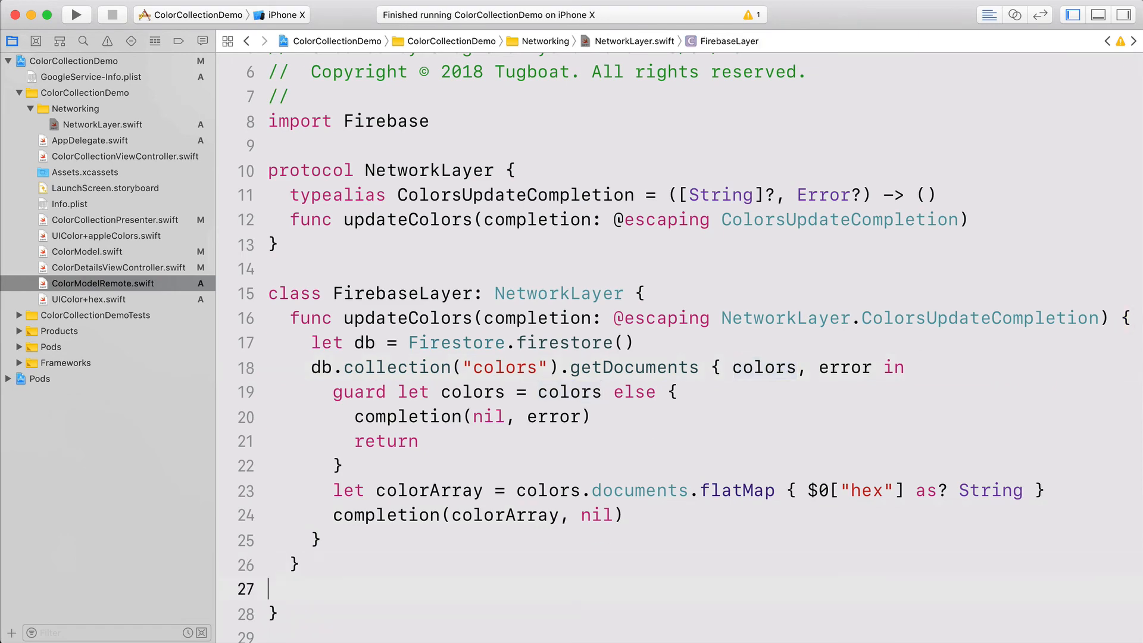
left_click(102, 284)
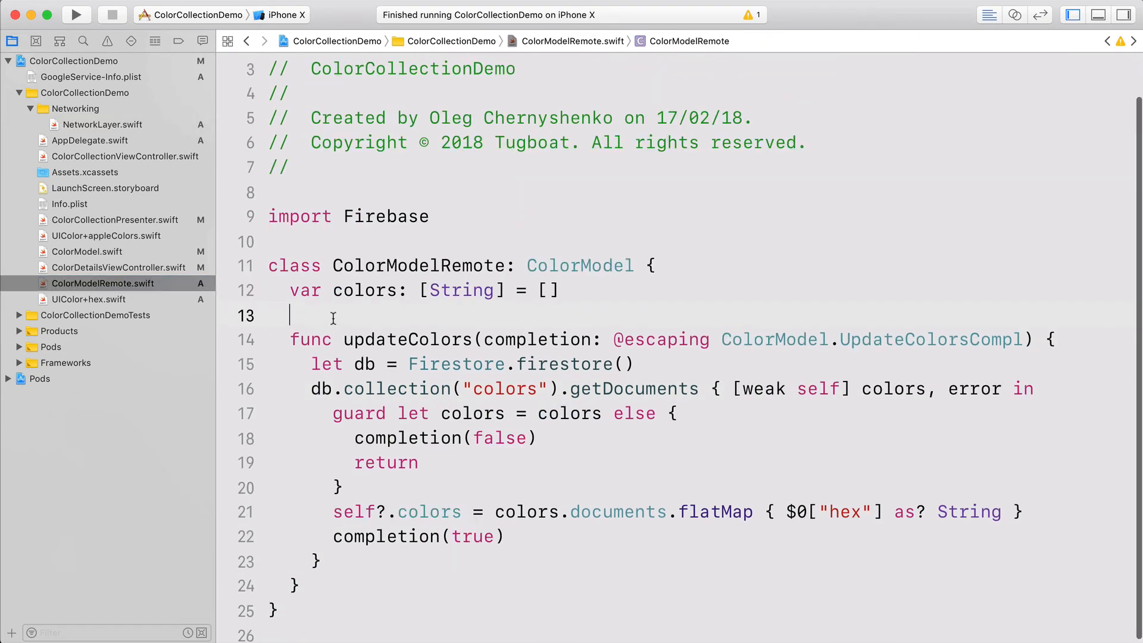
Add a networkLayer property and an init(with:) that stores the injected NetworkLayer.
type("let networkLayer: NetworkLayer")
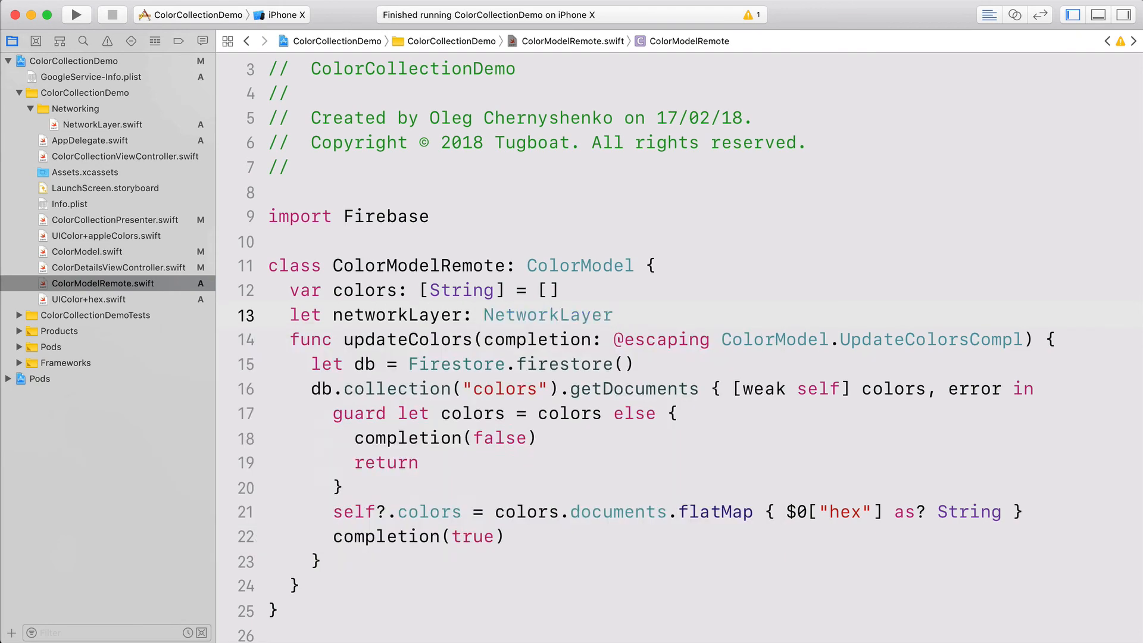
type("init(")
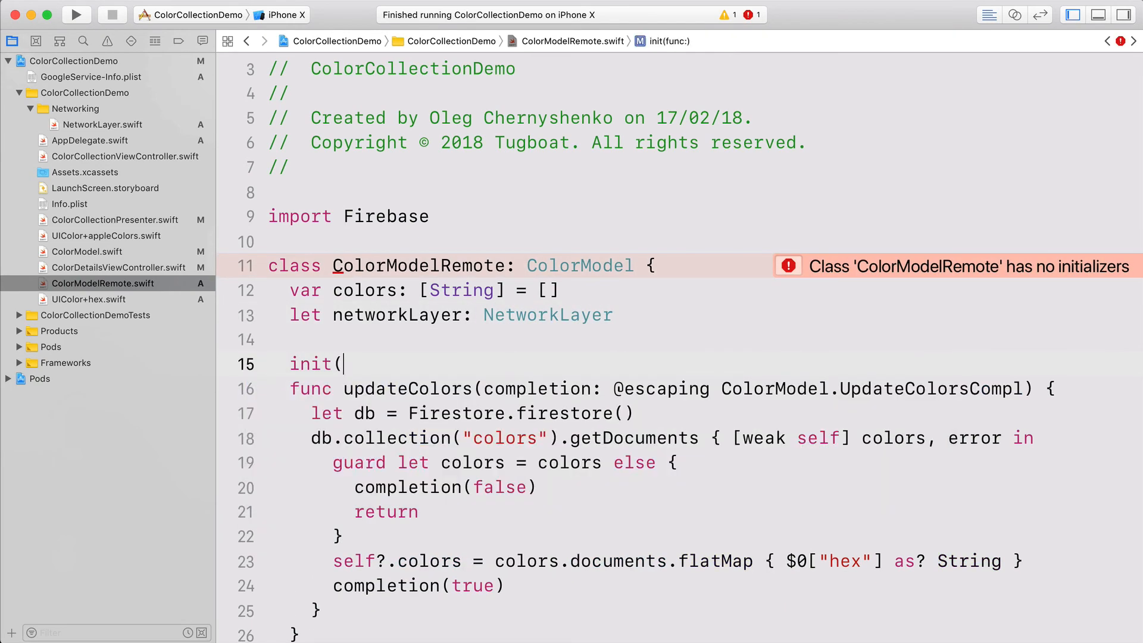
type("with networkLayer: NetworkLayer) {")
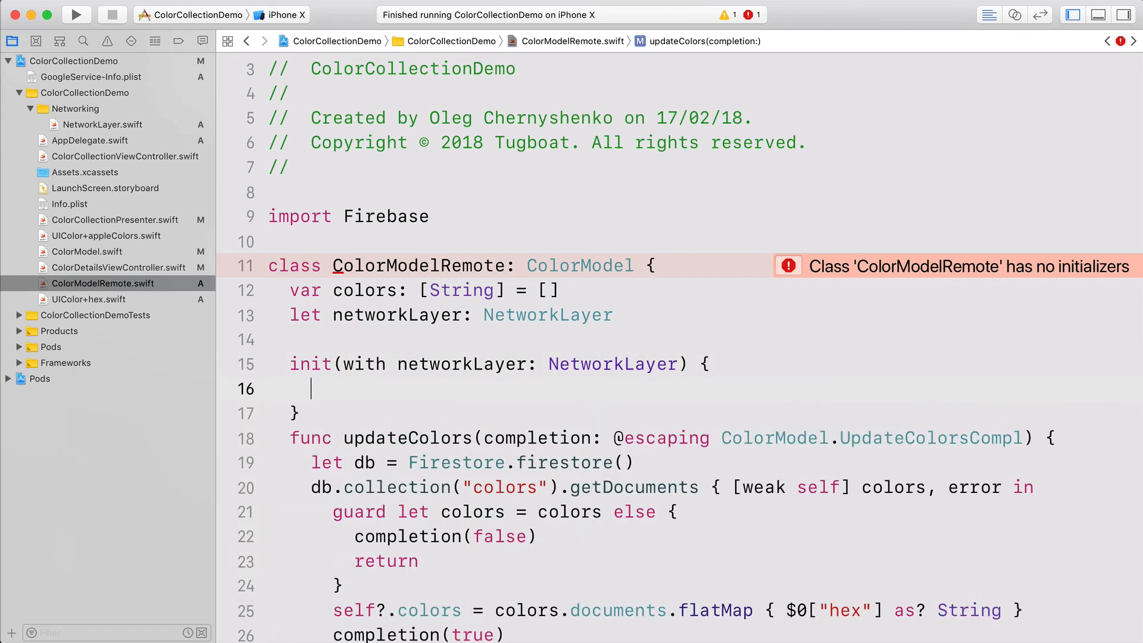
type("self.networkLayer = networkLayer")
type("networkLayer.updateColors { (colors, error) in")
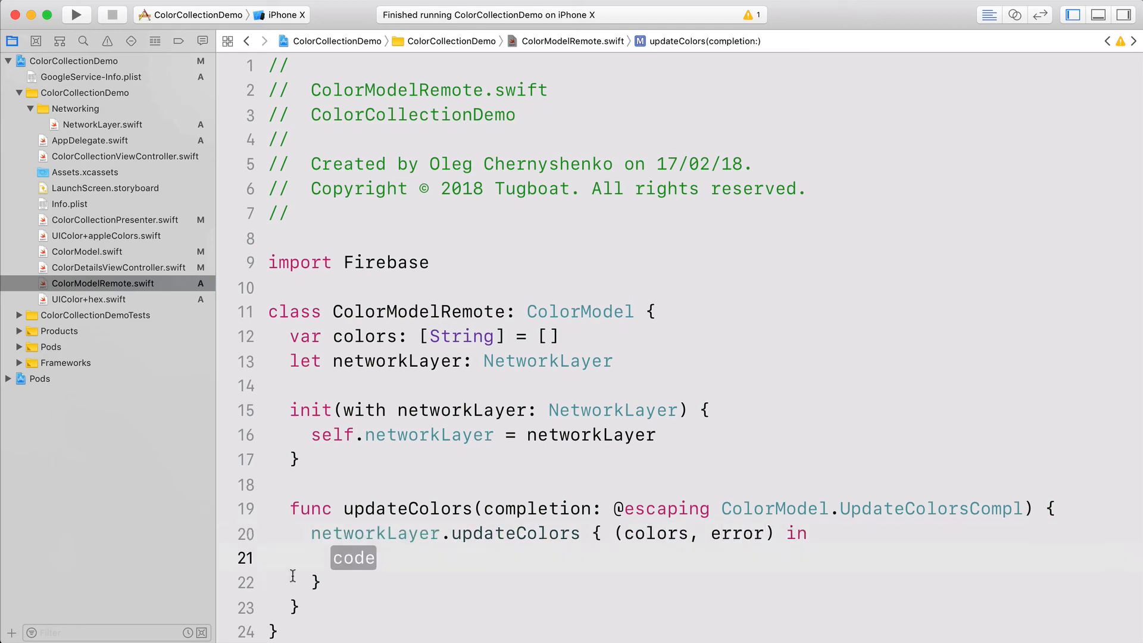
Rewrite updateColors to guard on fetched colors, completing false or storing them and completing true with [weak self].
type("guard")
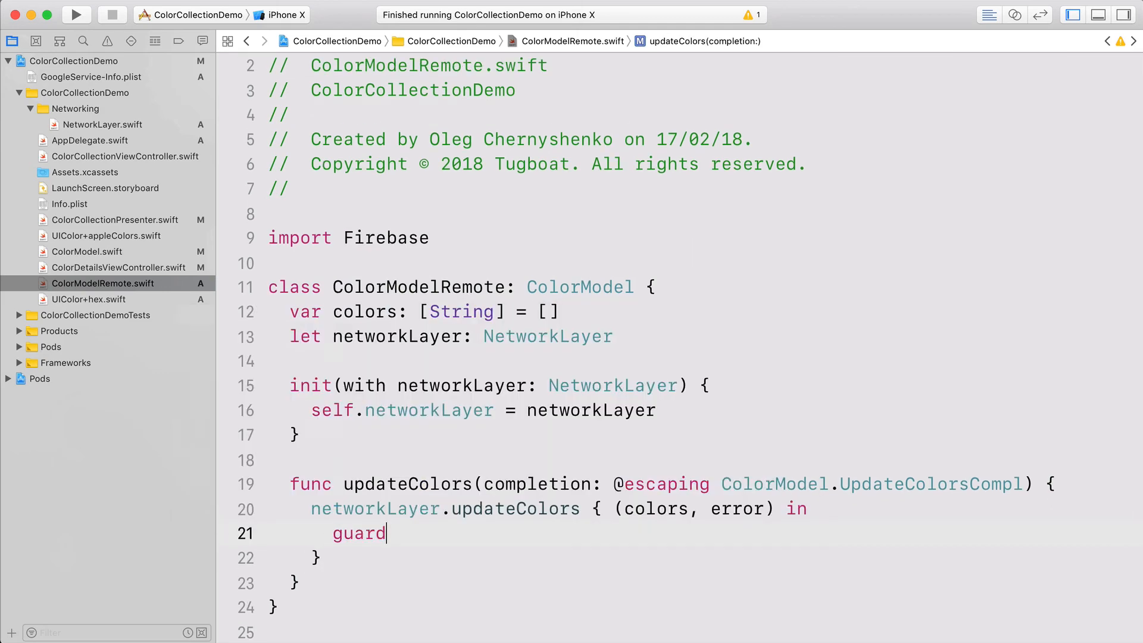
type("let colors = colors else {")
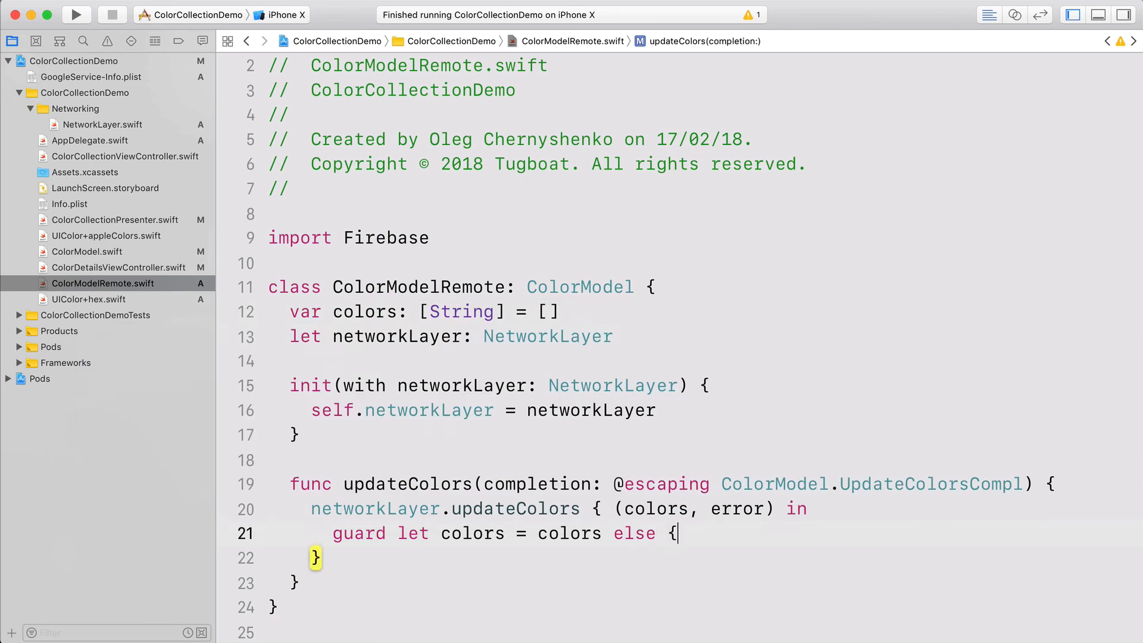
type("completion(false)")
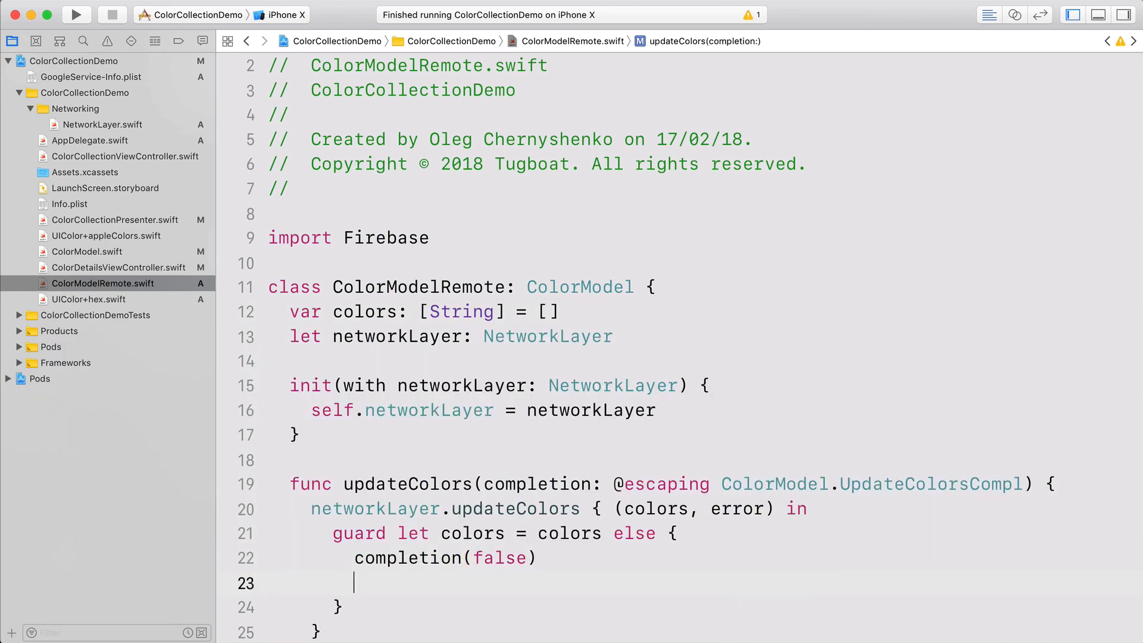
type("return")
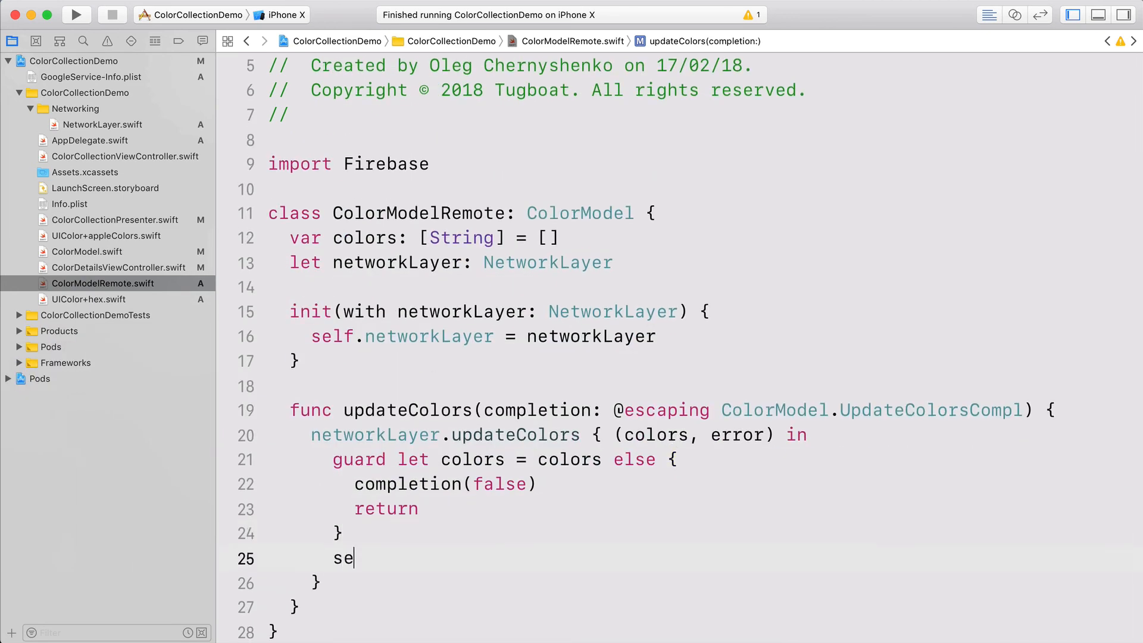
type("lf.colors = colors")
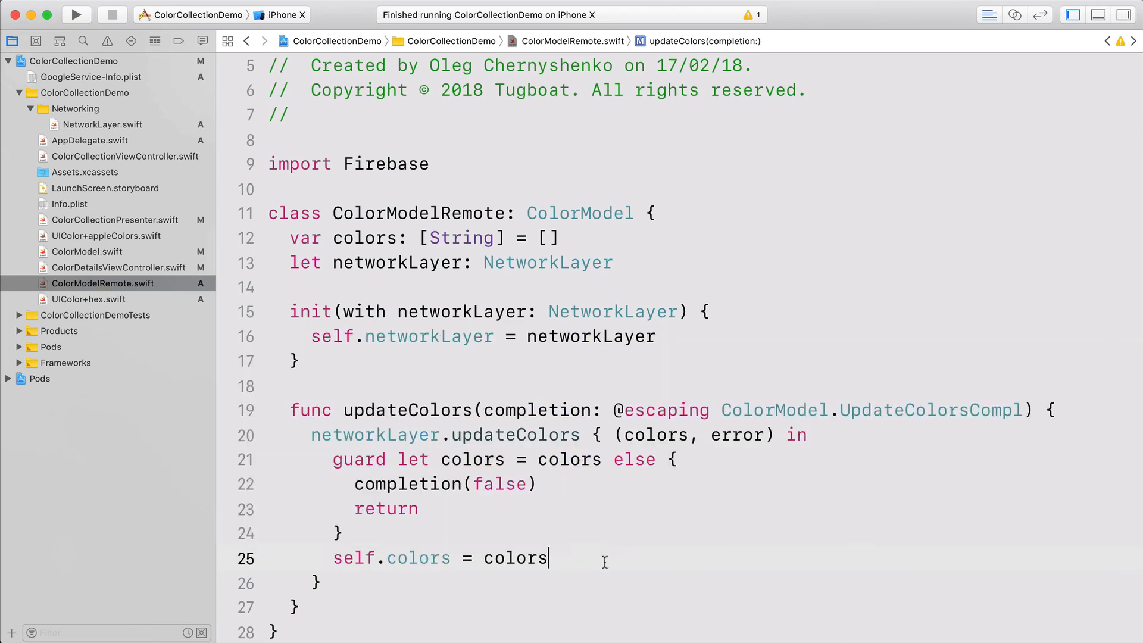
type("completion(true)")
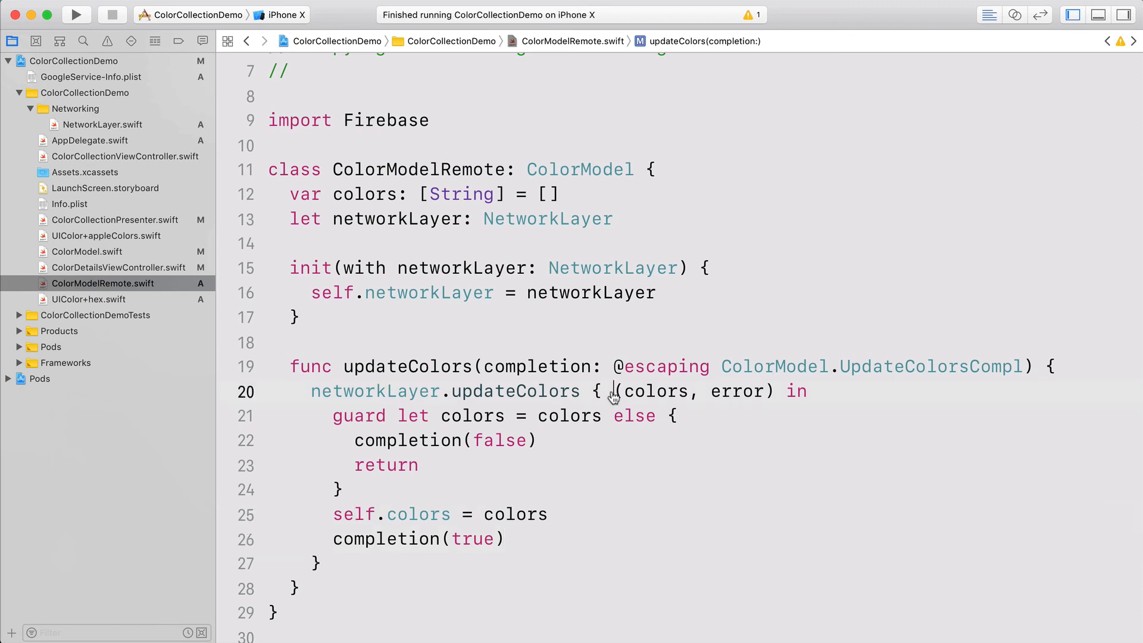
type("[weak self]")
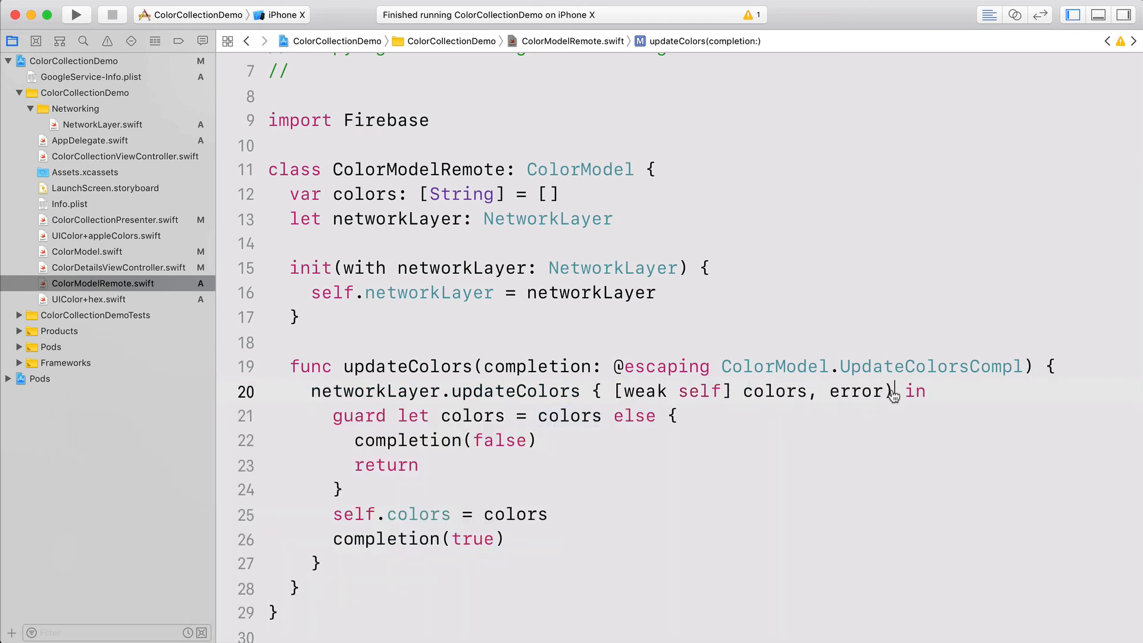
type("?")
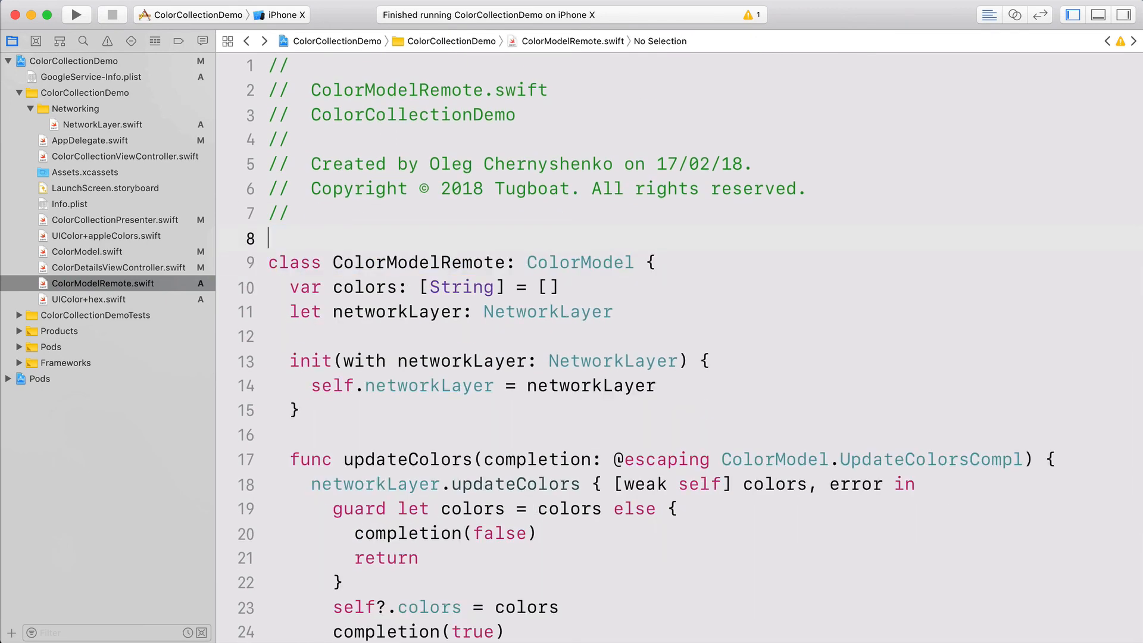
In AppDelegate create a FirebaseLayer, inject it into ColorModelRemote(with:) and run the app.
left_click(90, 141)
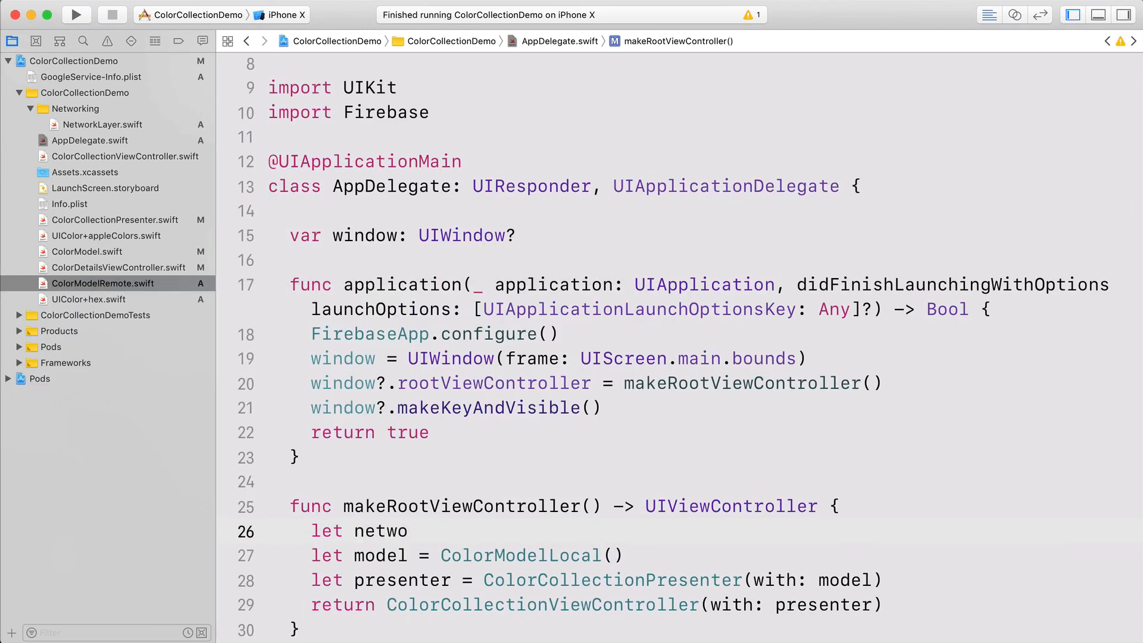
type("rkLayer = FirebaseLayer()")
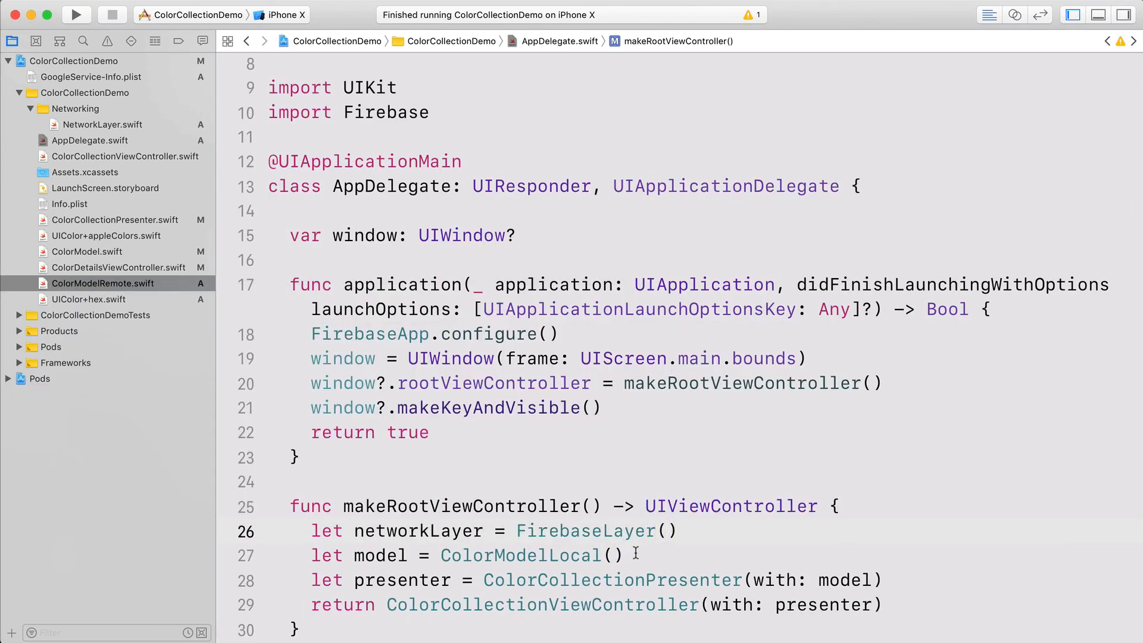
type("networkLayer")
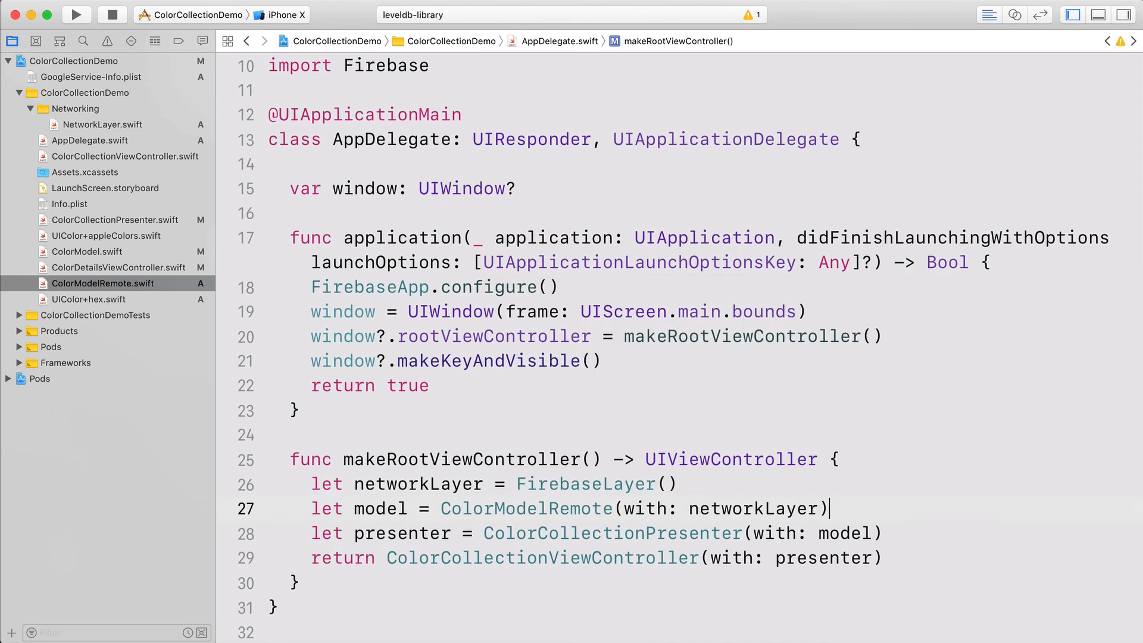
left_click(77, 14)
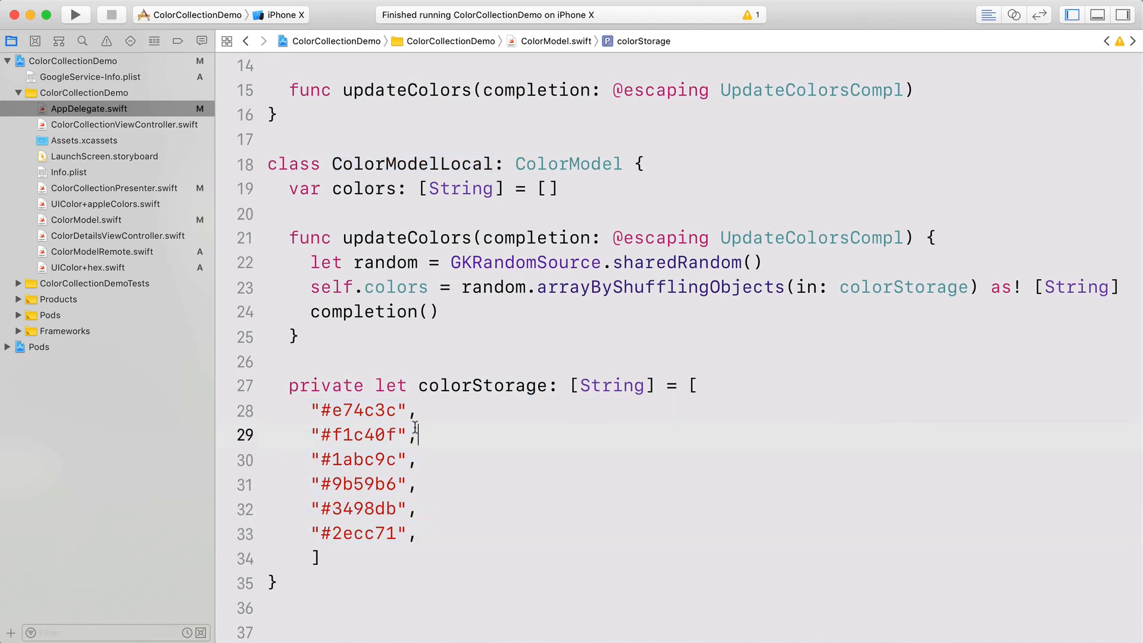
left_click(75, 14)
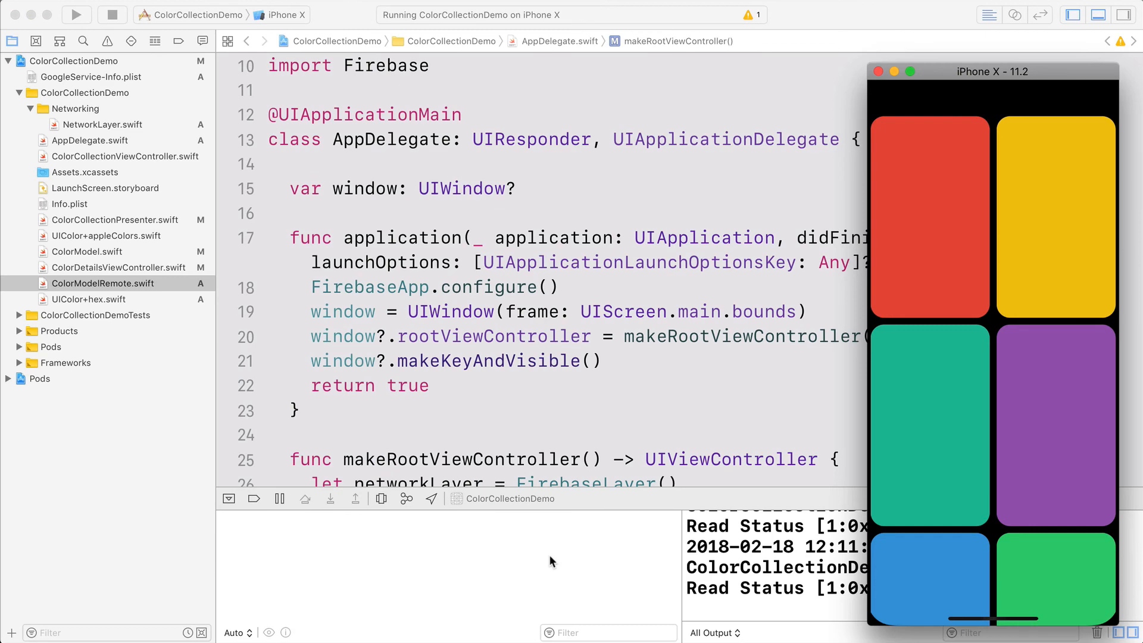